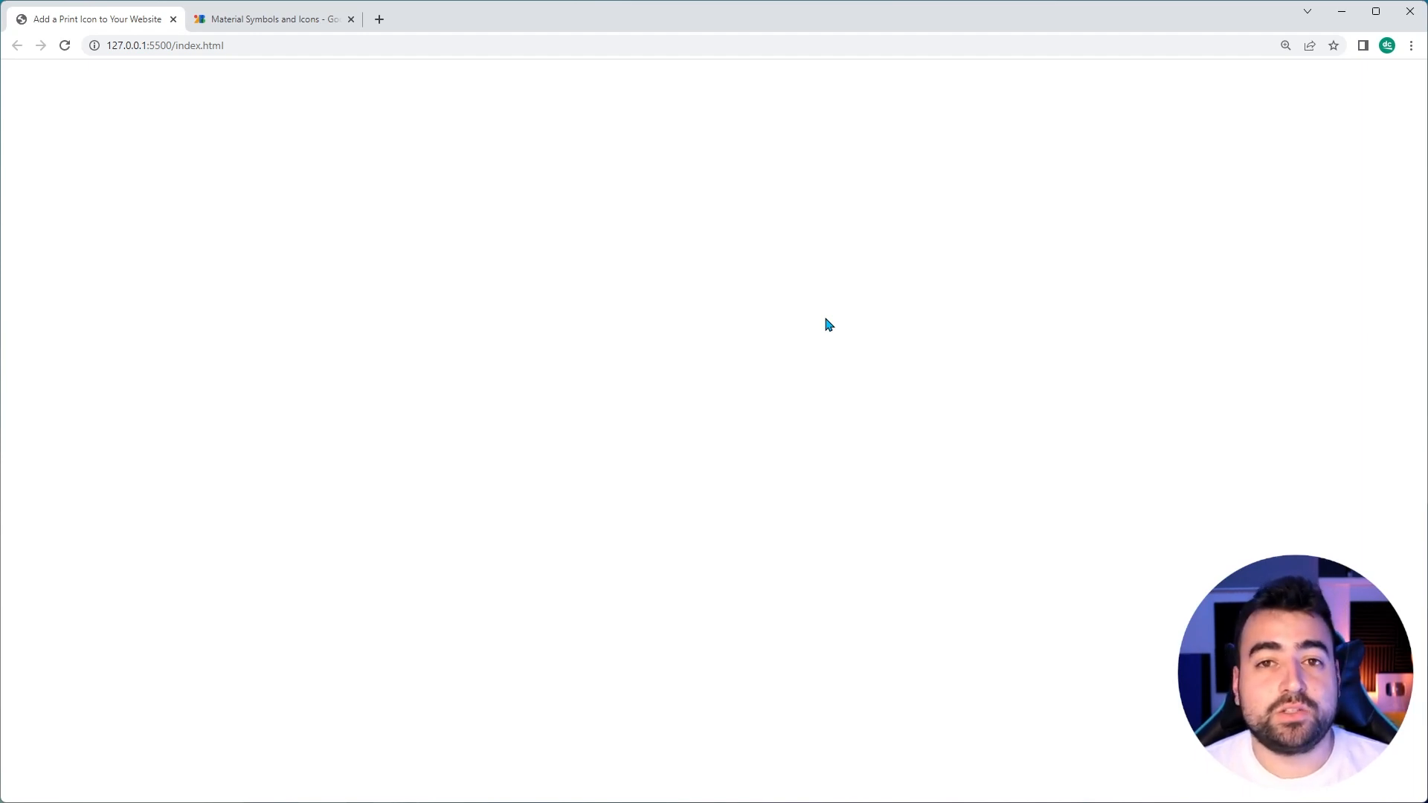
Step: Search the Material Symbols page of Google Fonts for "print" icons
left_click(119, 197)
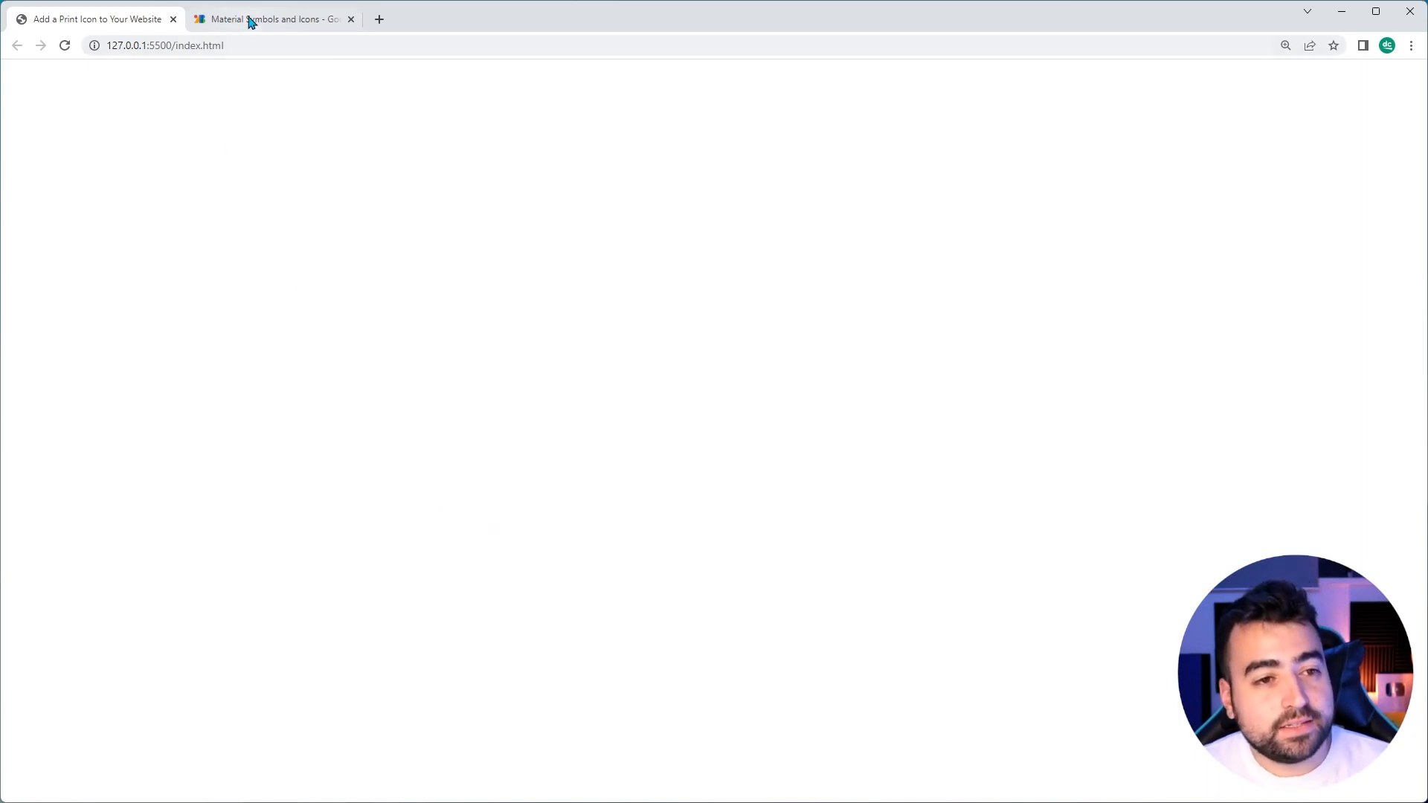
left_click(269, 20)
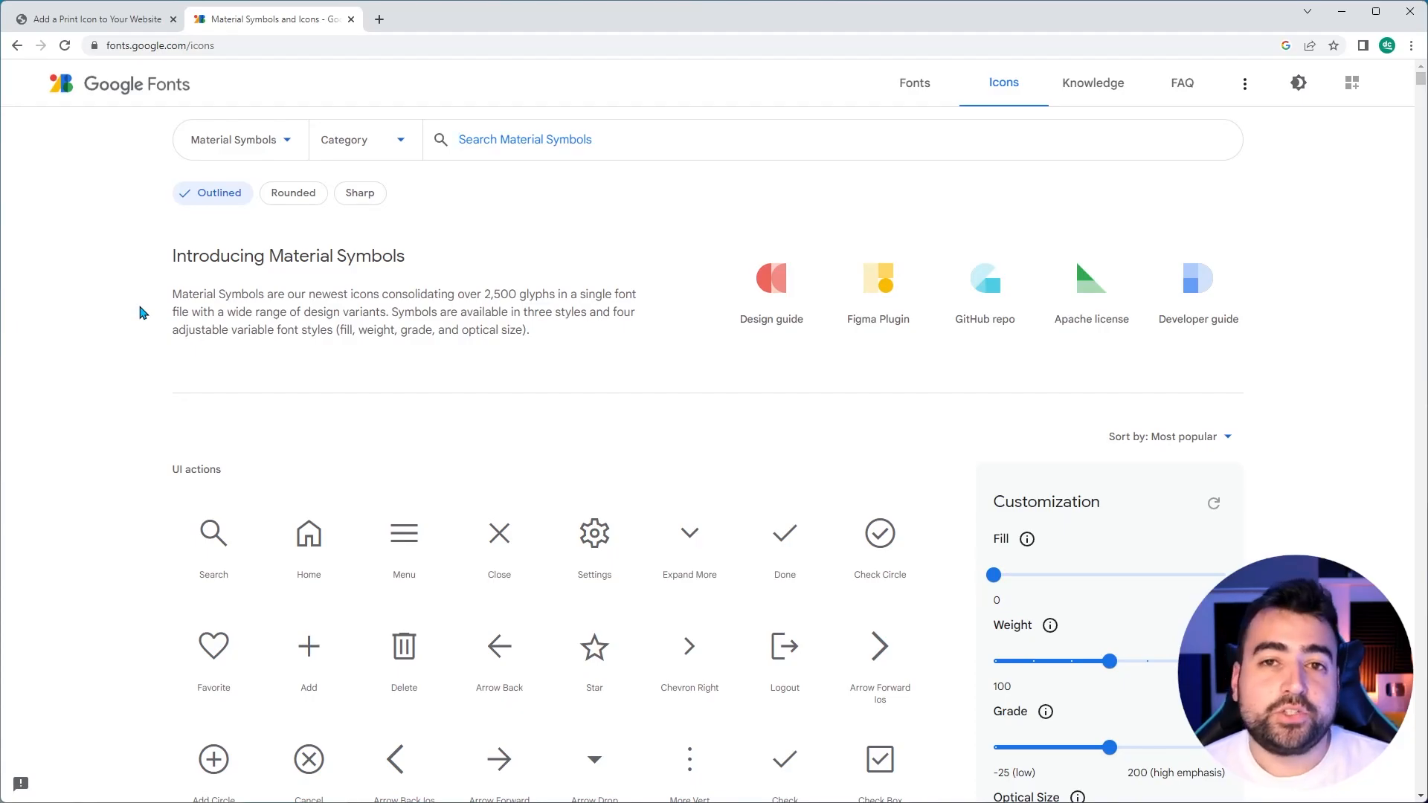
scroll("down", 3)
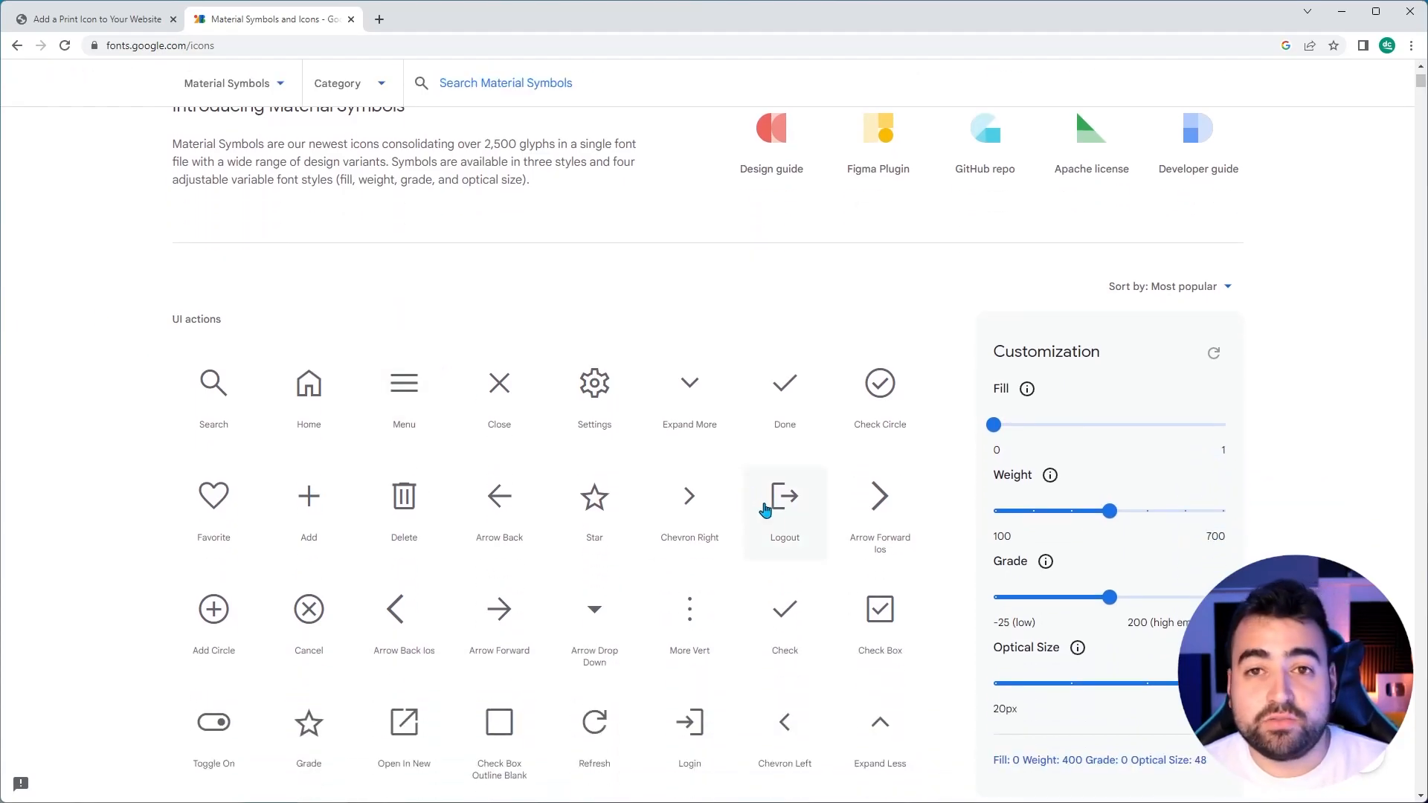
scroll("up", 3)
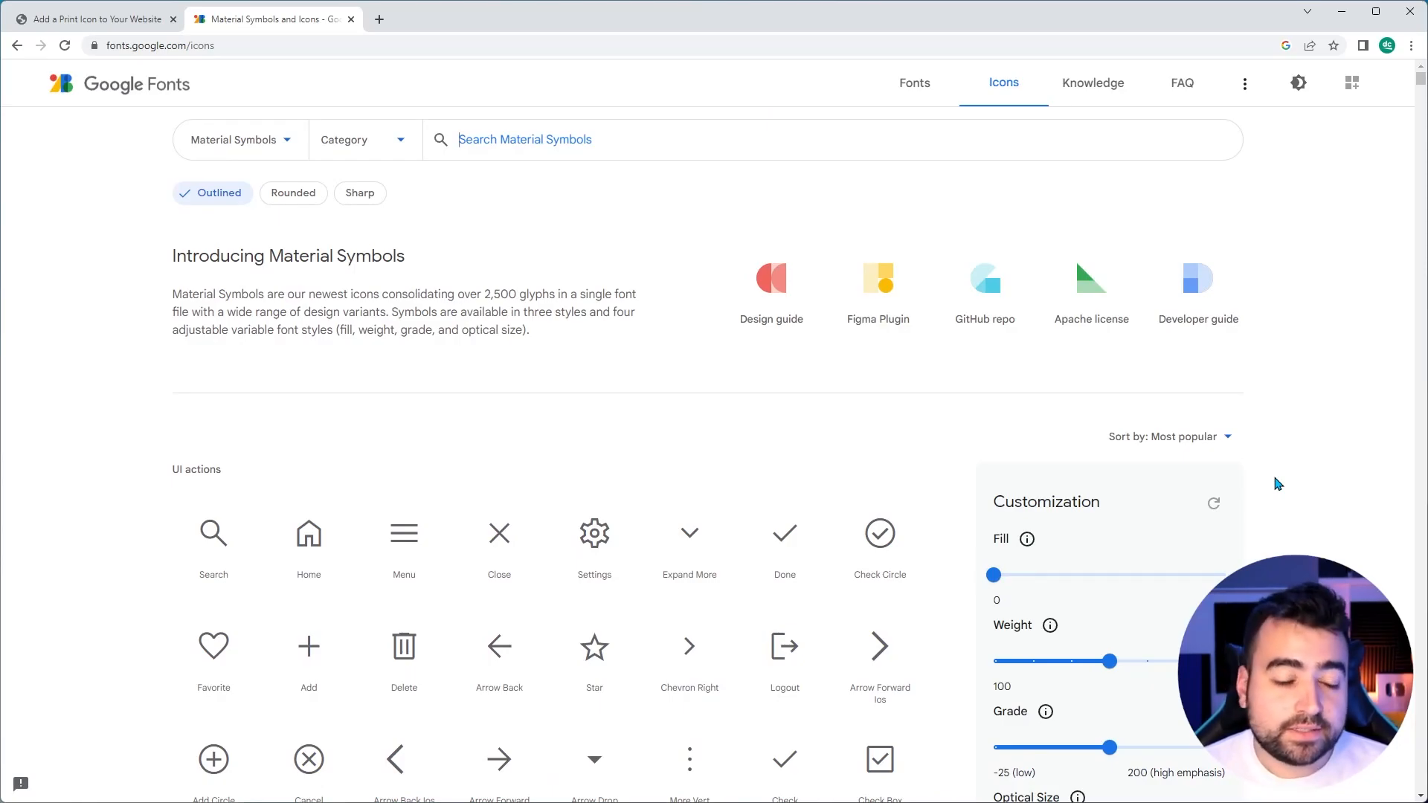
mouse_move(691, 293)
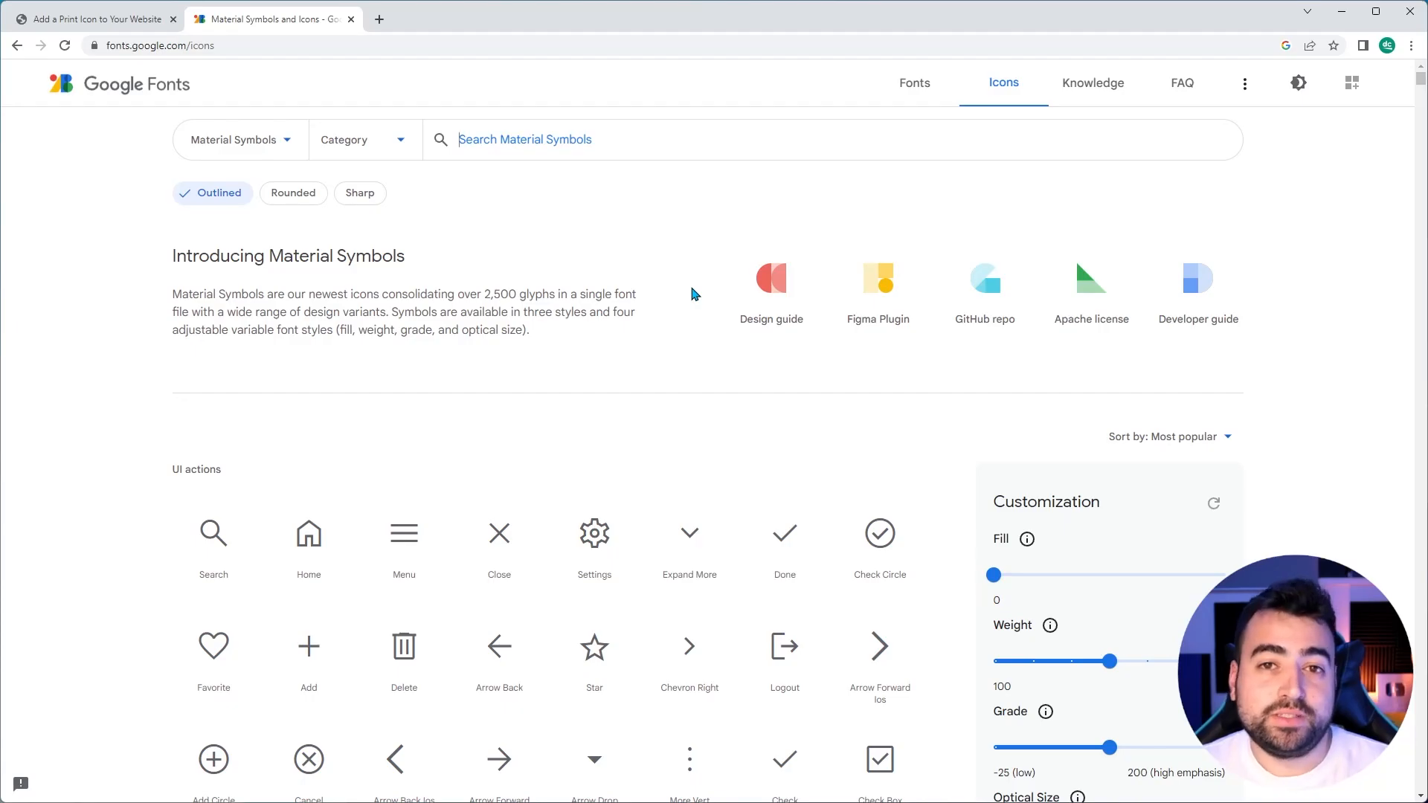
type("p")
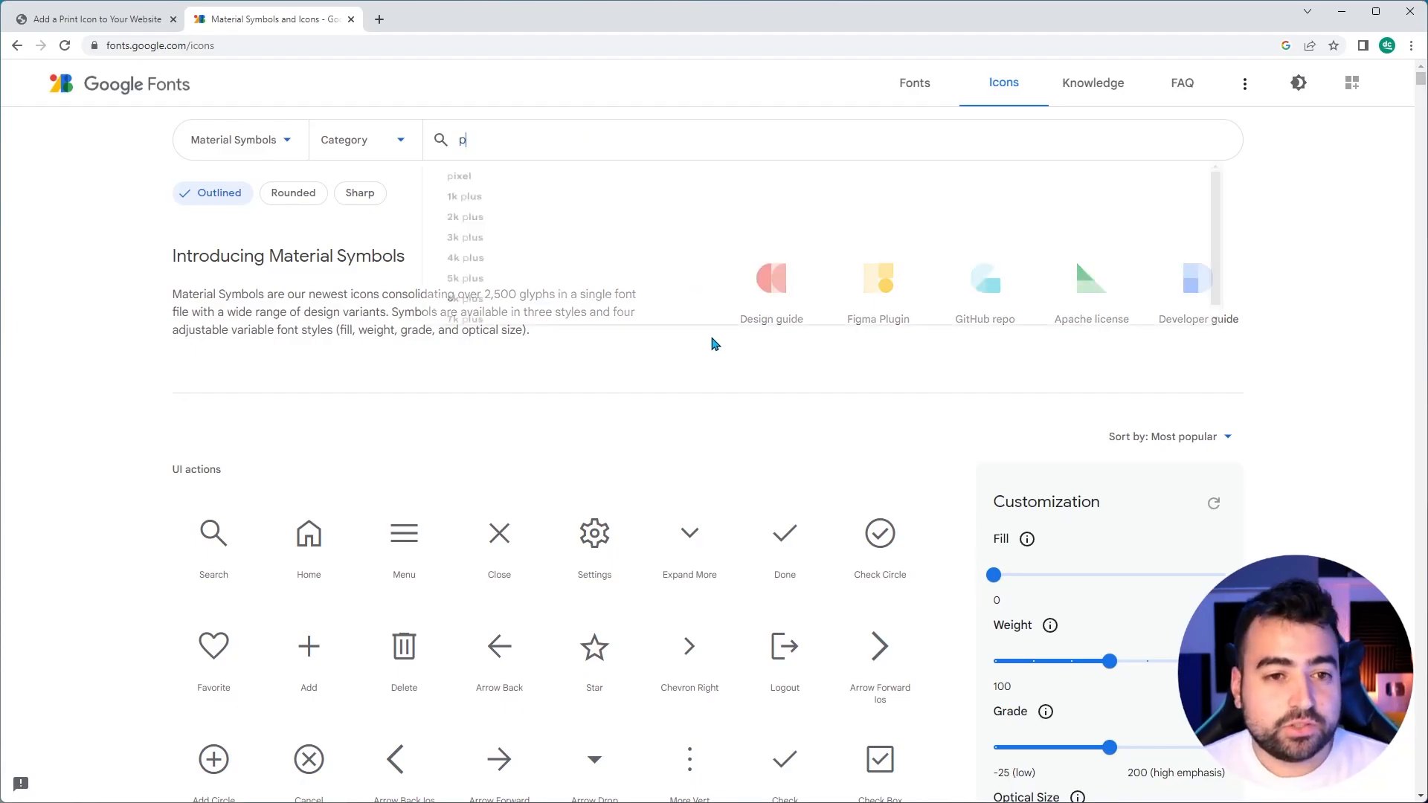
type("rint")
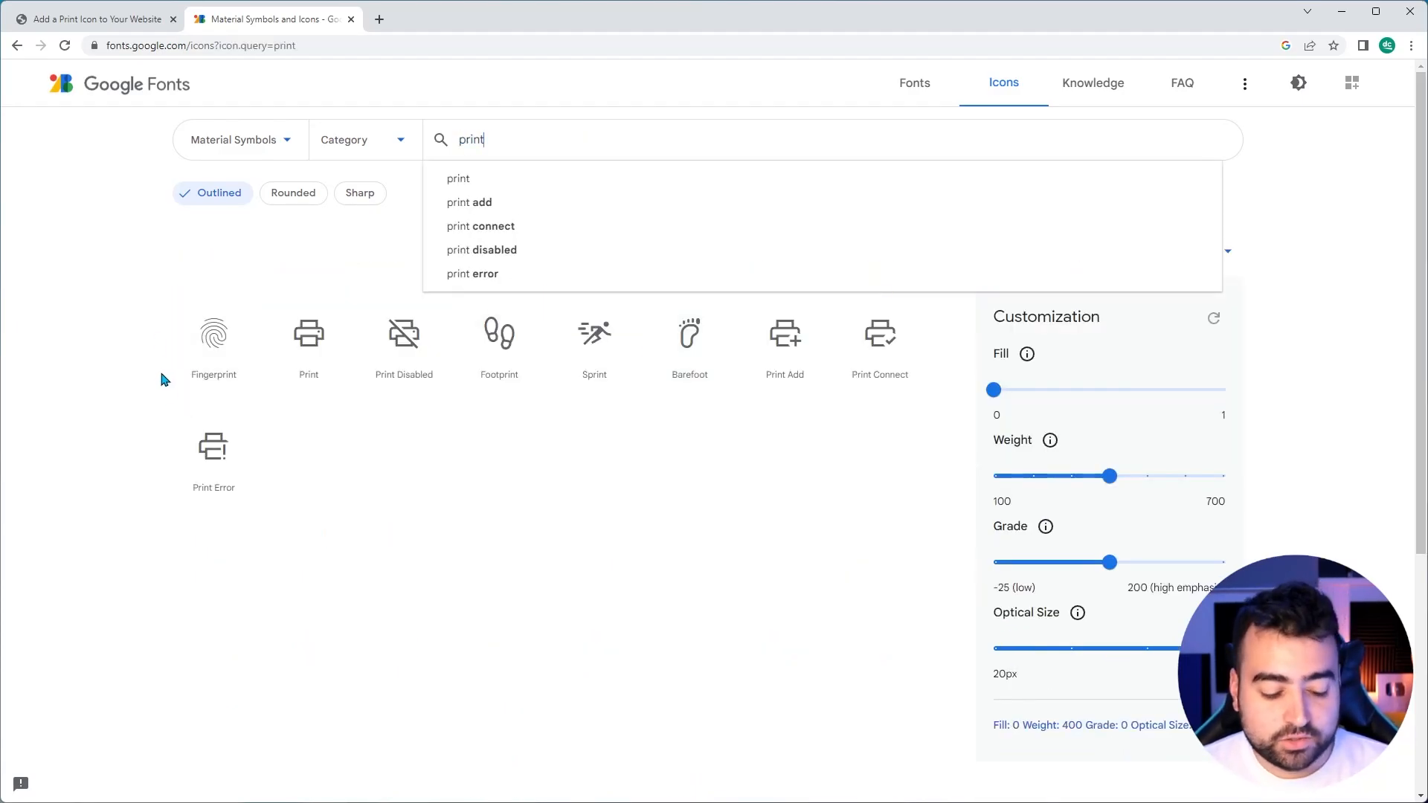
key("ctrl+plus")
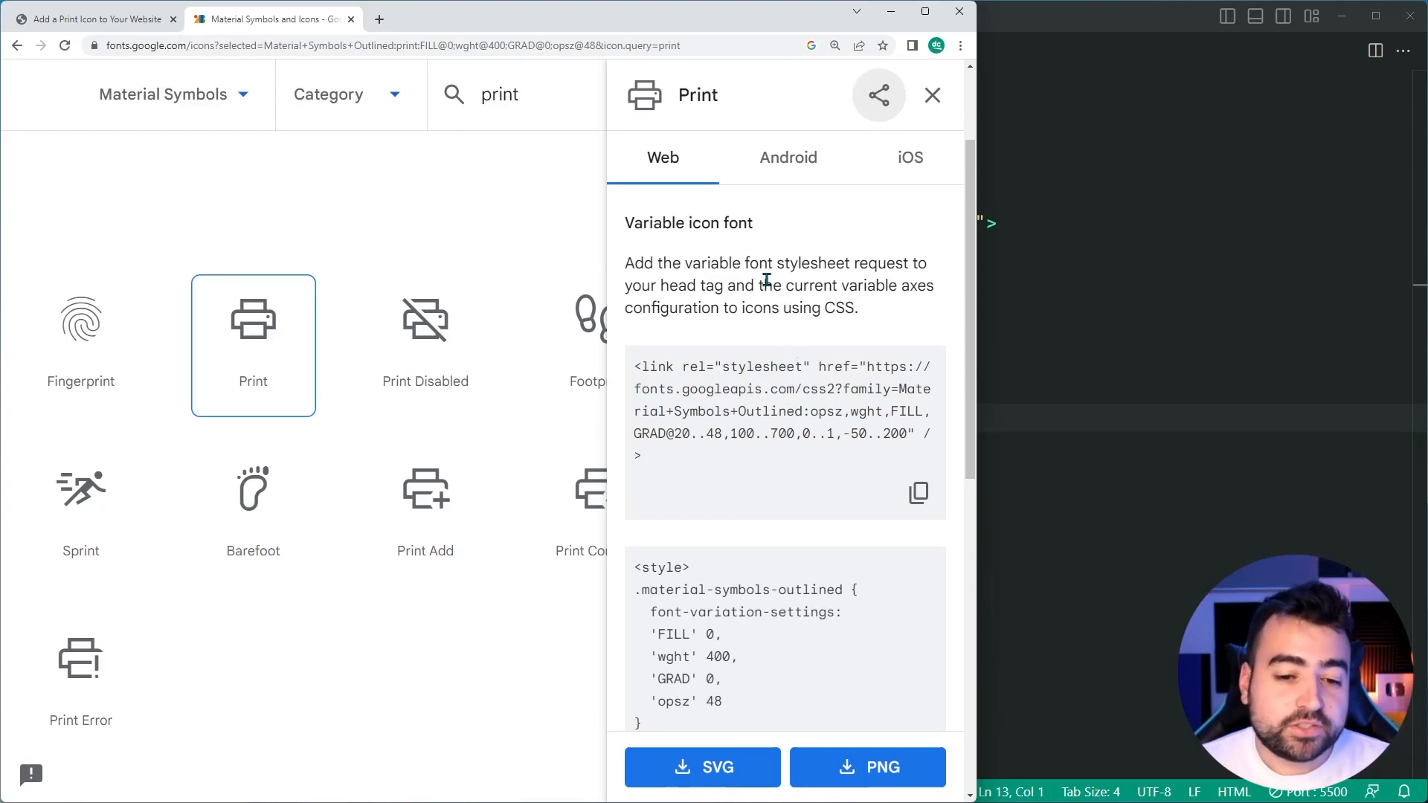
Step: Select the Print icon and scroll its side panel to the static icon font link
scroll("down", 3)
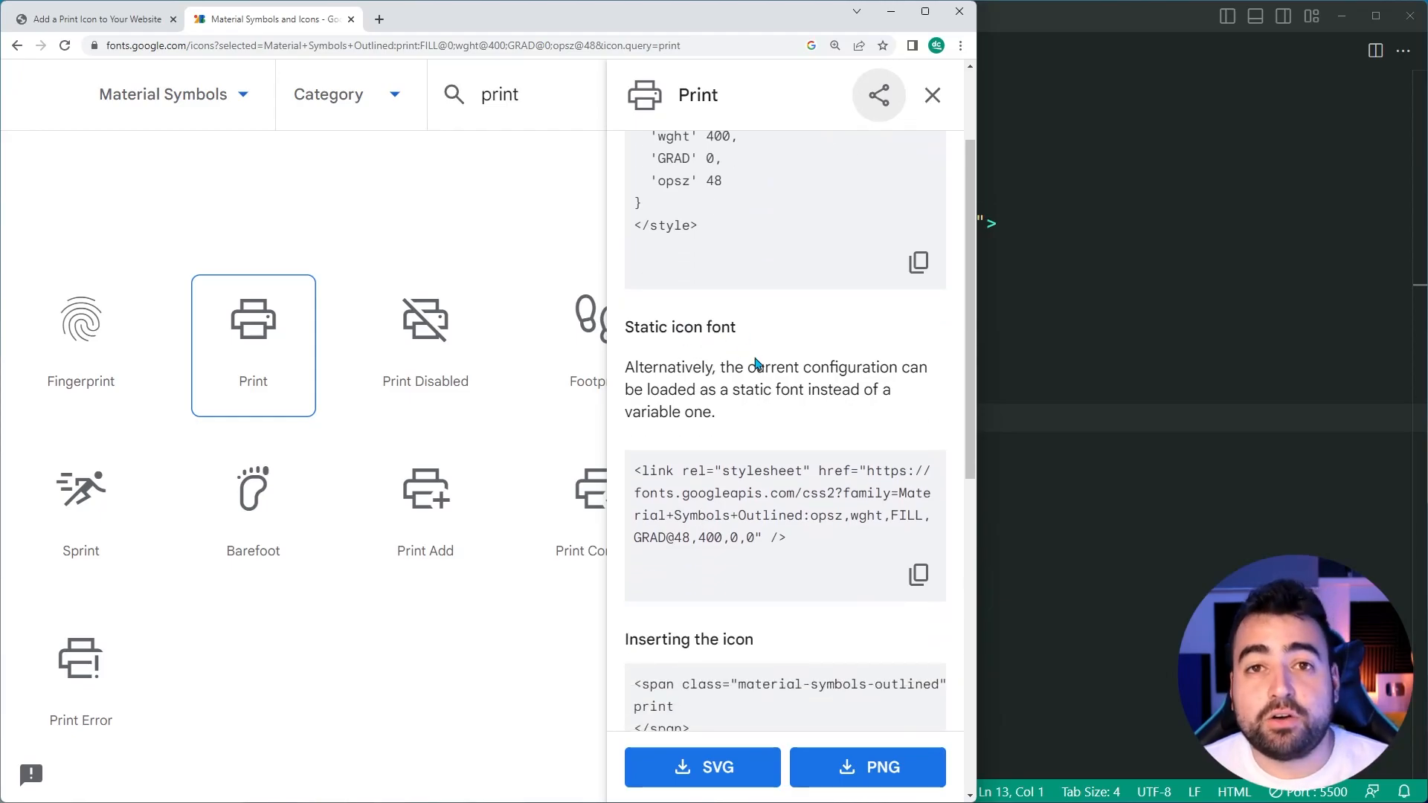
mouse_move(805, 383)
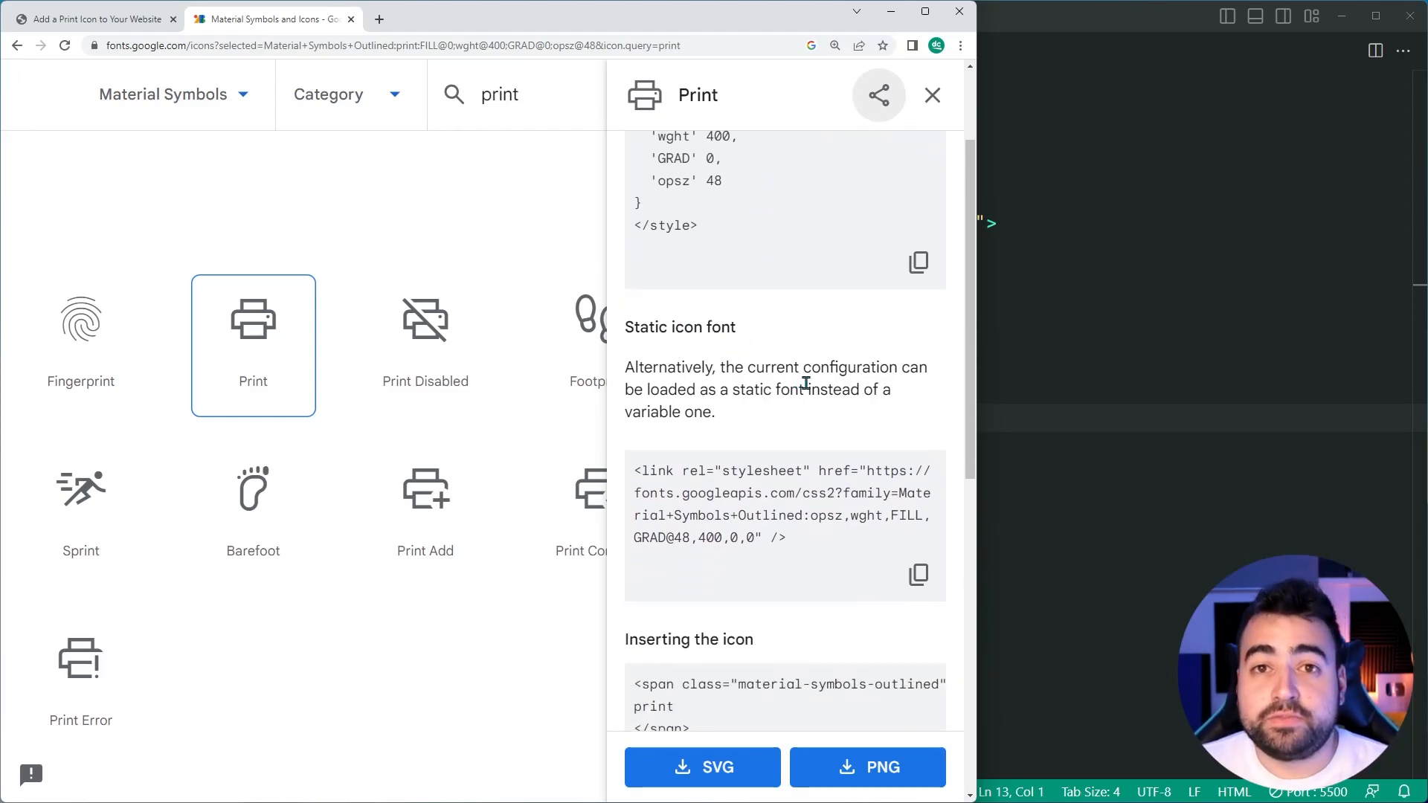
mouse_move(819, 387)
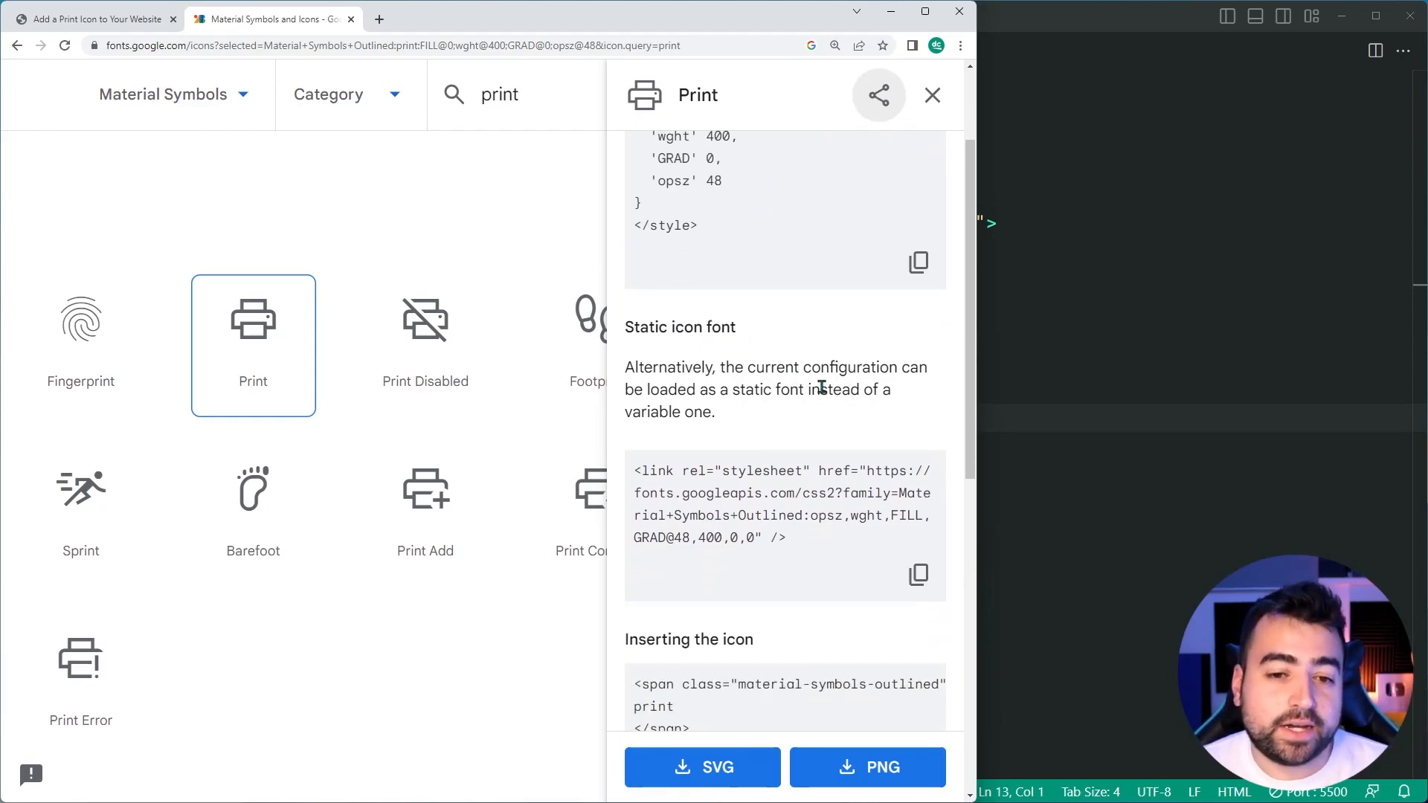
scroll("down", 3)
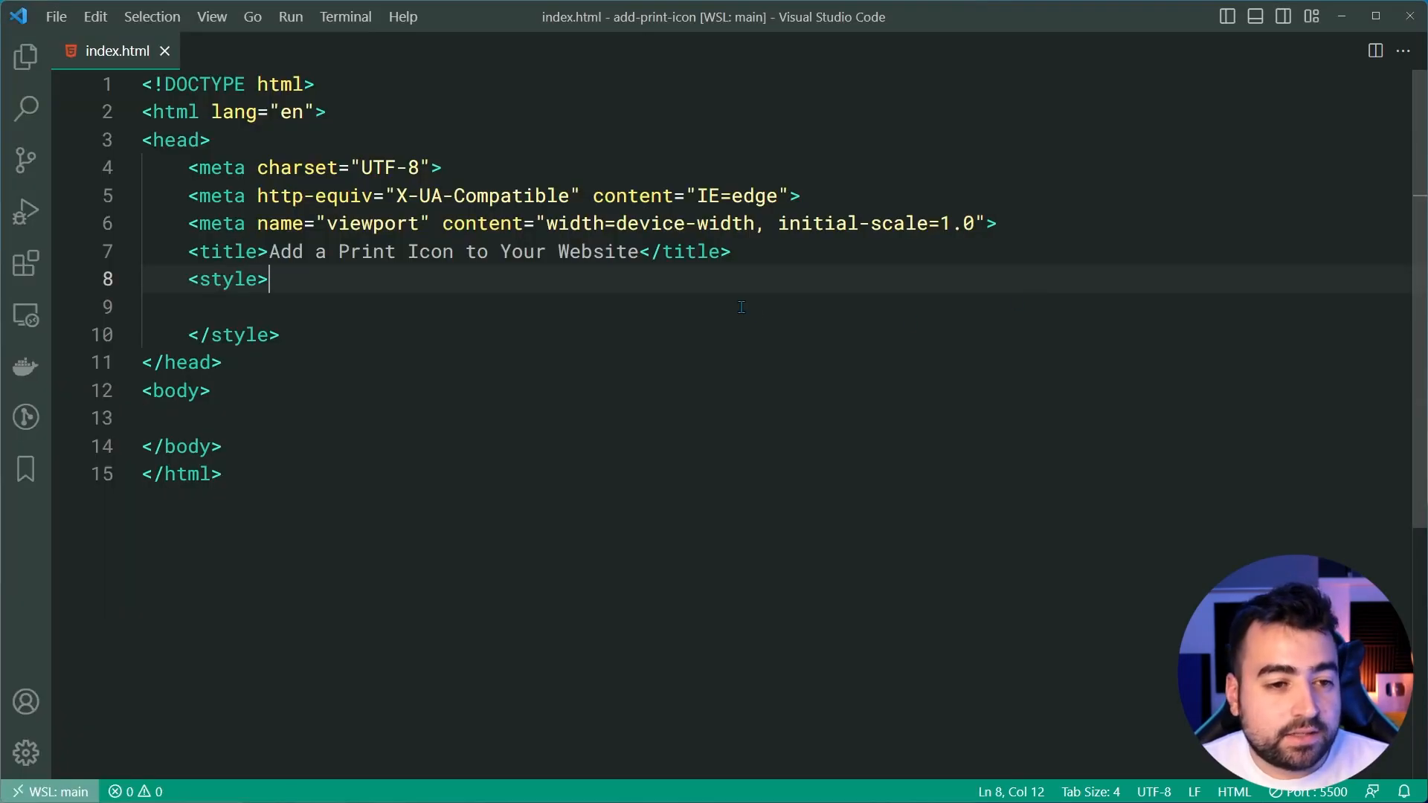
Step: Paste the Material Symbols Outlined stylesheet <link> into the head above the style block
type("<link rel=\"stylesheet\" href=\"https://fonts.googleapis.com/css2?family=Material+Symbols+Outlined:opsz,wght,FILL,GRAD@48,400,0,0\" />")
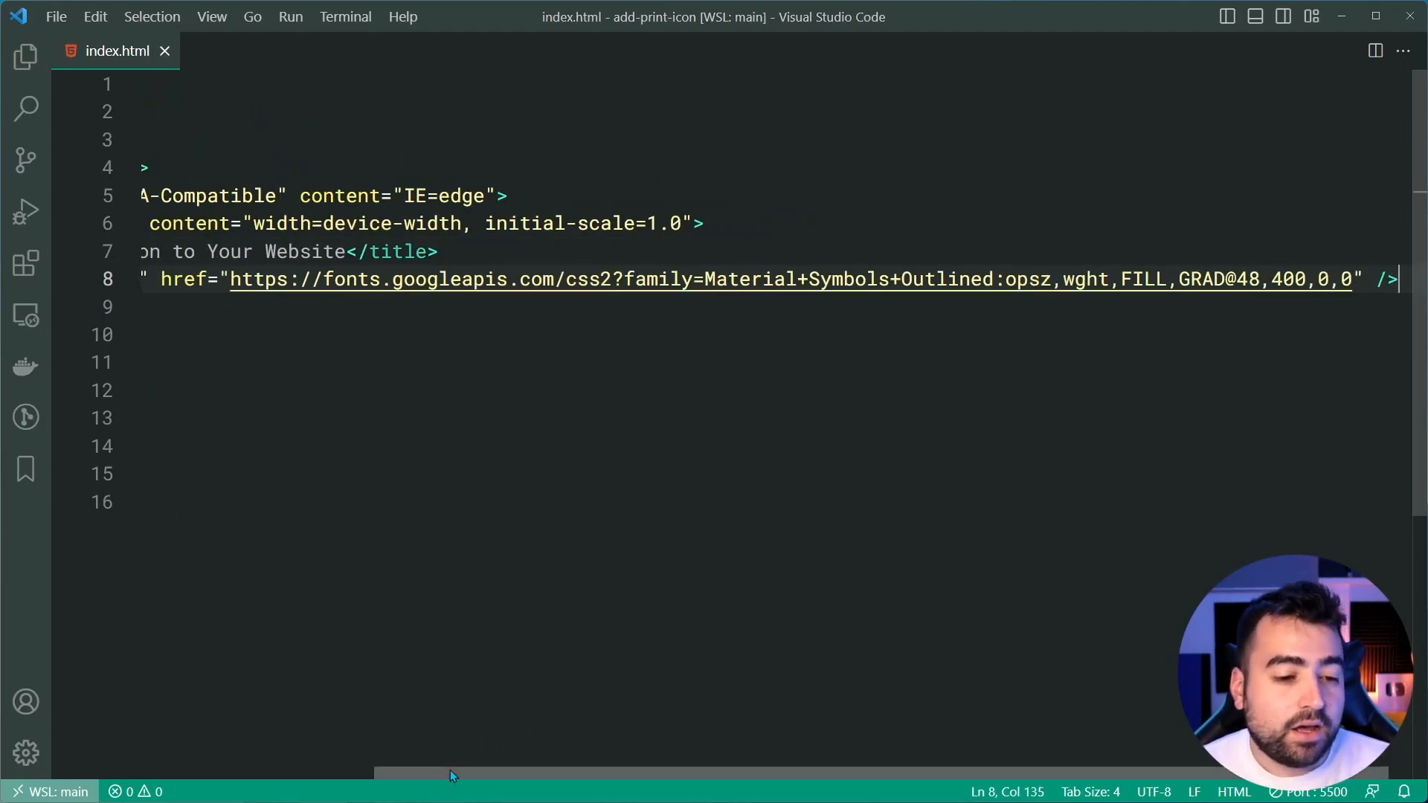
scroll("left", 3)
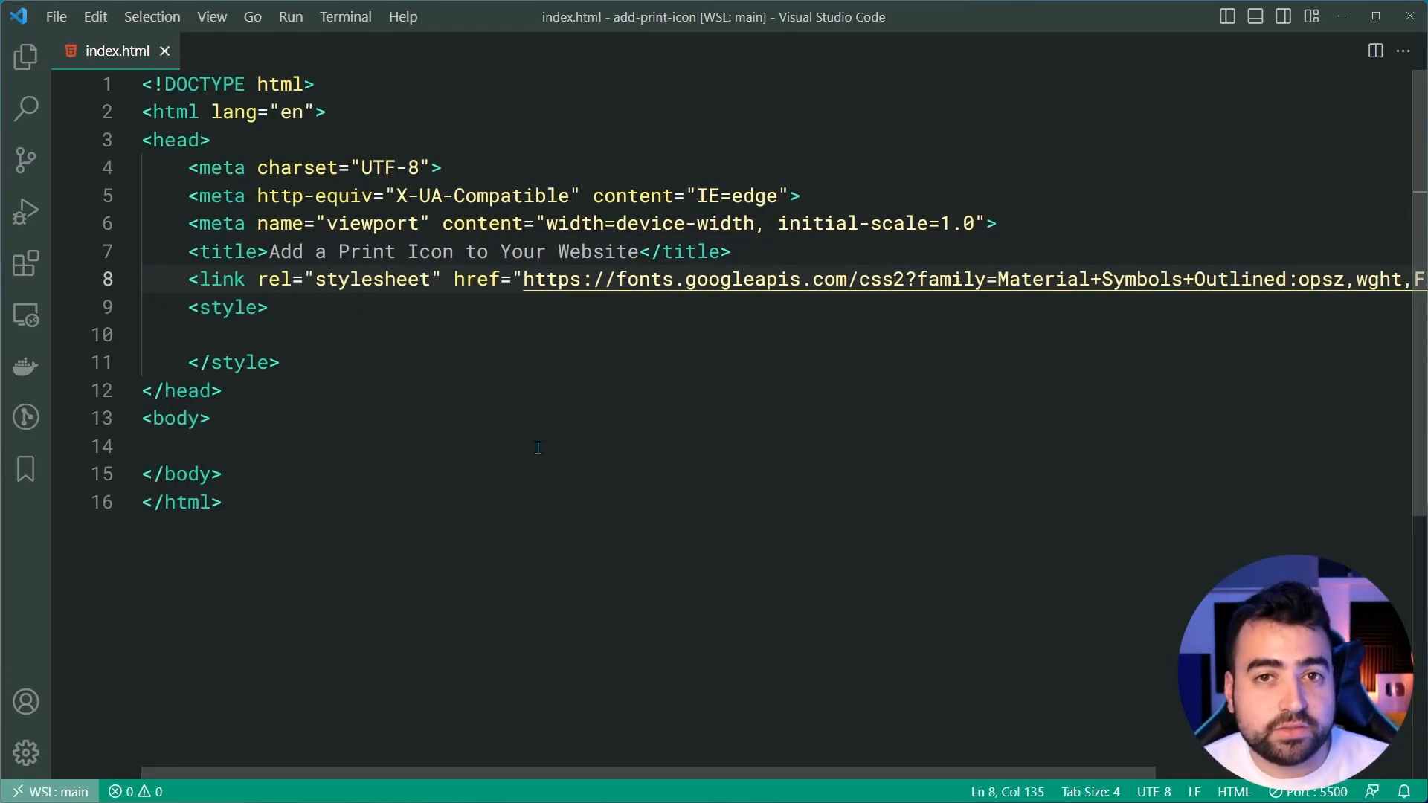
mouse_move(692, 454)
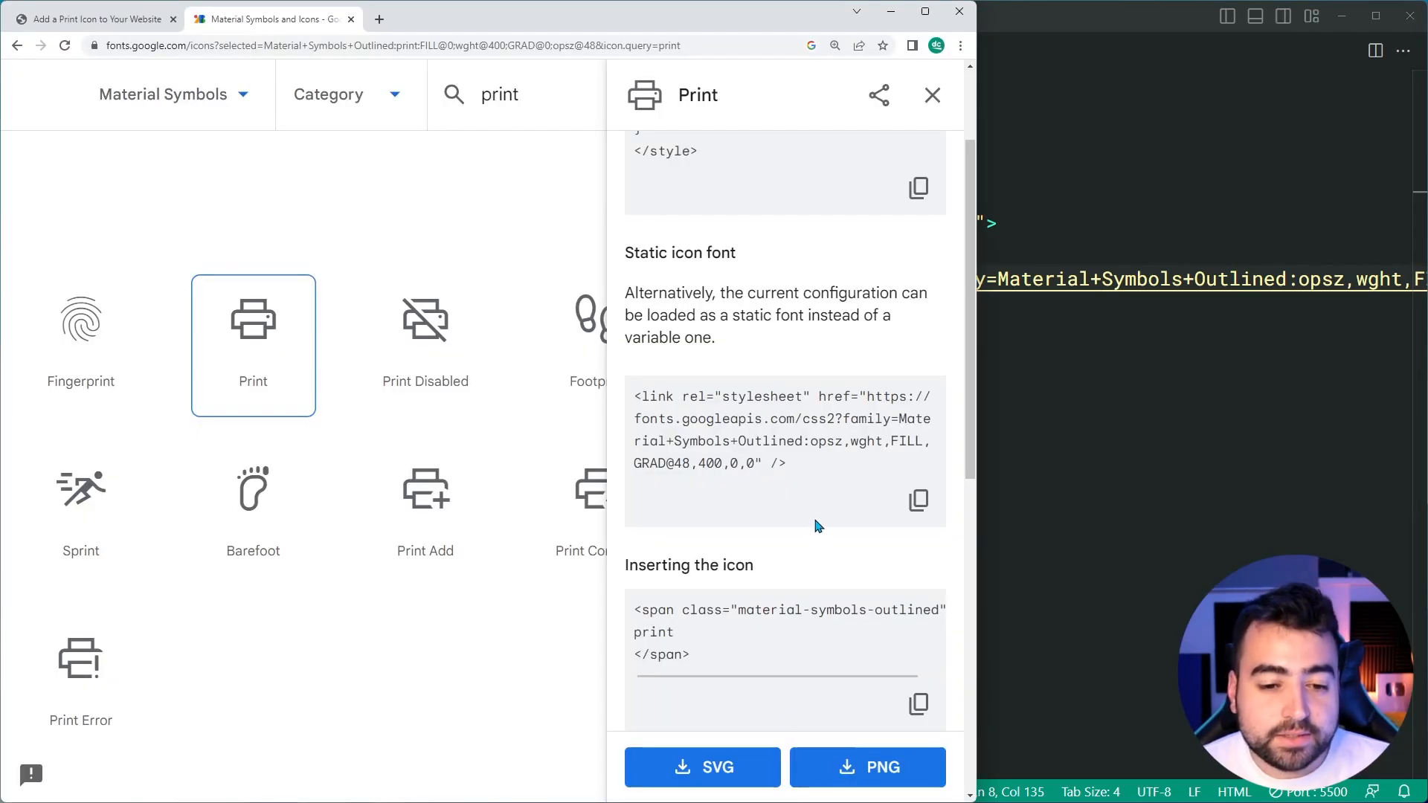
Step: Scroll the Print icon panel down to the "Inserting the icon" span snippet
scroll("down", 3)
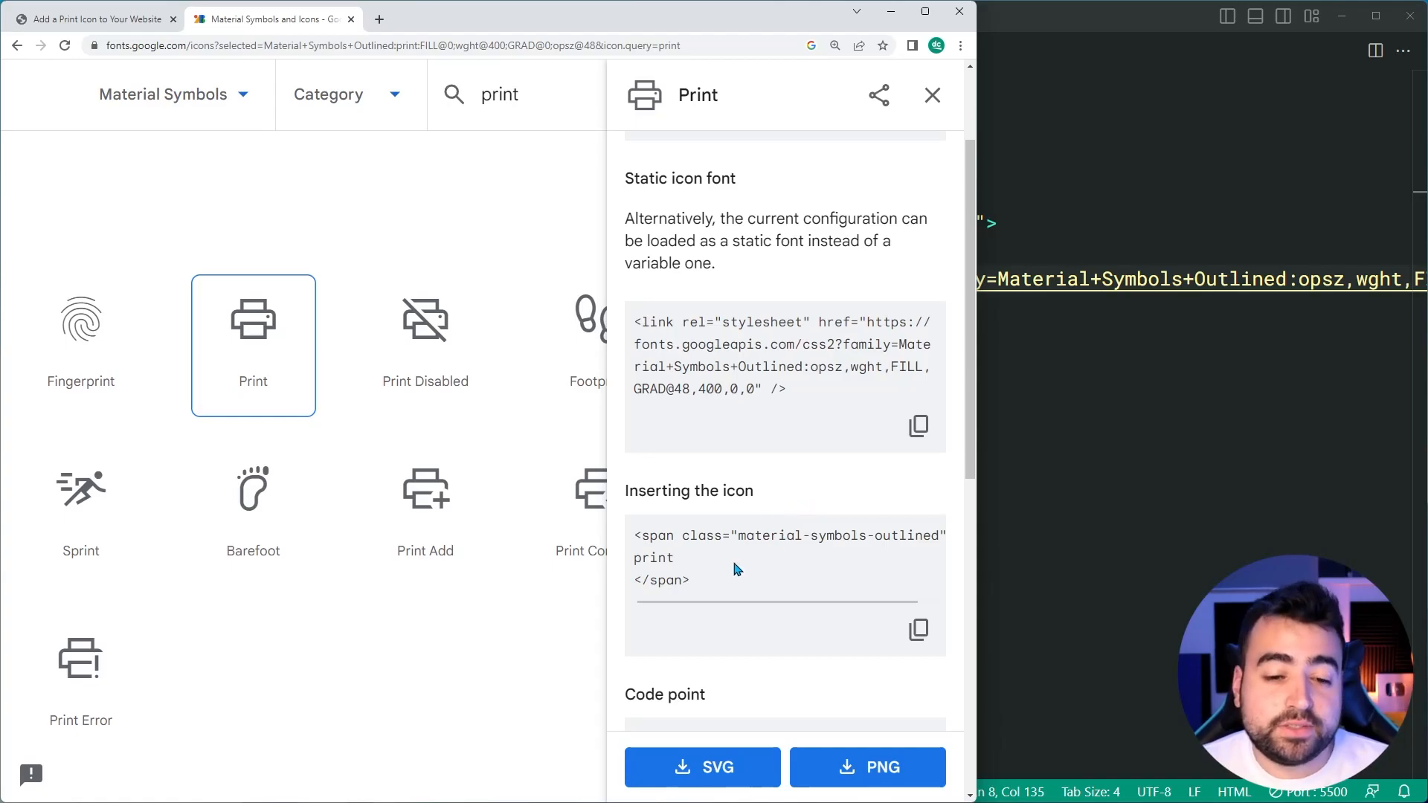
mouse_move(736, 565)
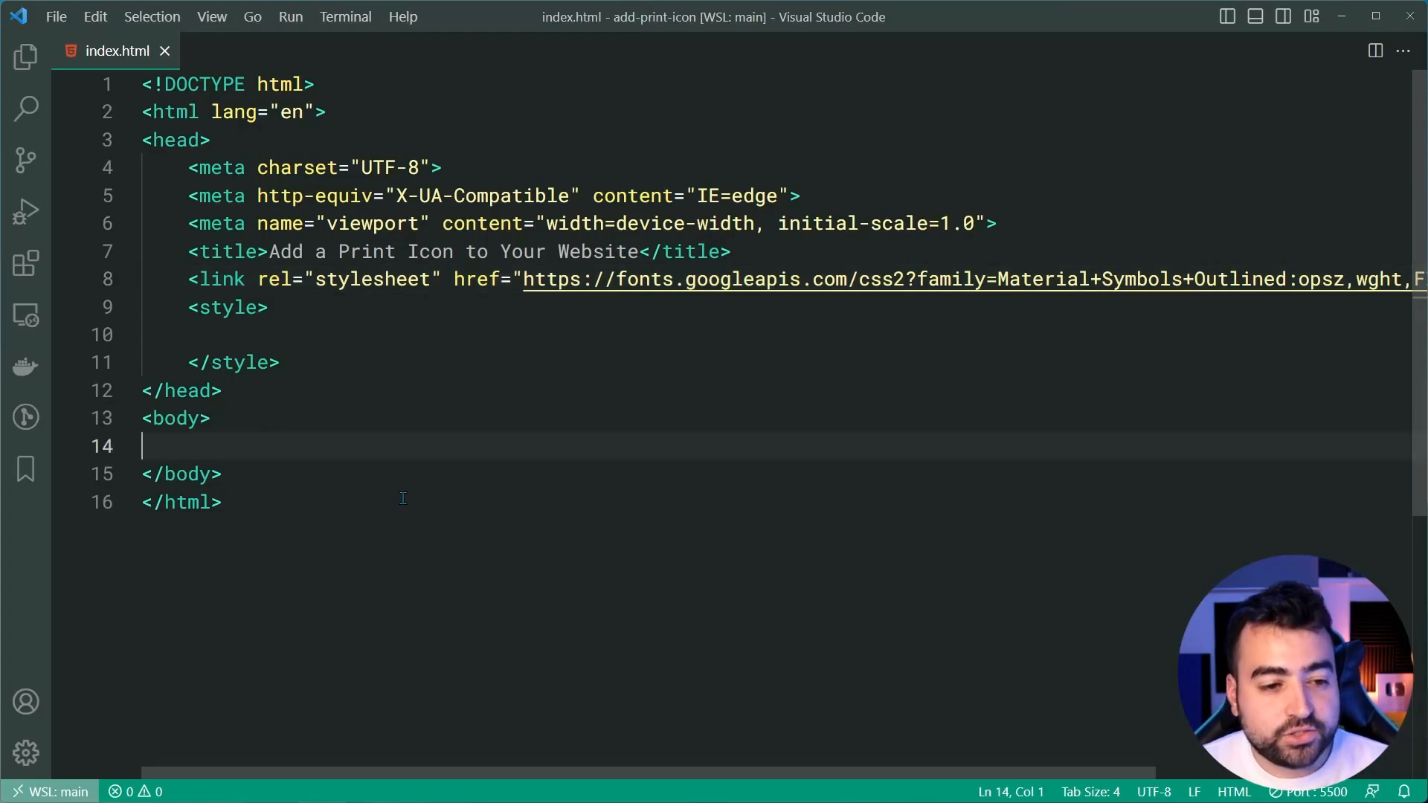
Step: Add <button type="button" class="btn-print"></button> inside the page body
type("<button></button>")
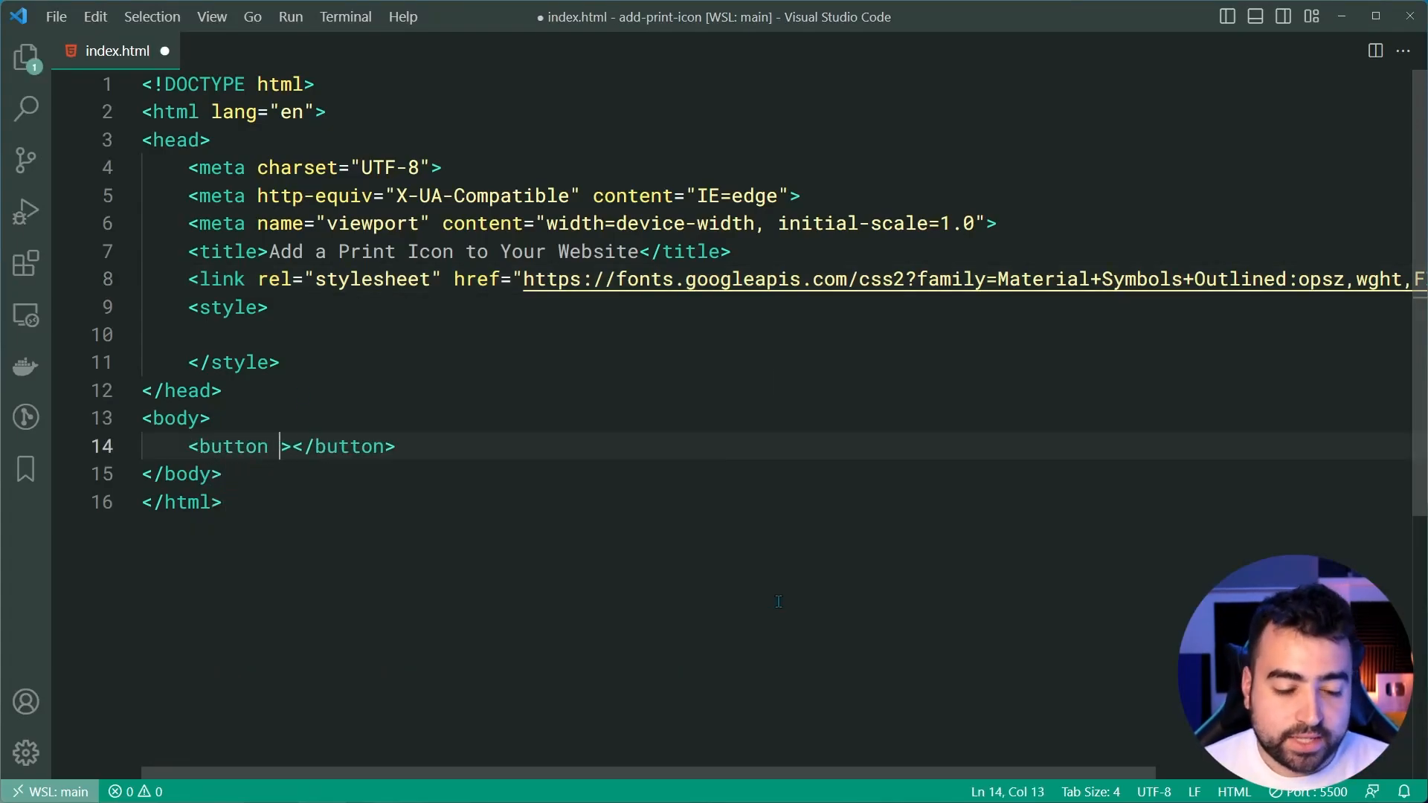
type("type=\"bu")
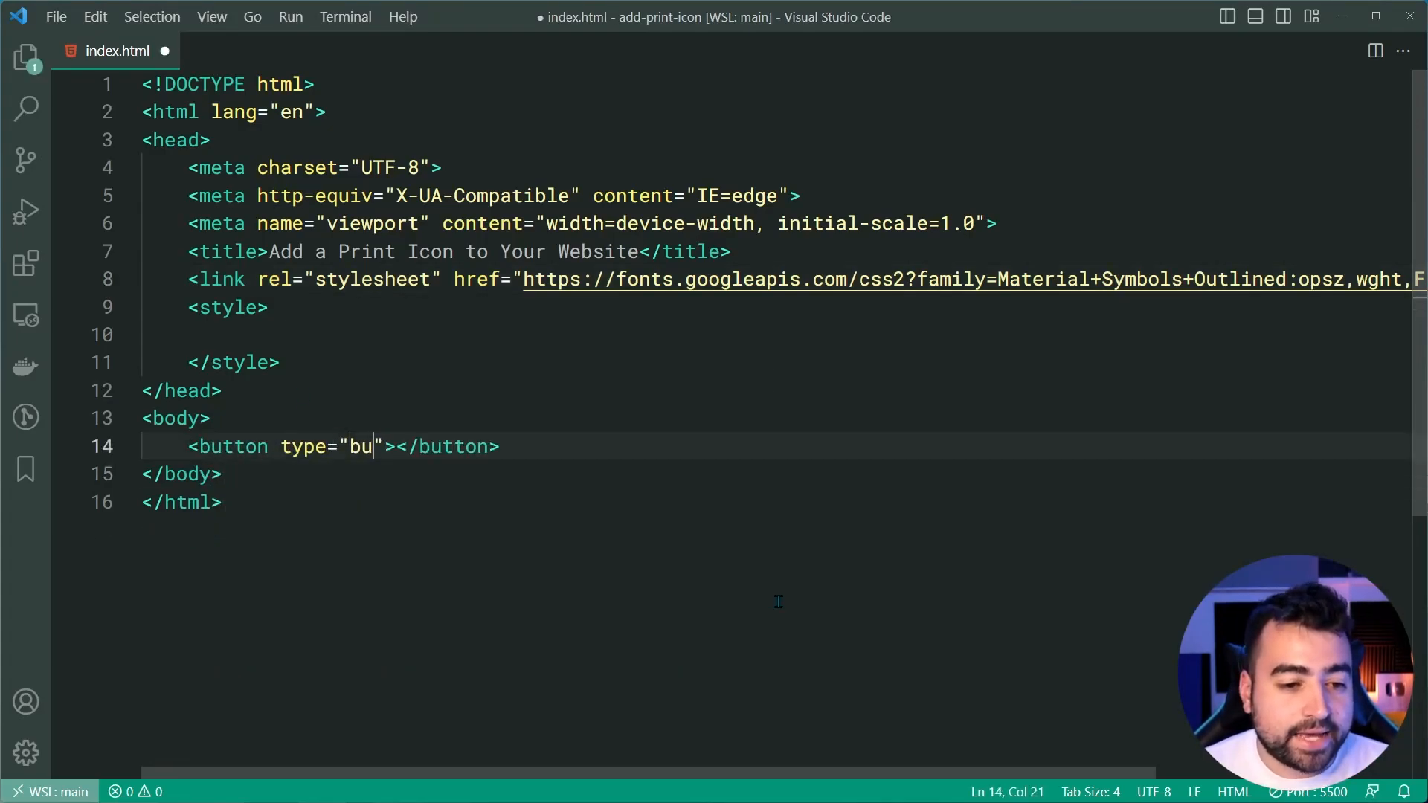
type("tton")
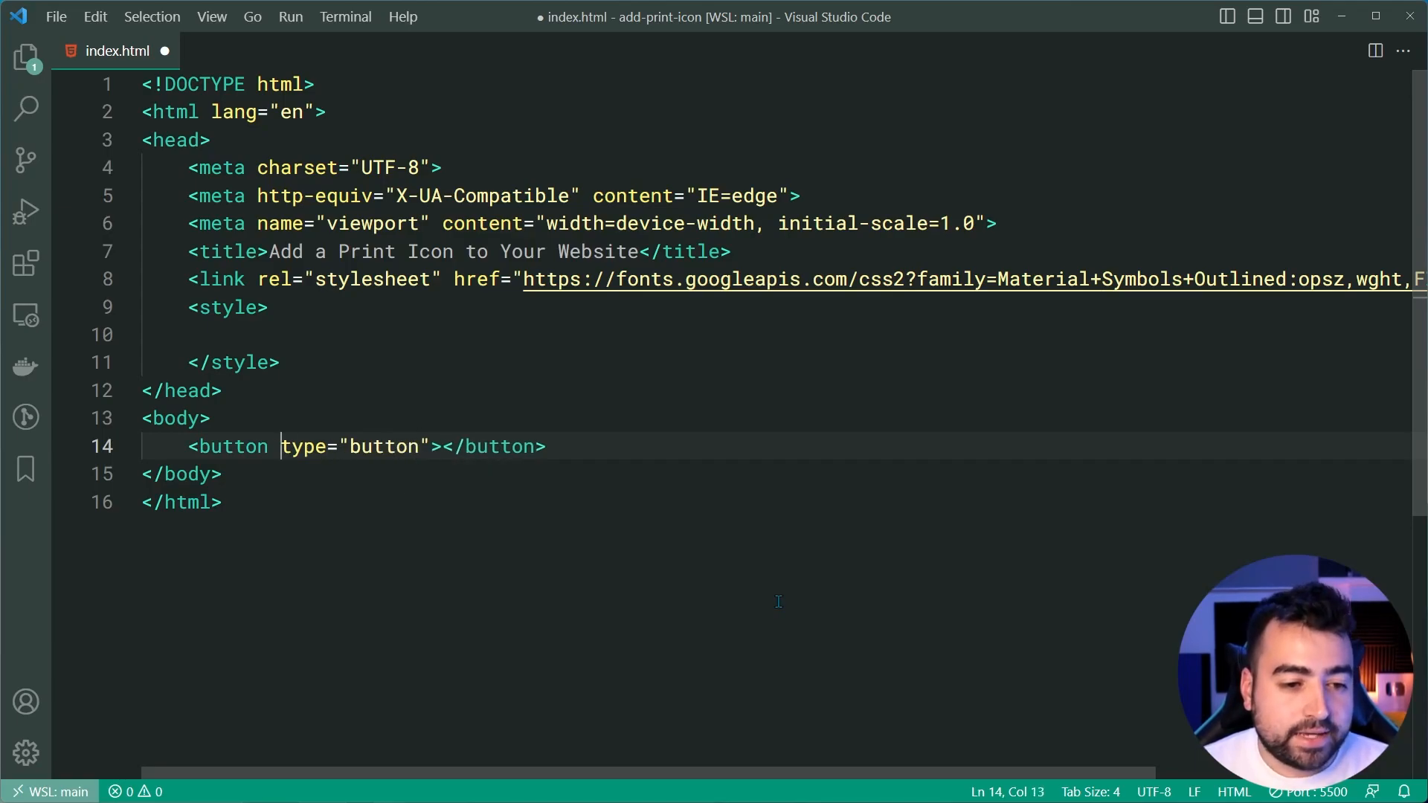
type("class=\"btn-p")
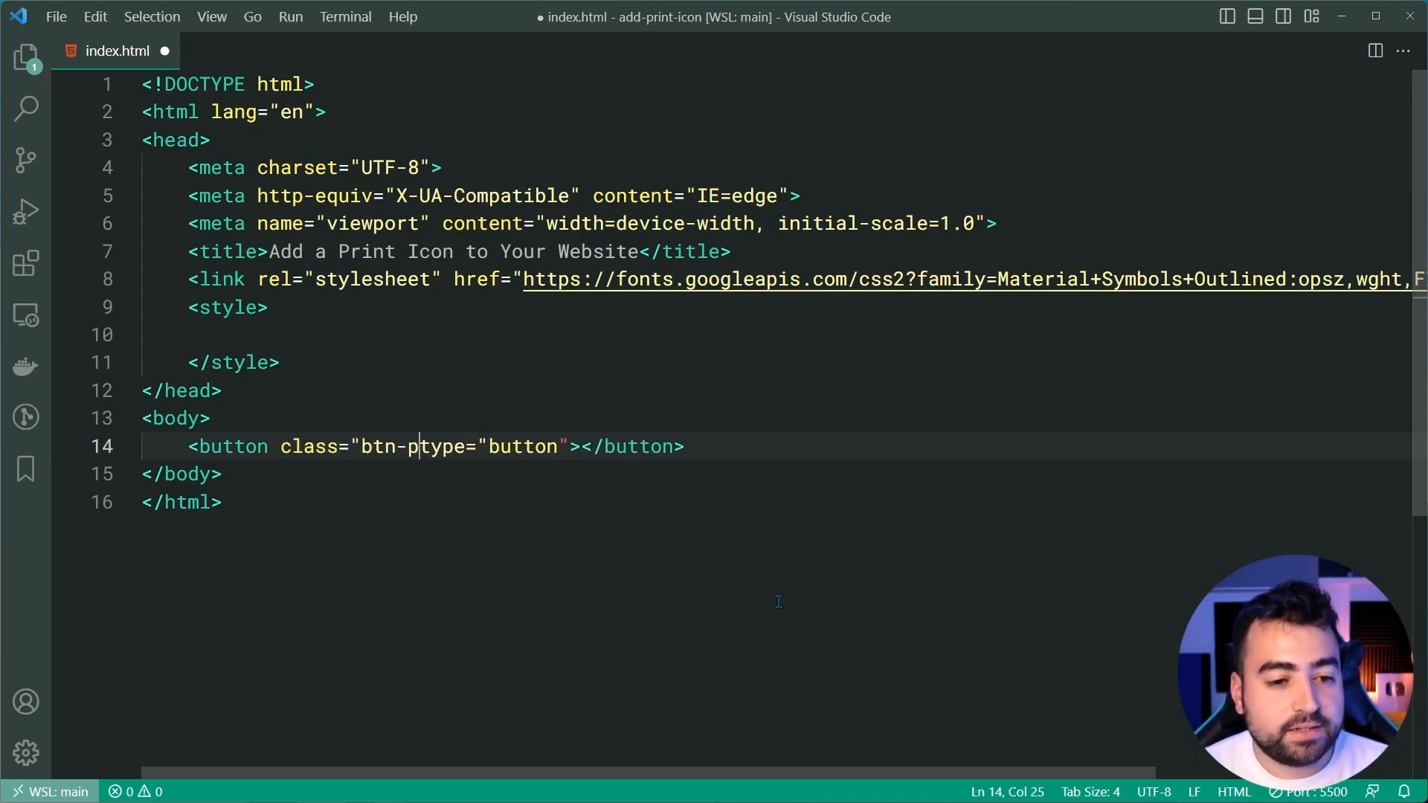
type("rint")
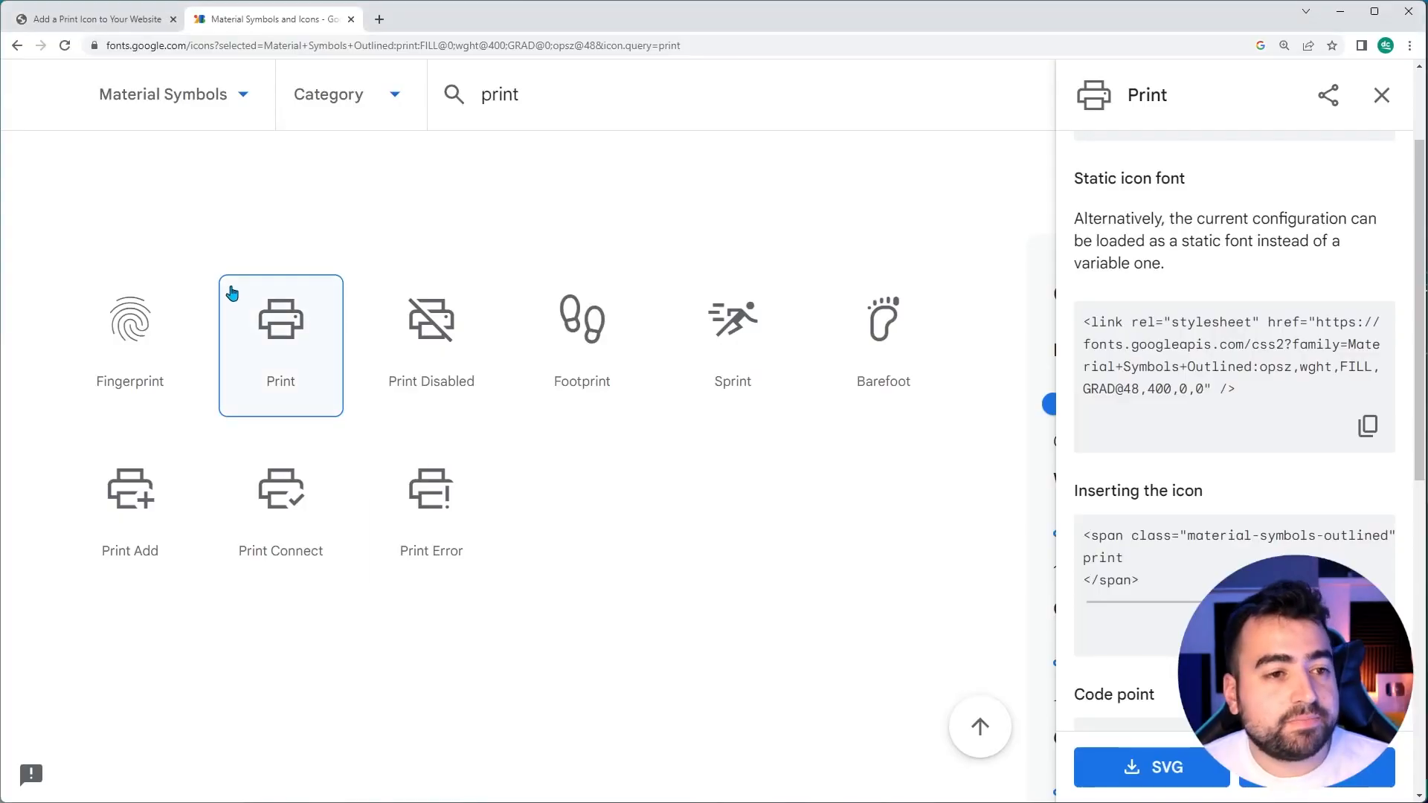
Step: Switch to the local page tab to see the rendered print icon button
left_click(91, 18)
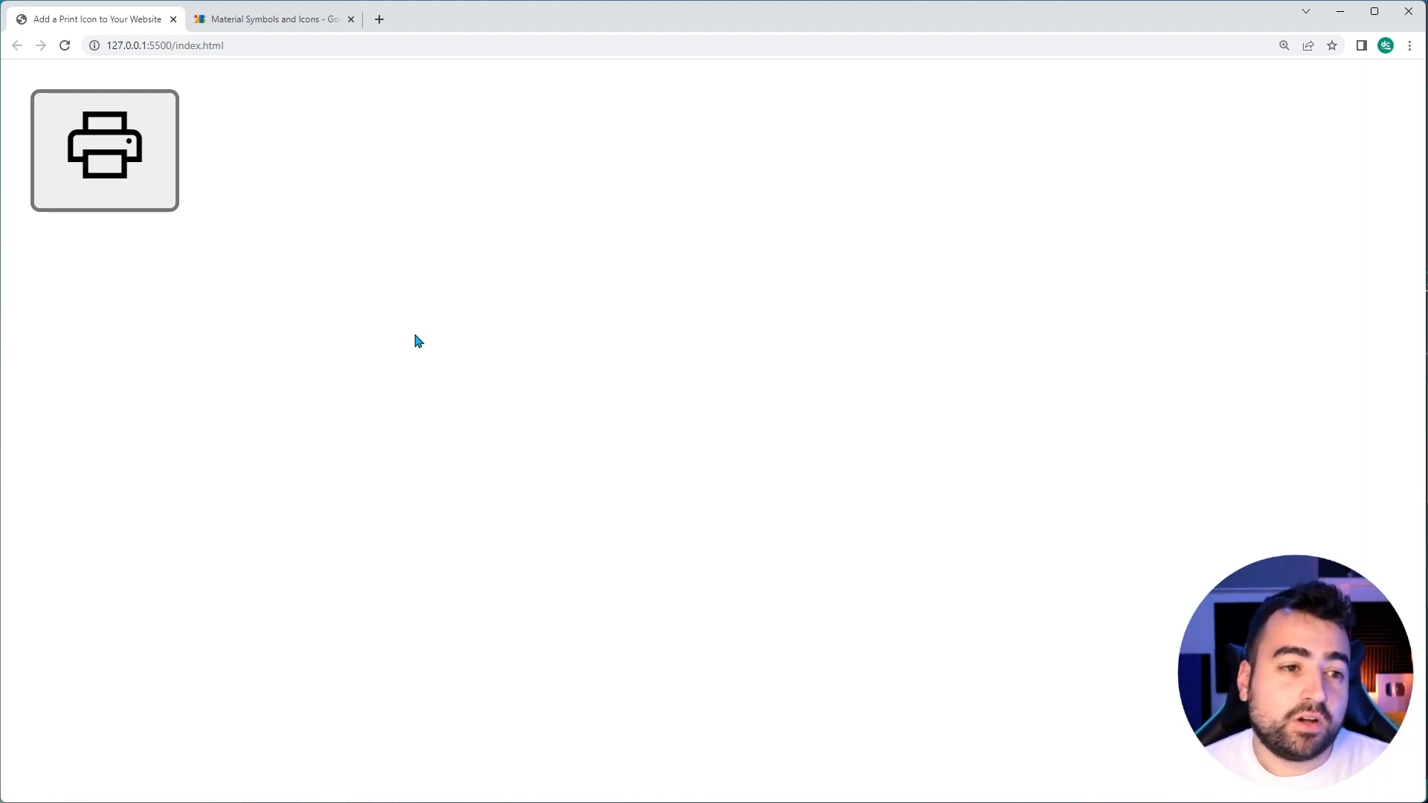
mouse_move(880, 423)
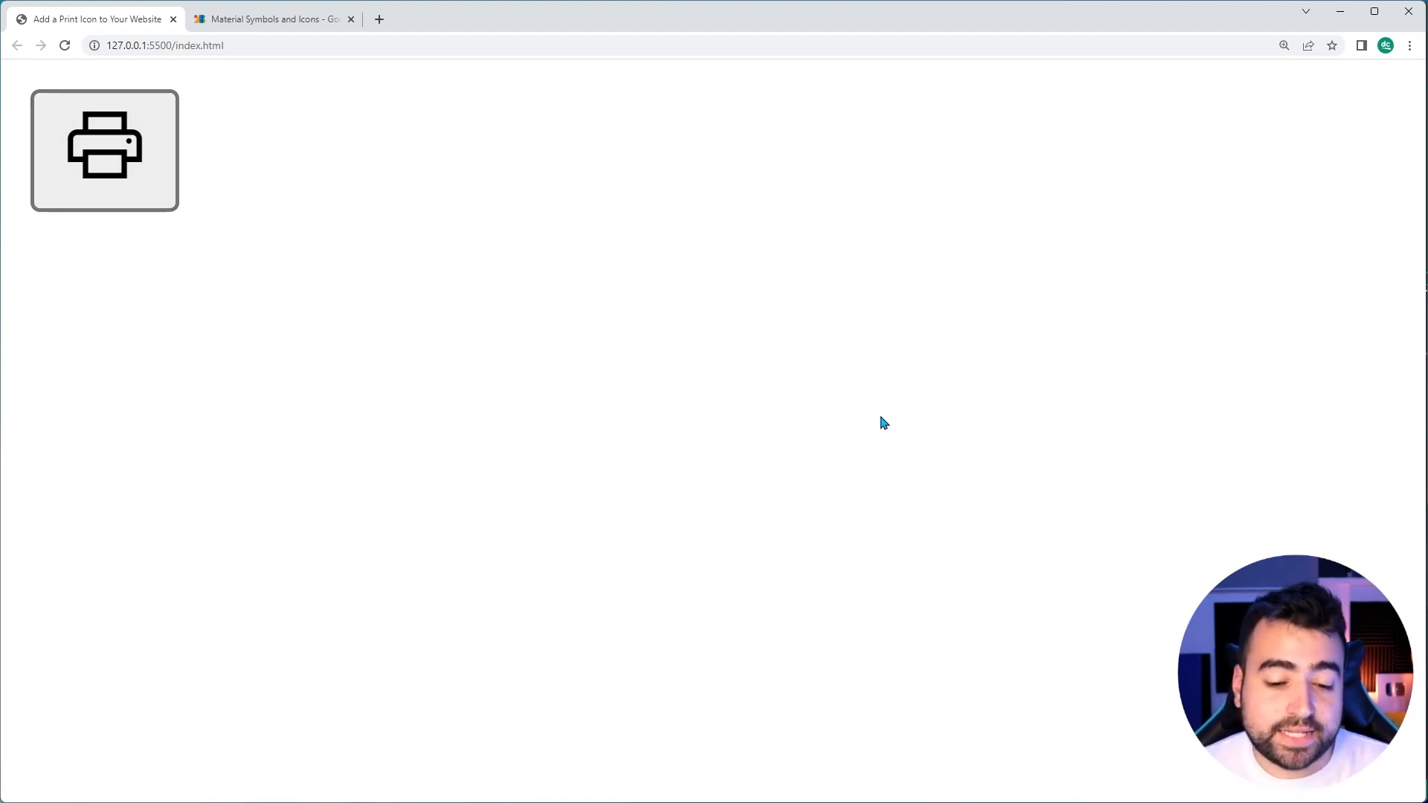
mouse_move(984, 757)
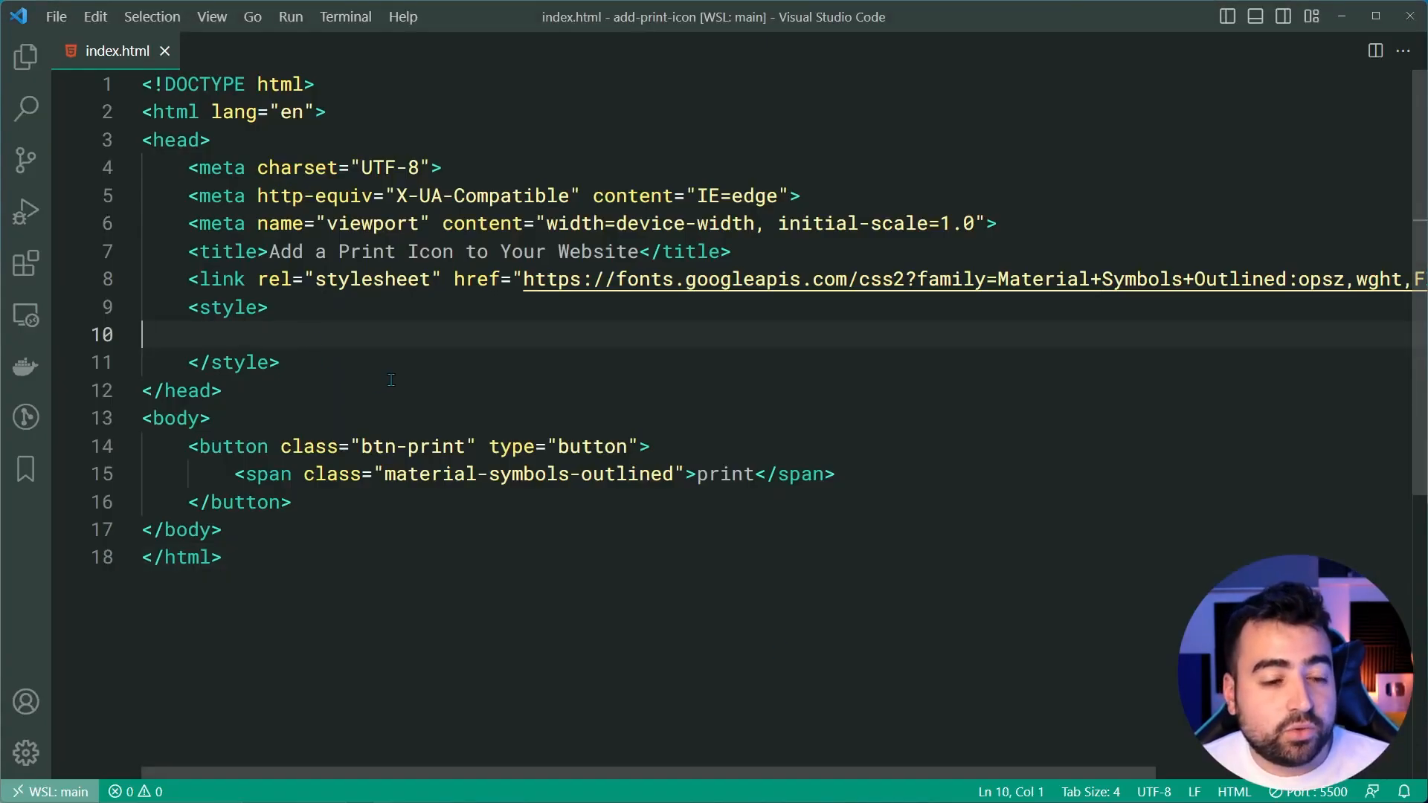
mouse_move(753, 516)
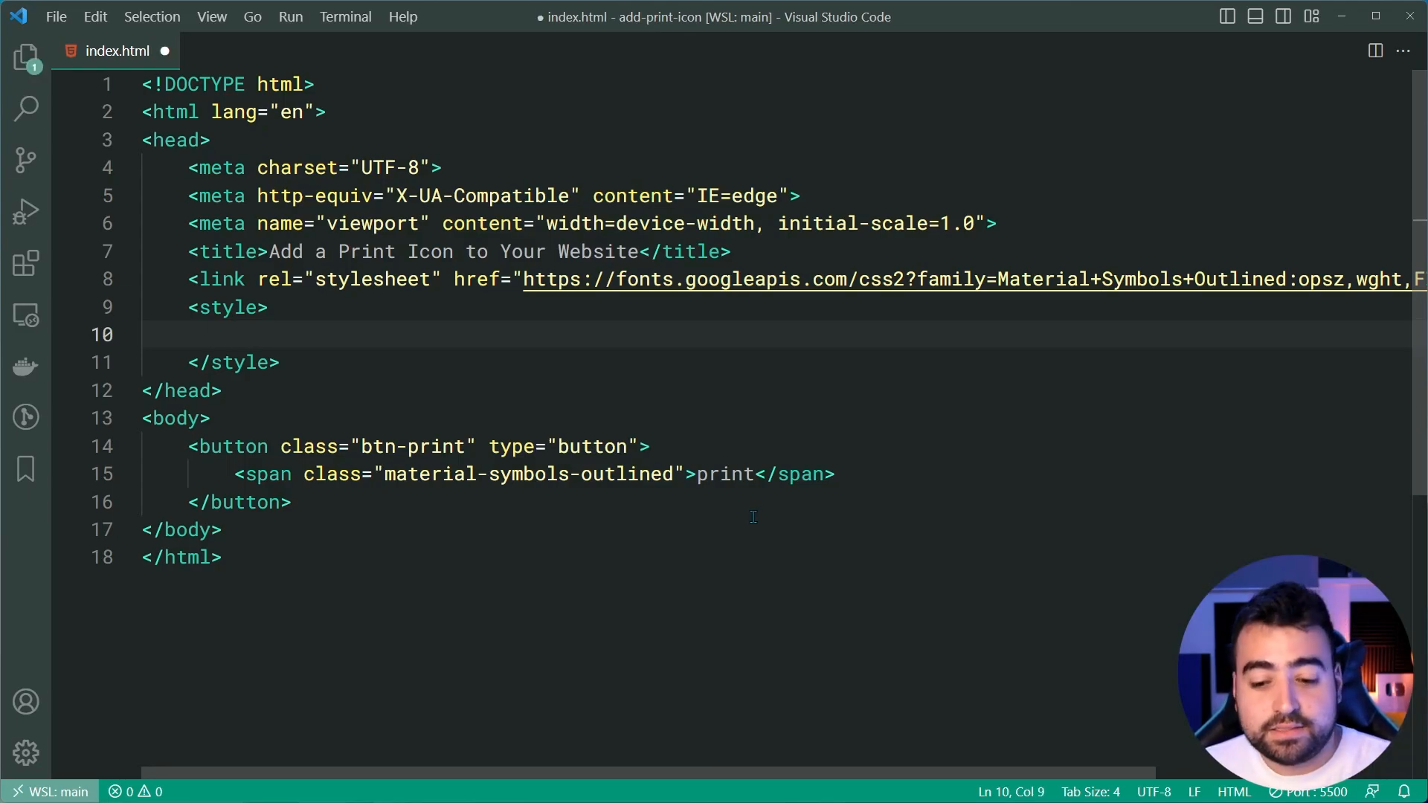
Step: Start a .btn-print rule with width and height 40px and display flex
type(".btn")
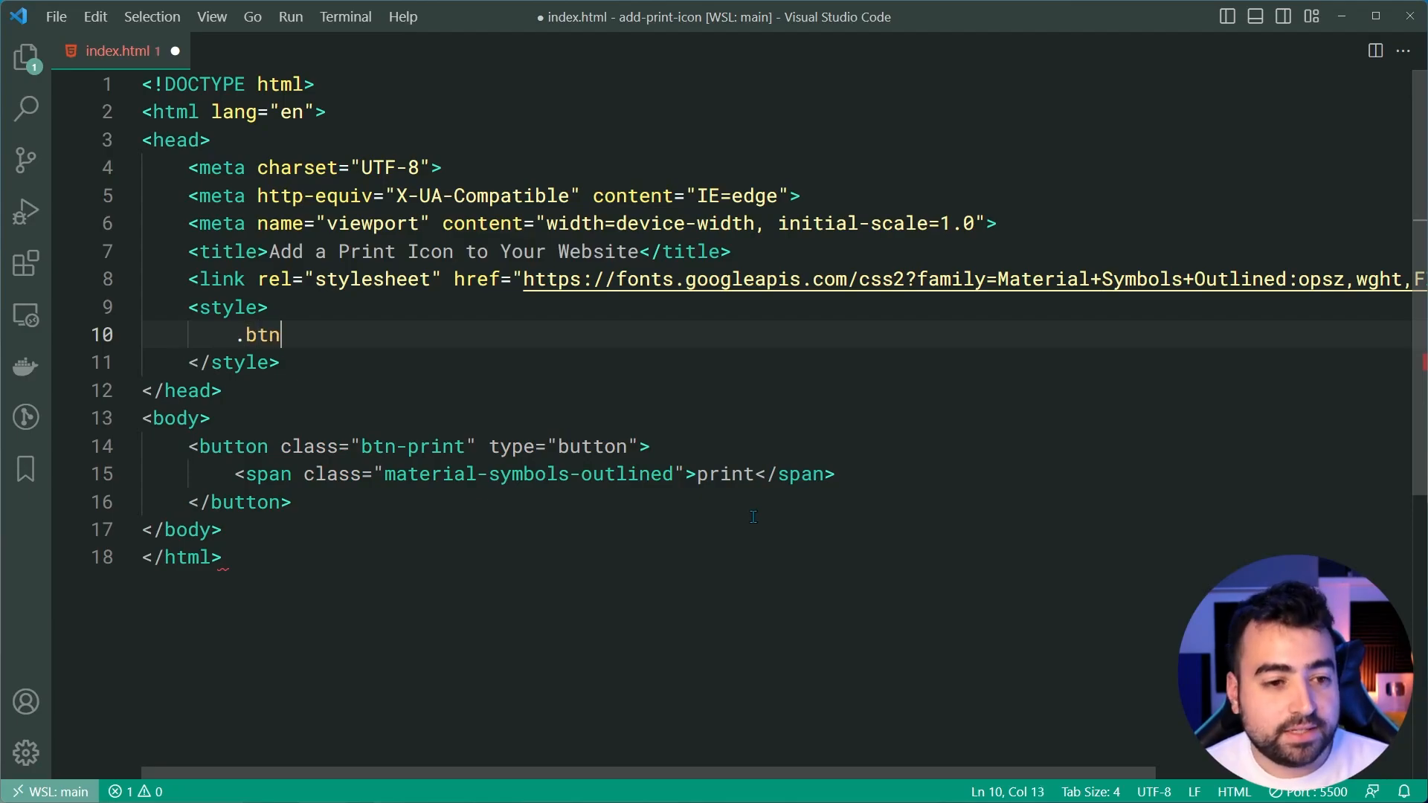
type("-print {")
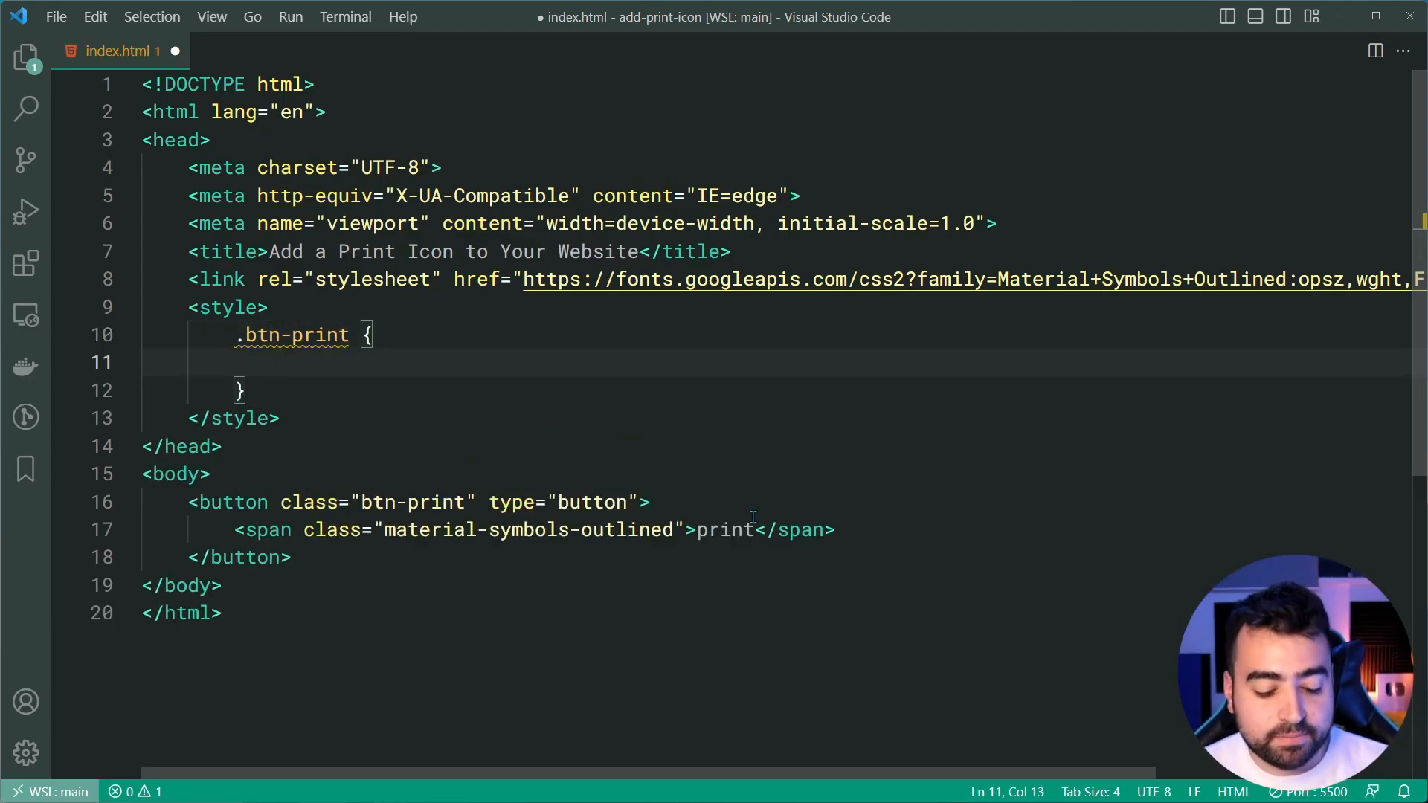
type("width: 40px;")
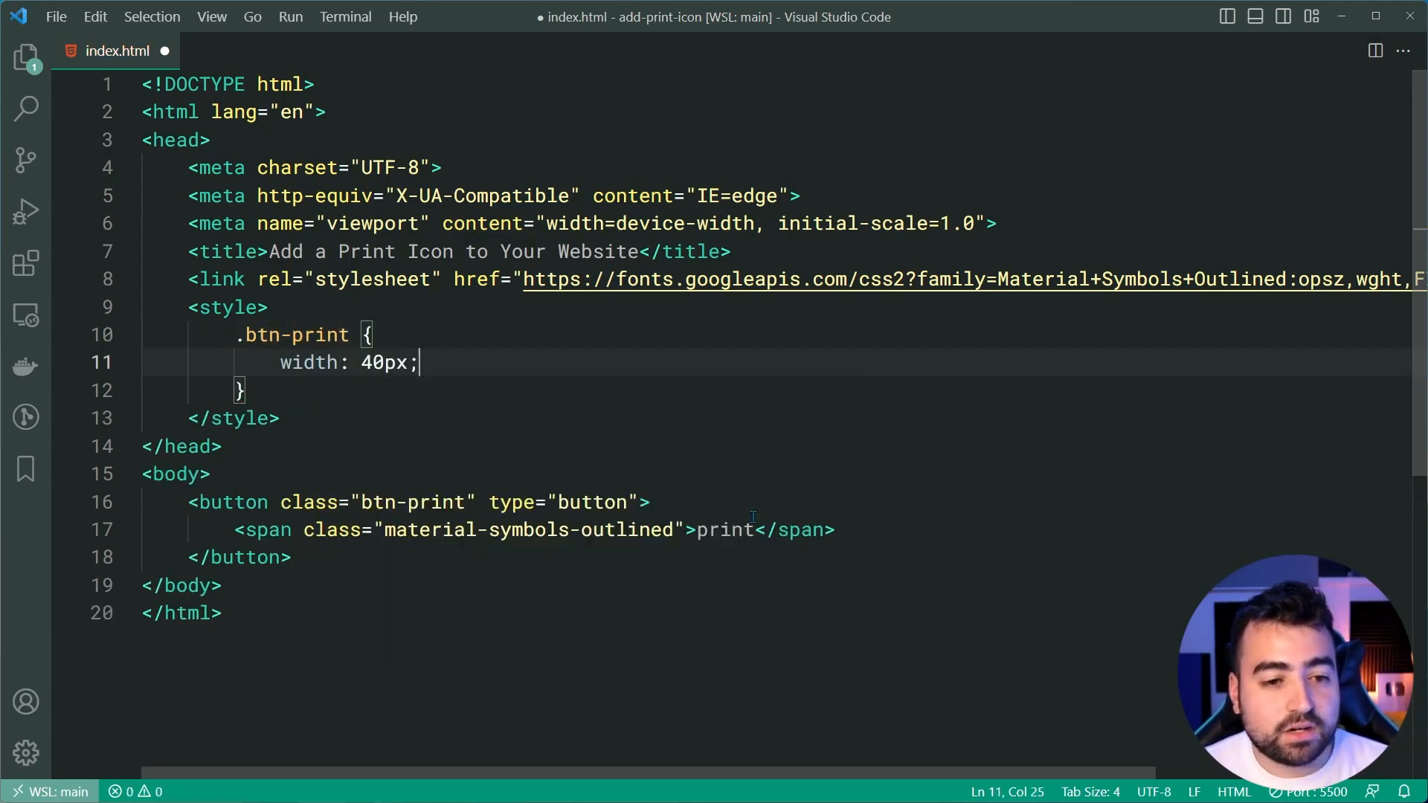
type("height: 40px;")
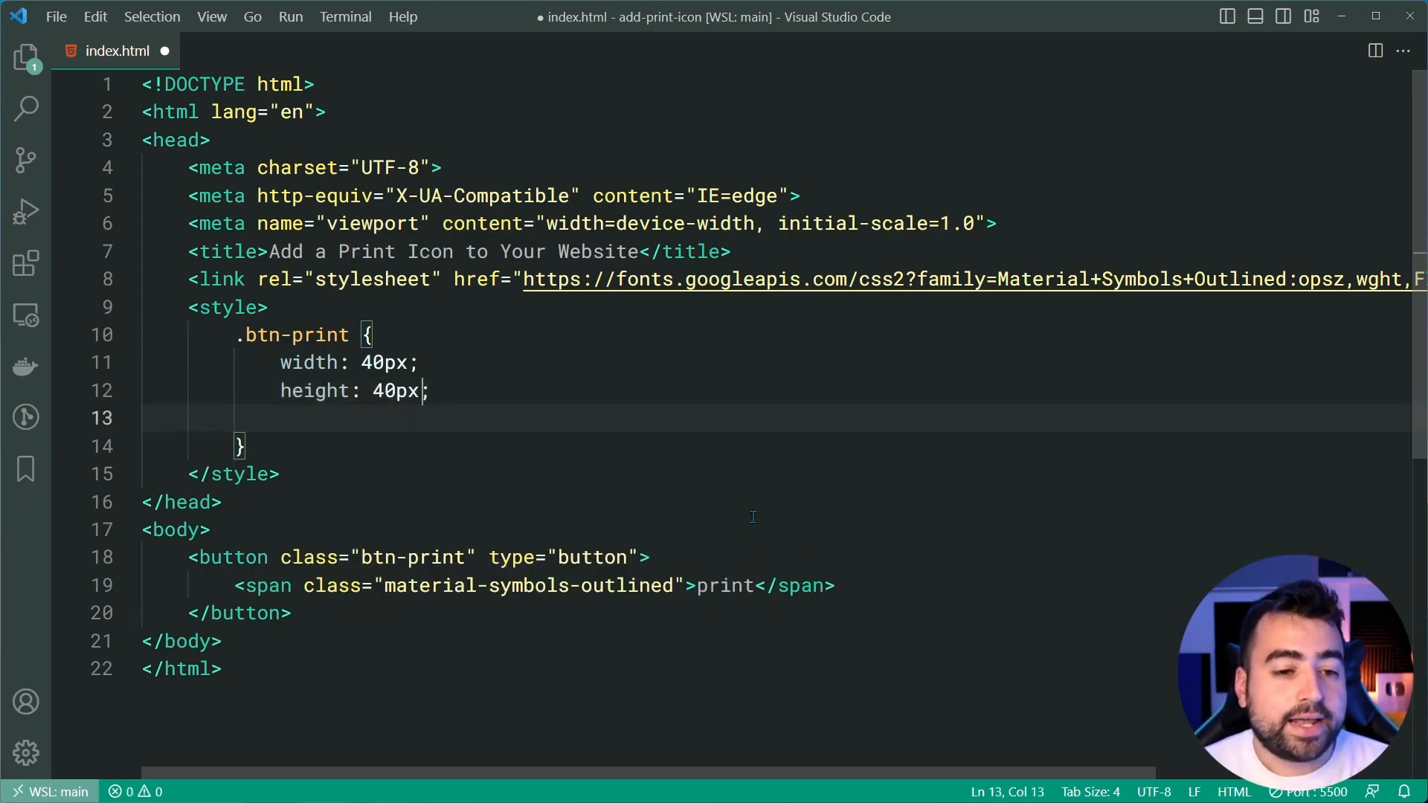
type("display: flex;")
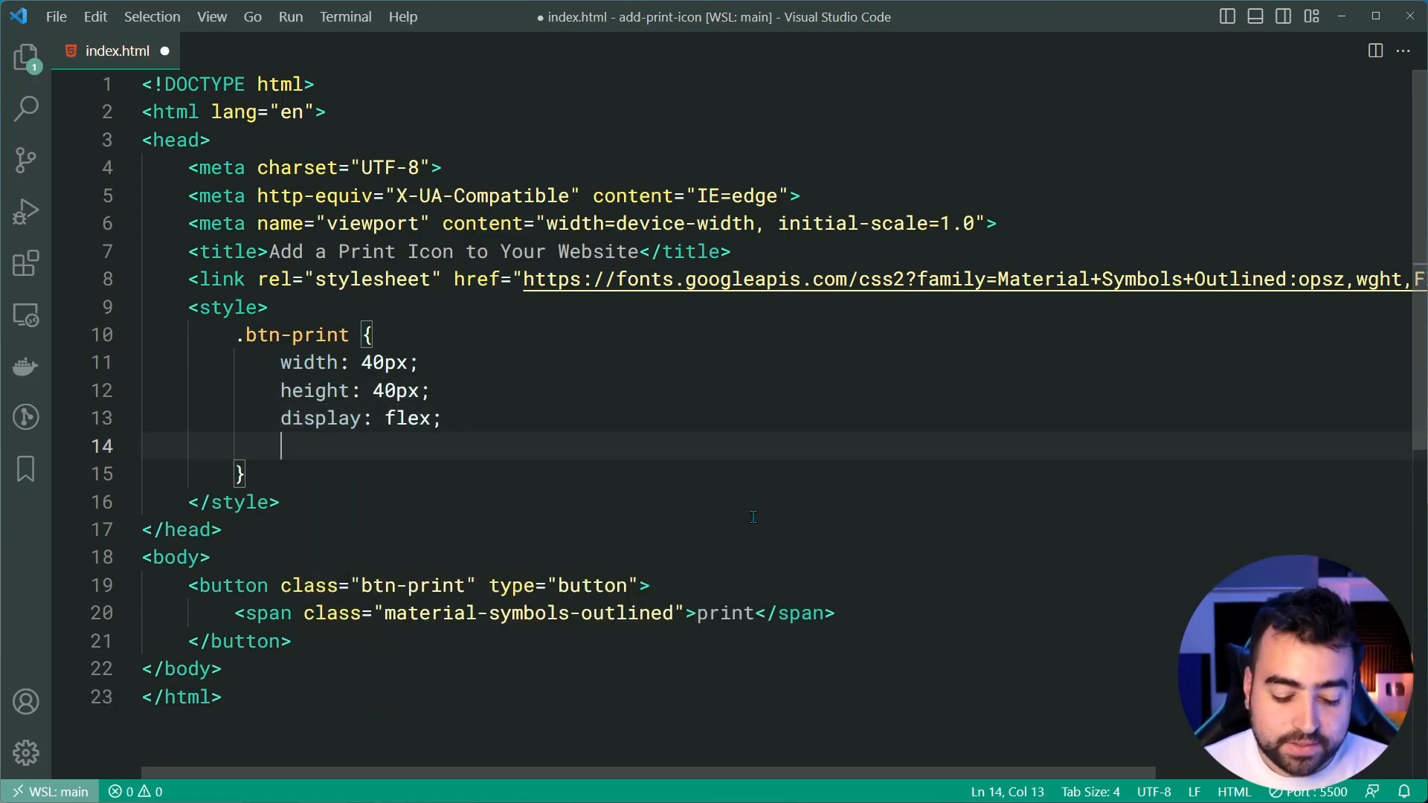
Step: Center the icon with justify-content and align-items center in the .btn-print rule
type("justify-content: center;")
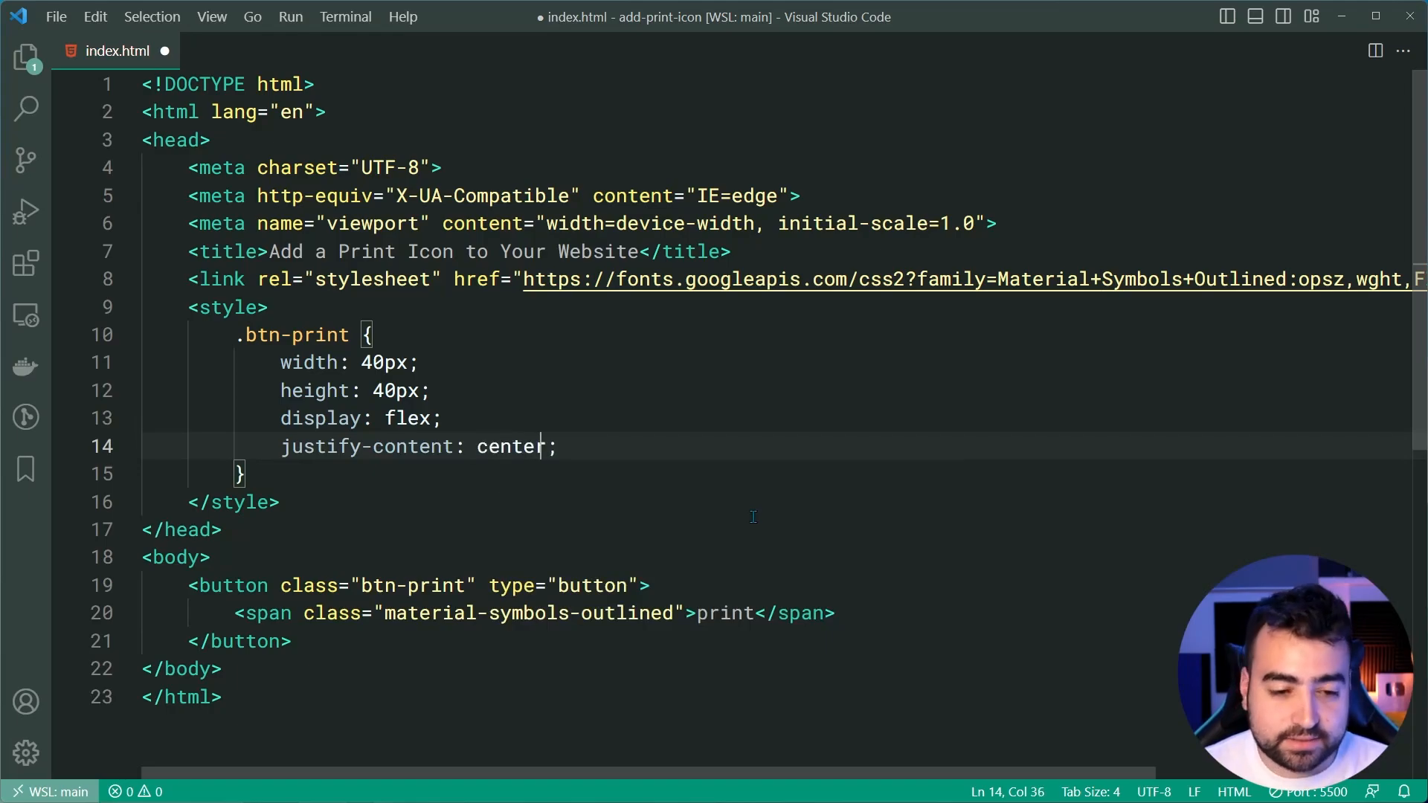
type("align-items: center;")
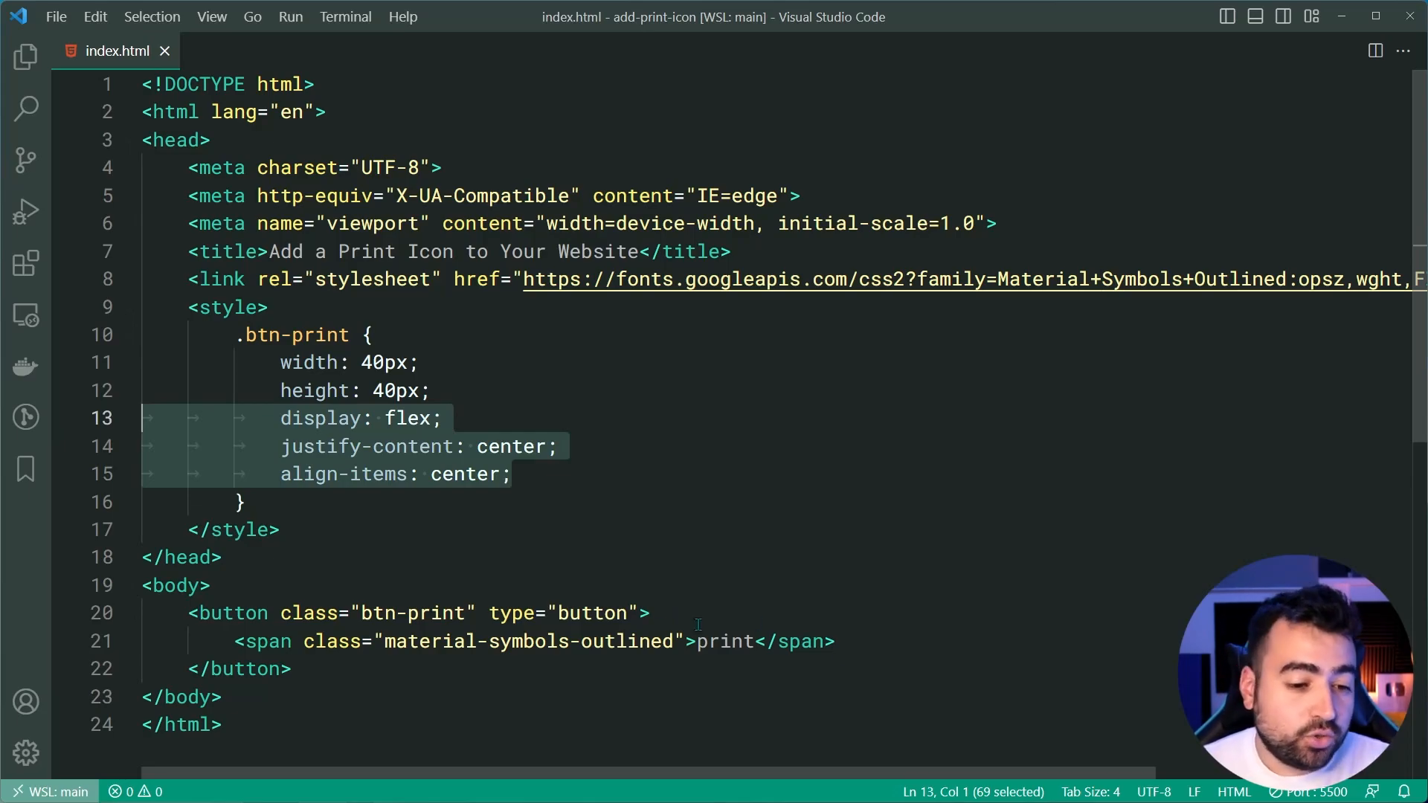
left_click(838, 641)
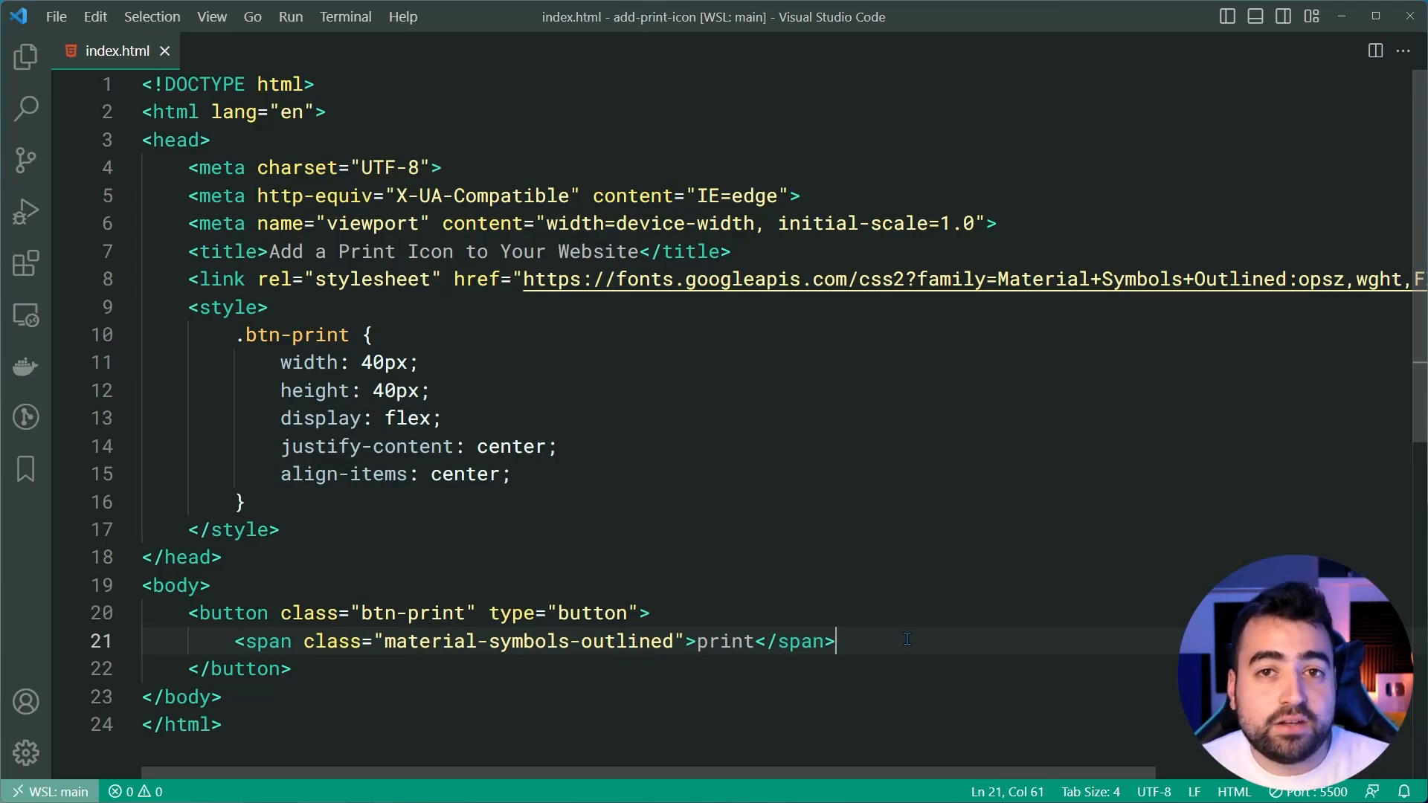
left_click(410, 473)
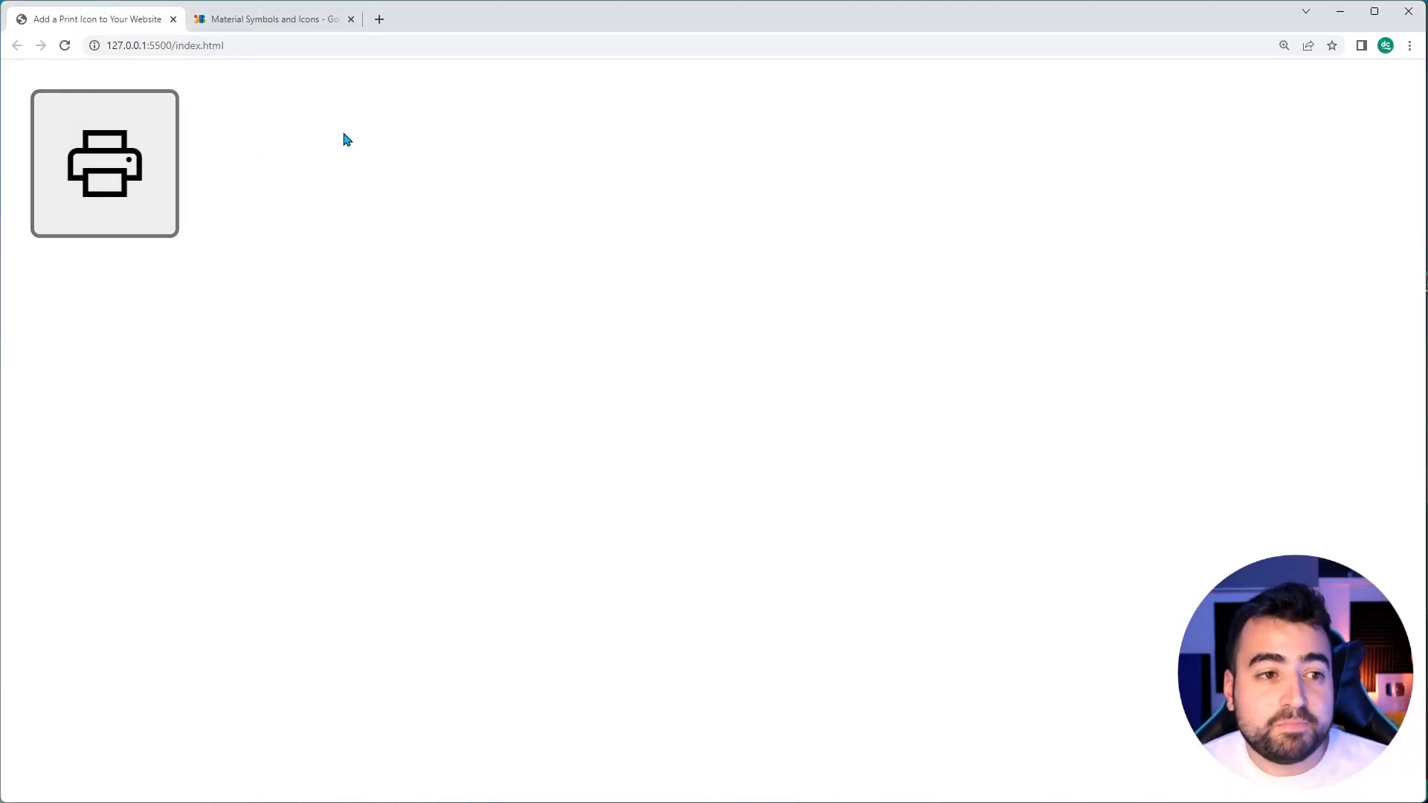
mouse_move(146, 158)
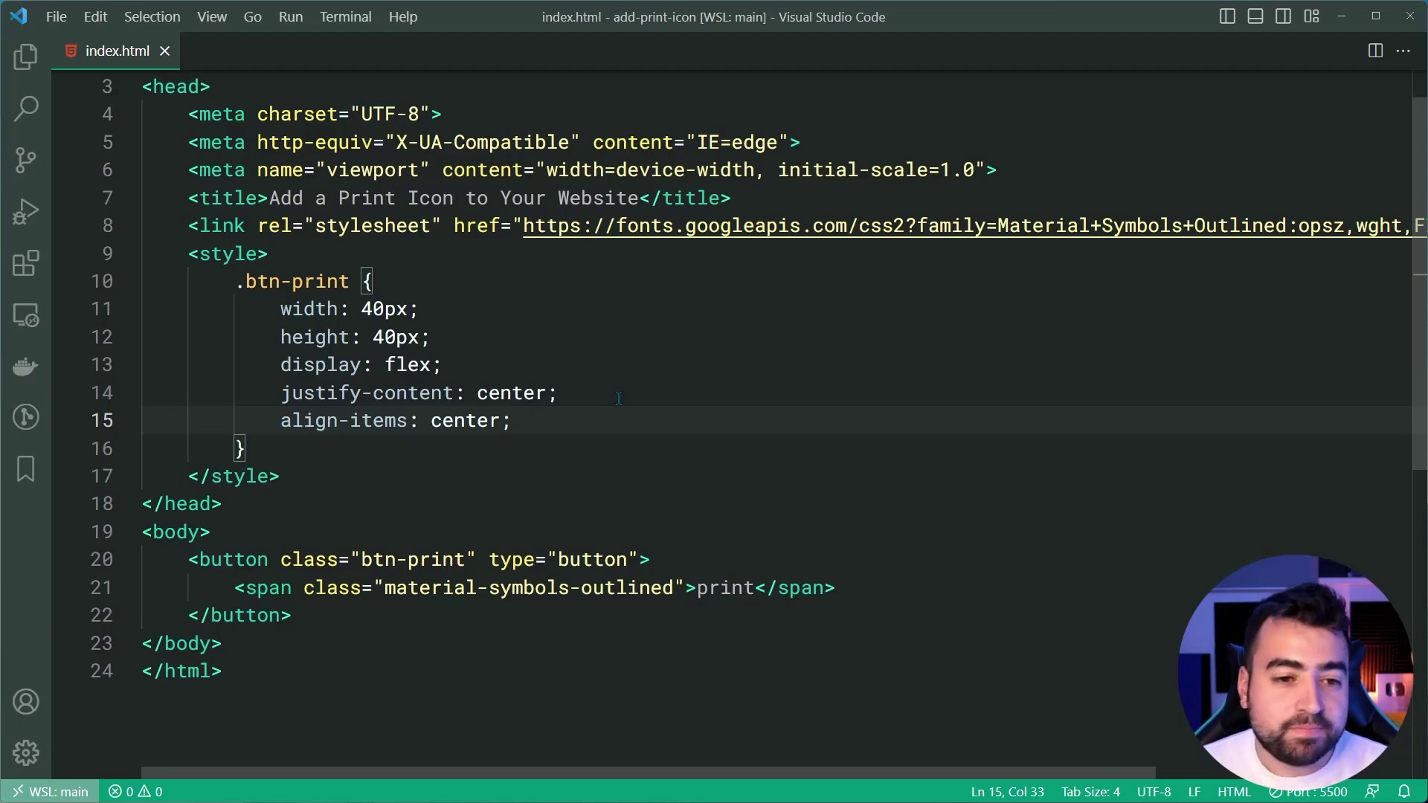
Step: Give .btn-print a transparent background and 50% border radius
type("background")
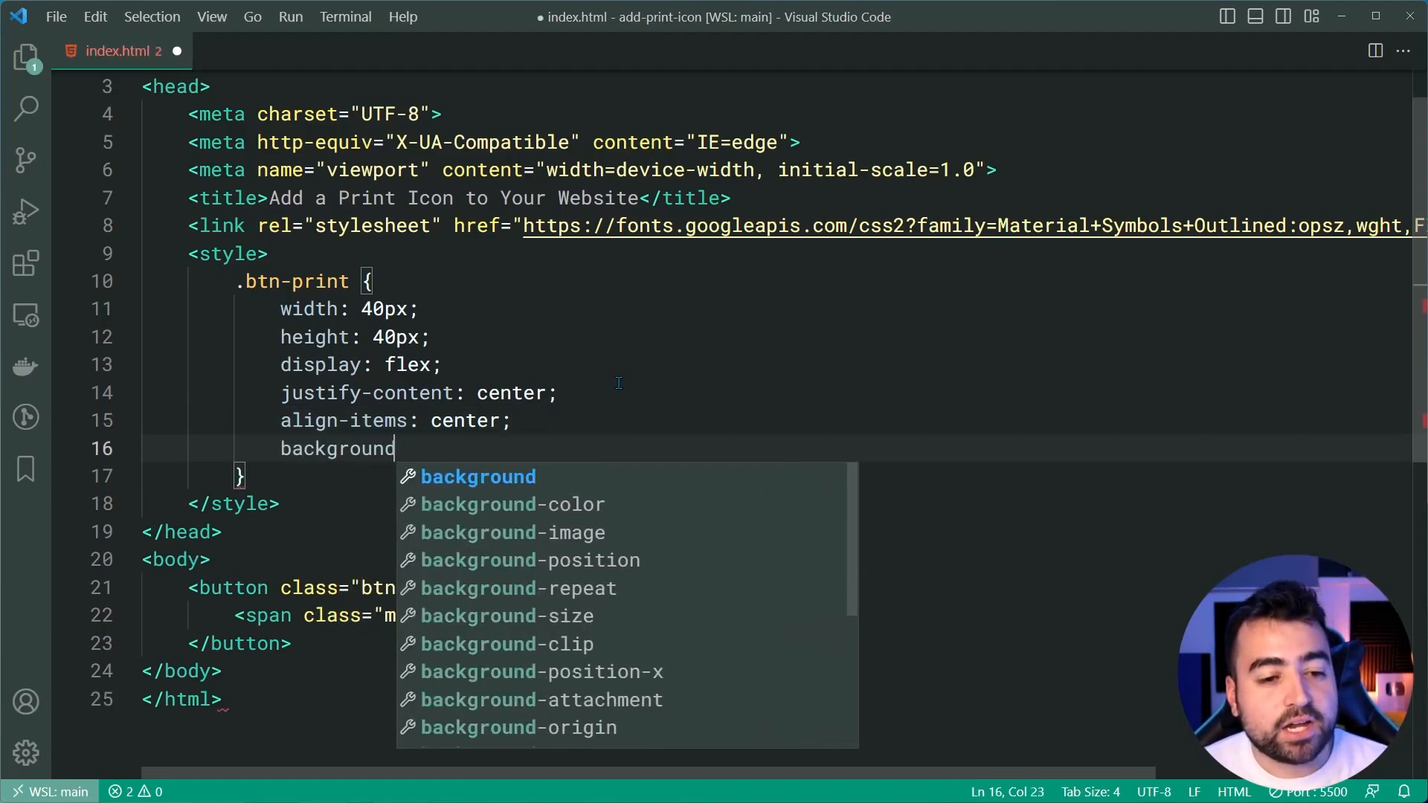
type(": transparent;")
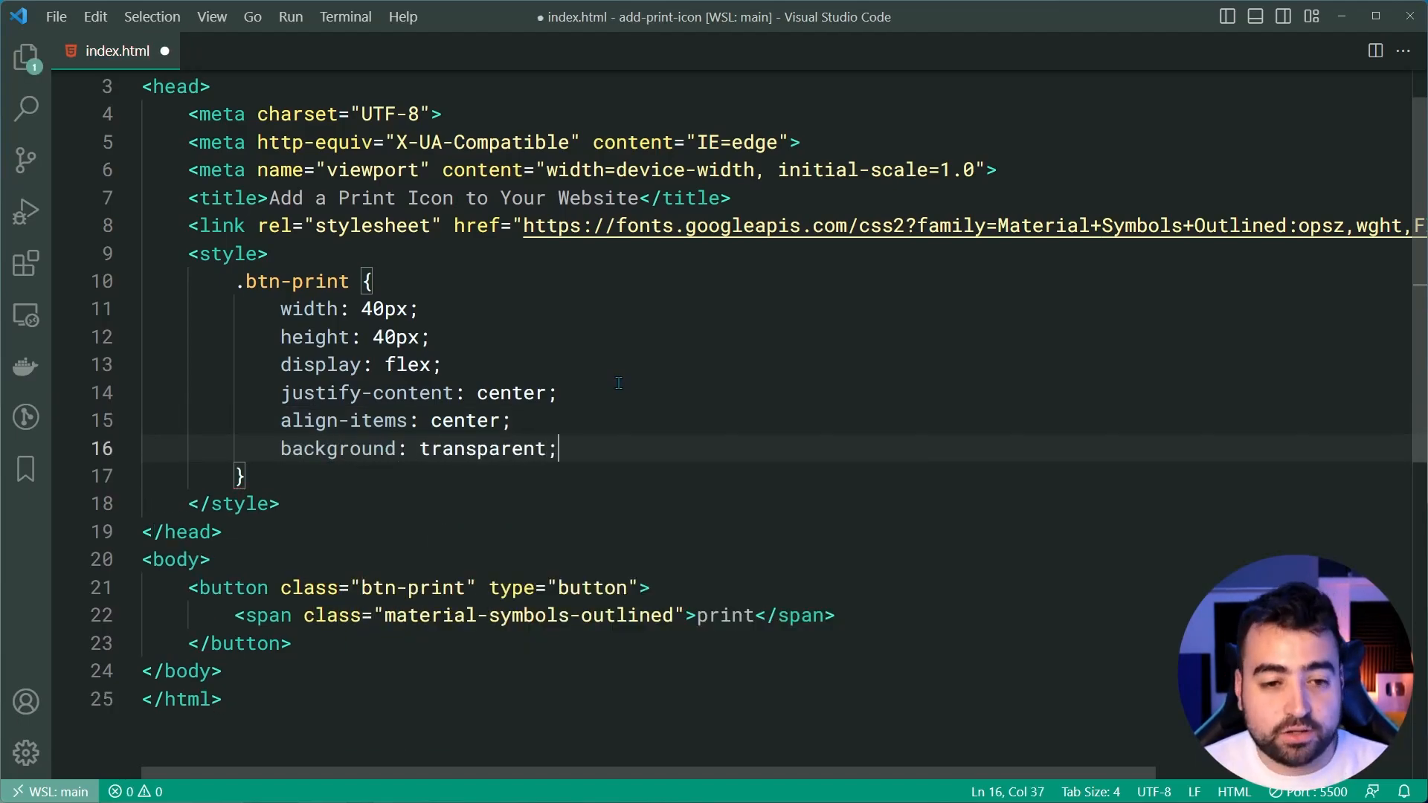
type("b")
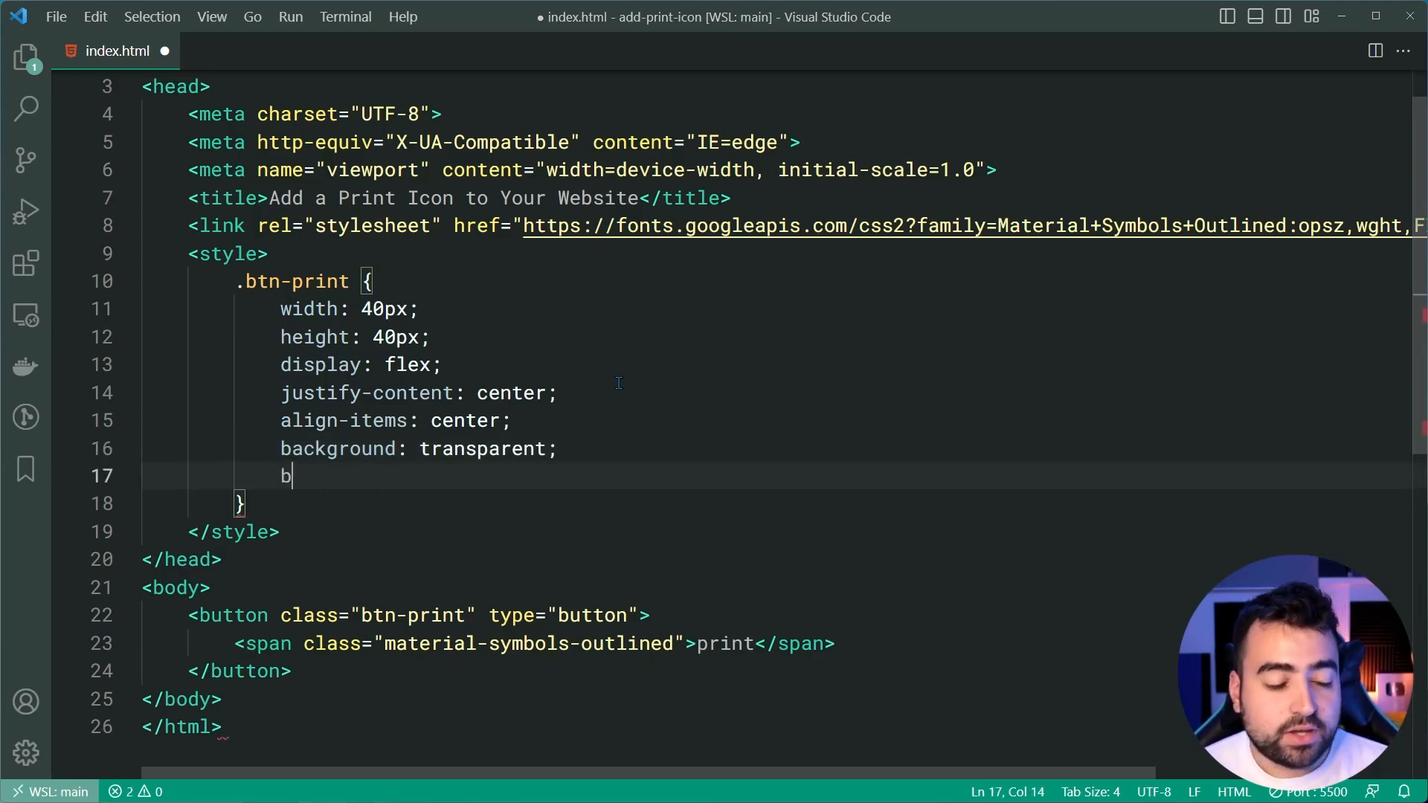
type("order-5")
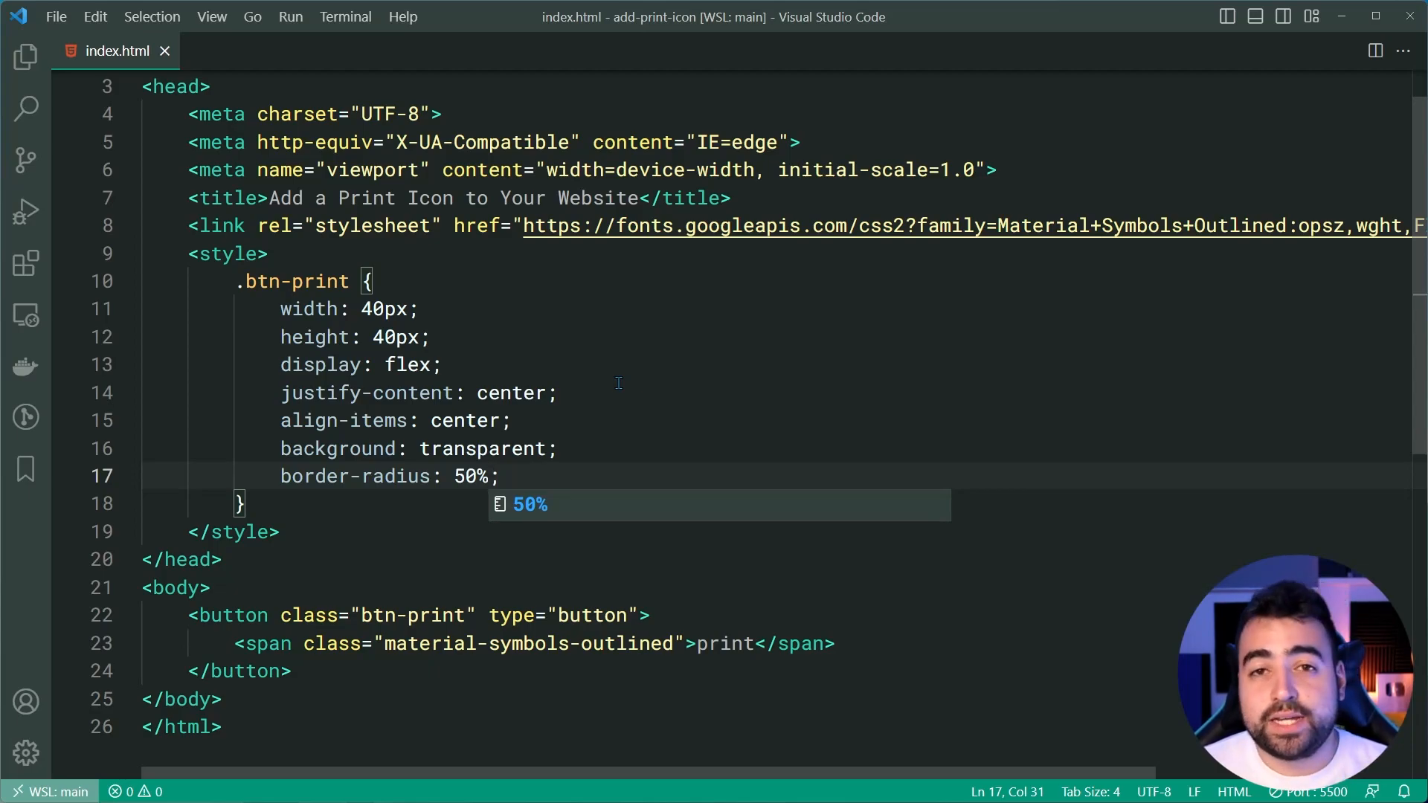
Step: Add outline: none and begin a border declaration in the .btn-print rule
key("Enter")
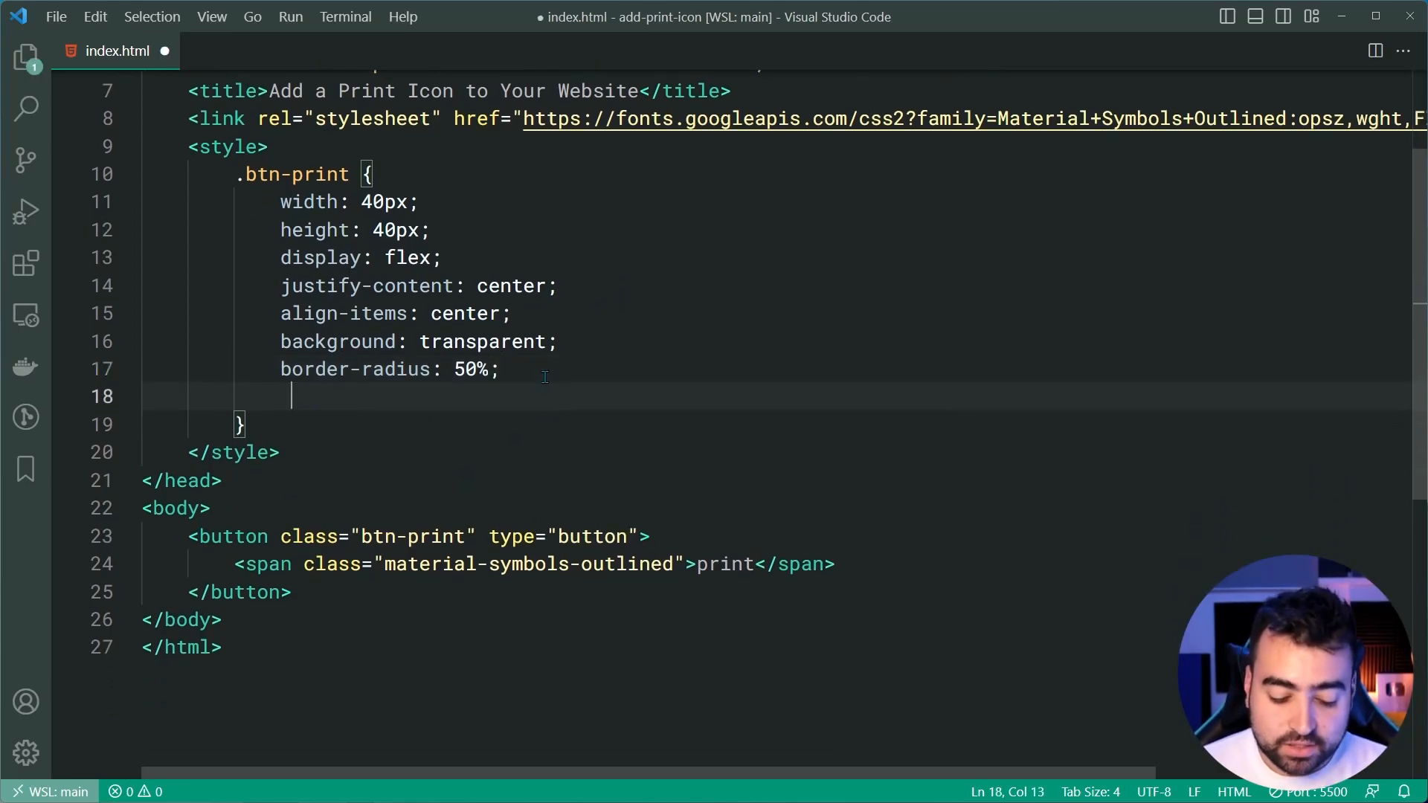
type("outline: none;")
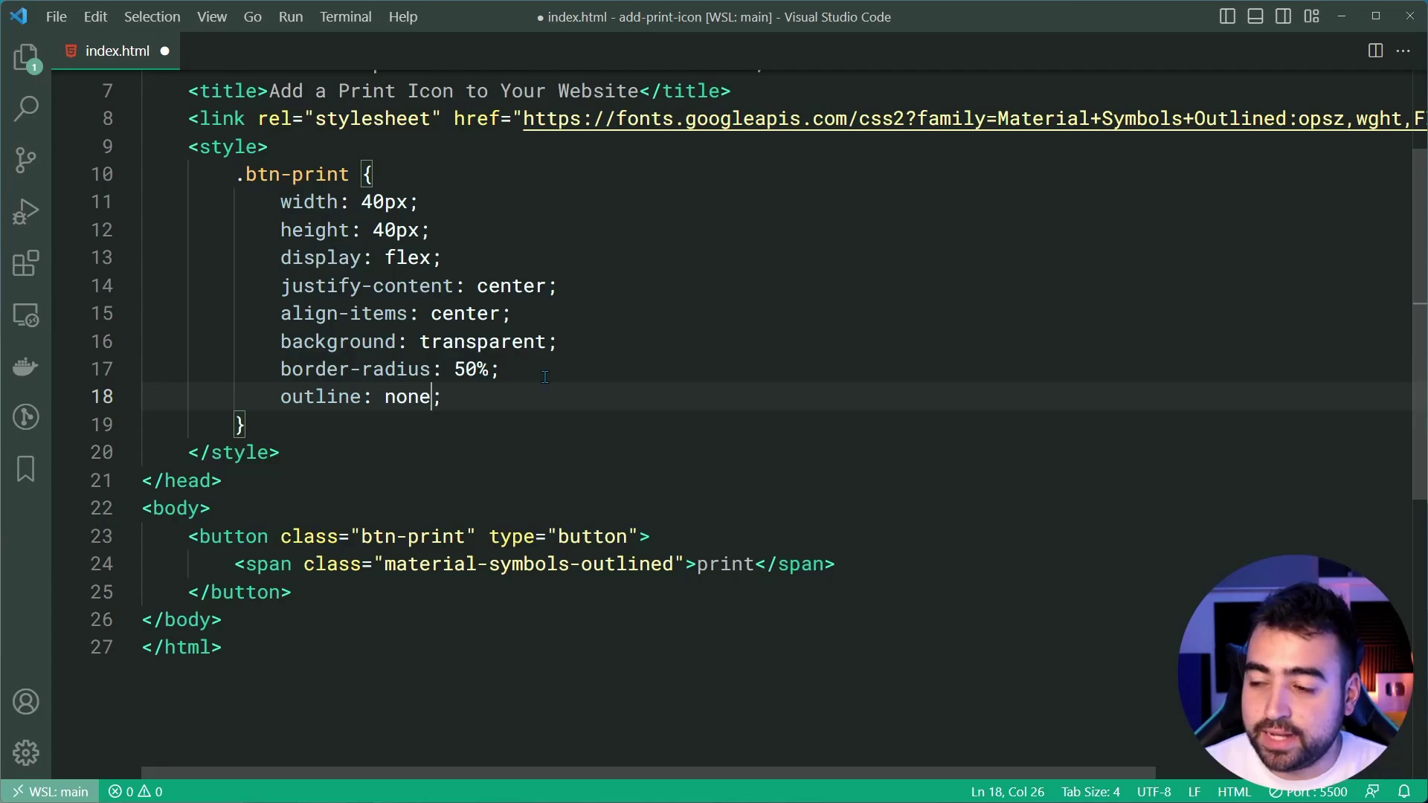
type("bord")
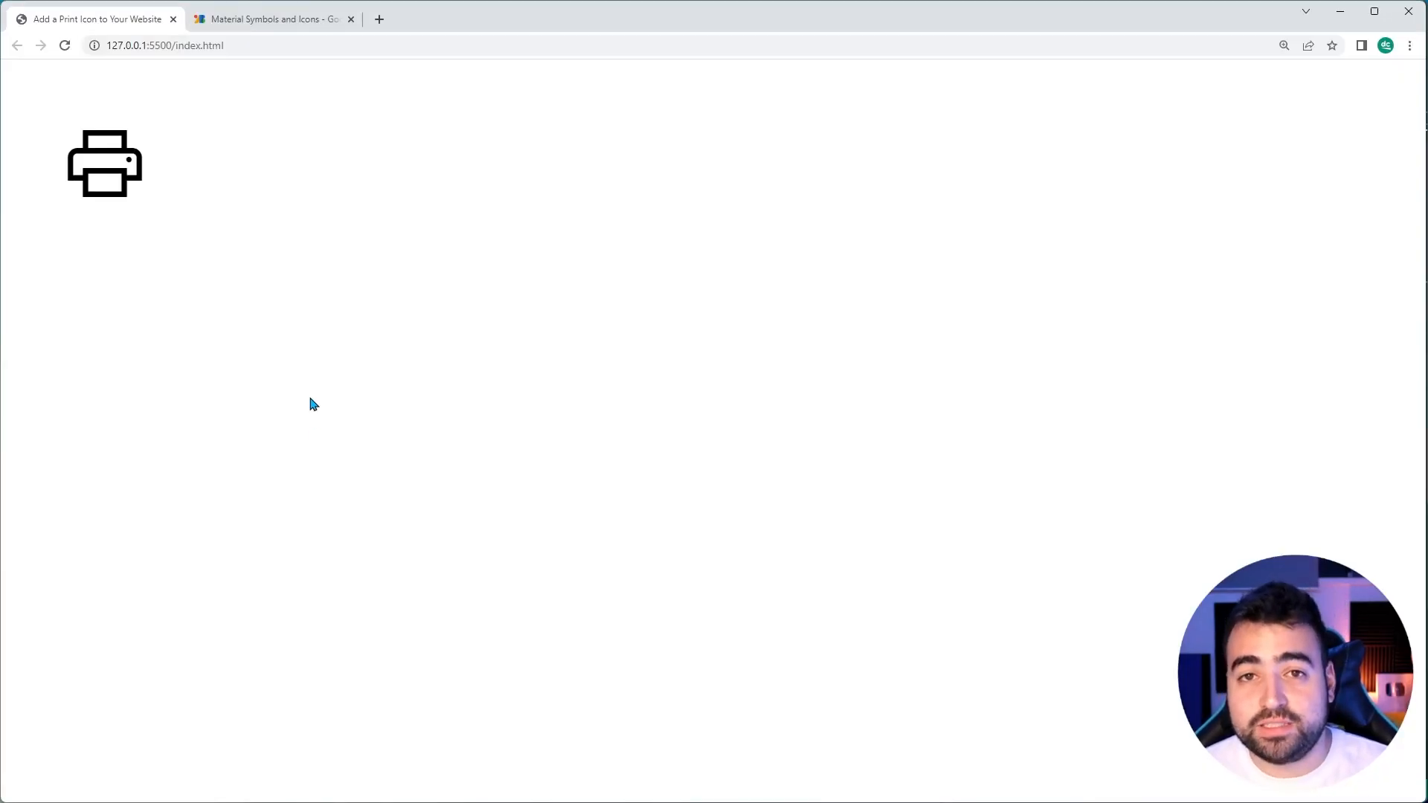
mouse_move(286, 377)
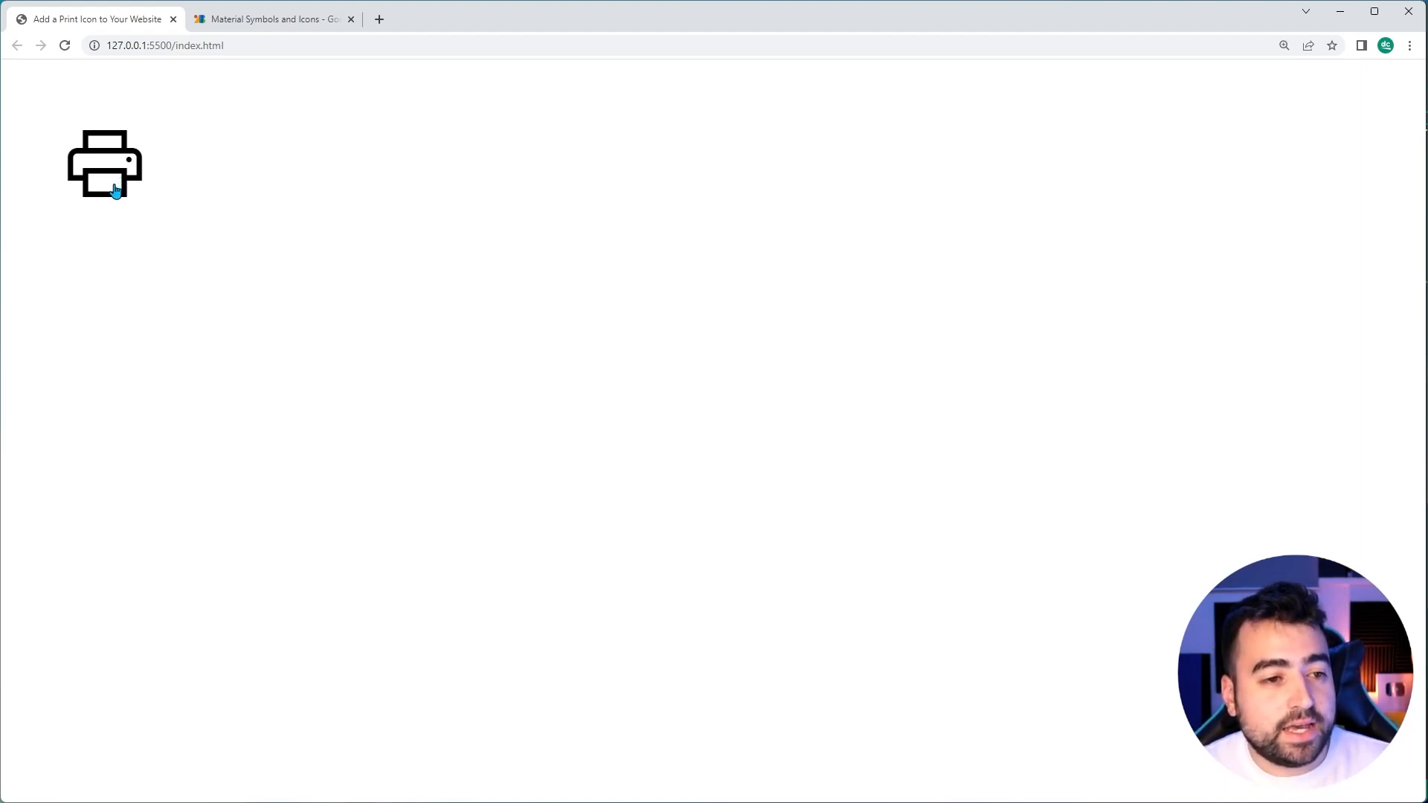
mouse_move(139, 198)
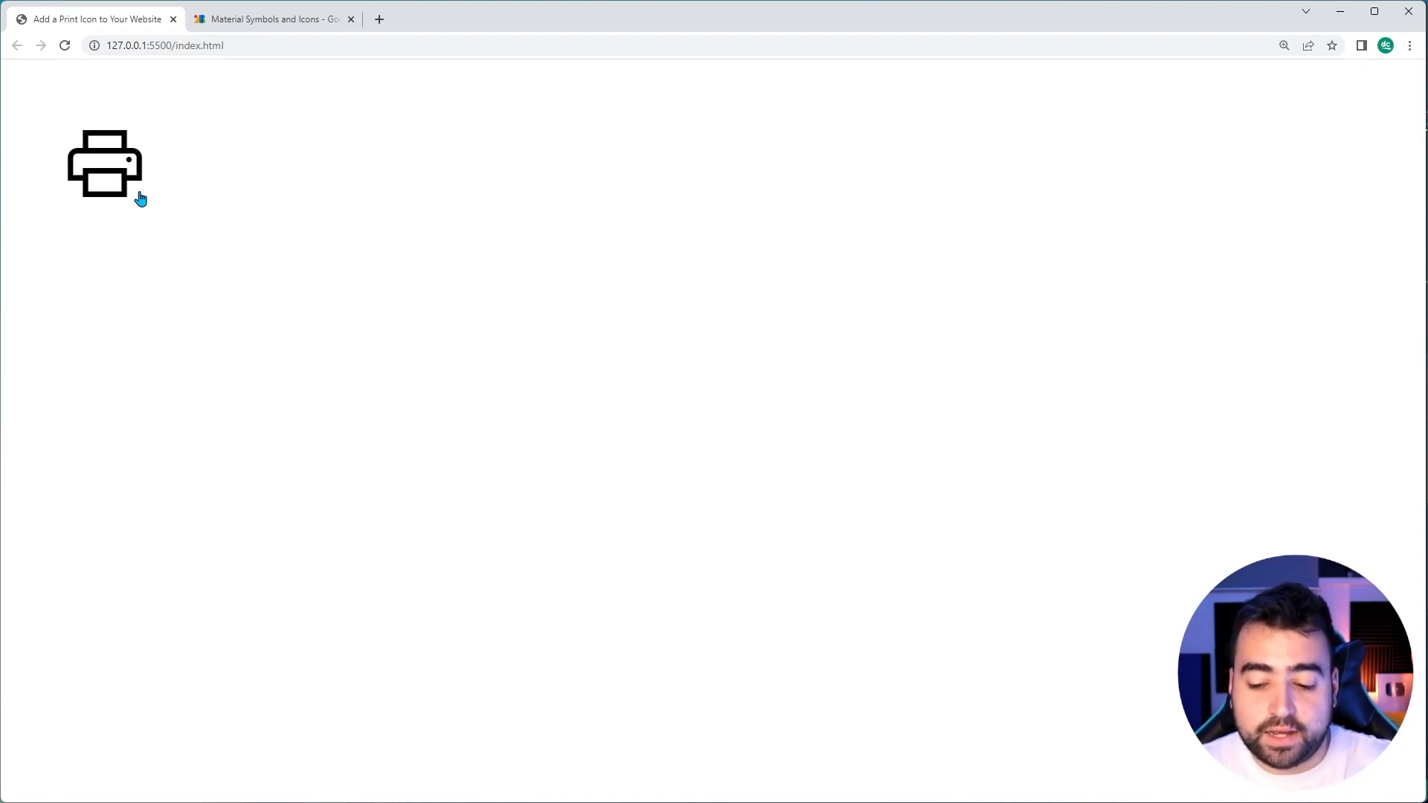
mouse_move(964, 459)
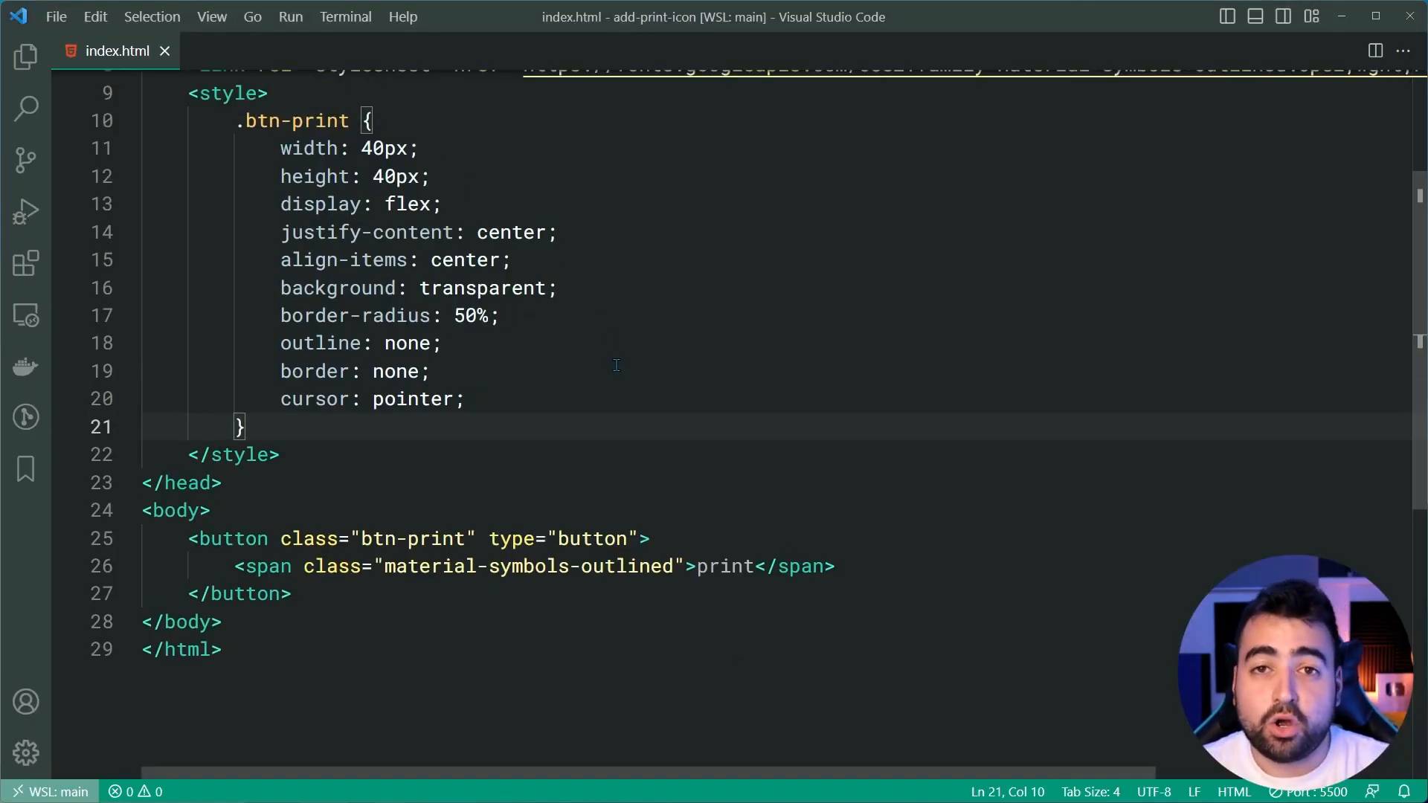
Step: Add a .btn-print:hover rule with background #eeeeee
double_click(291, 121)
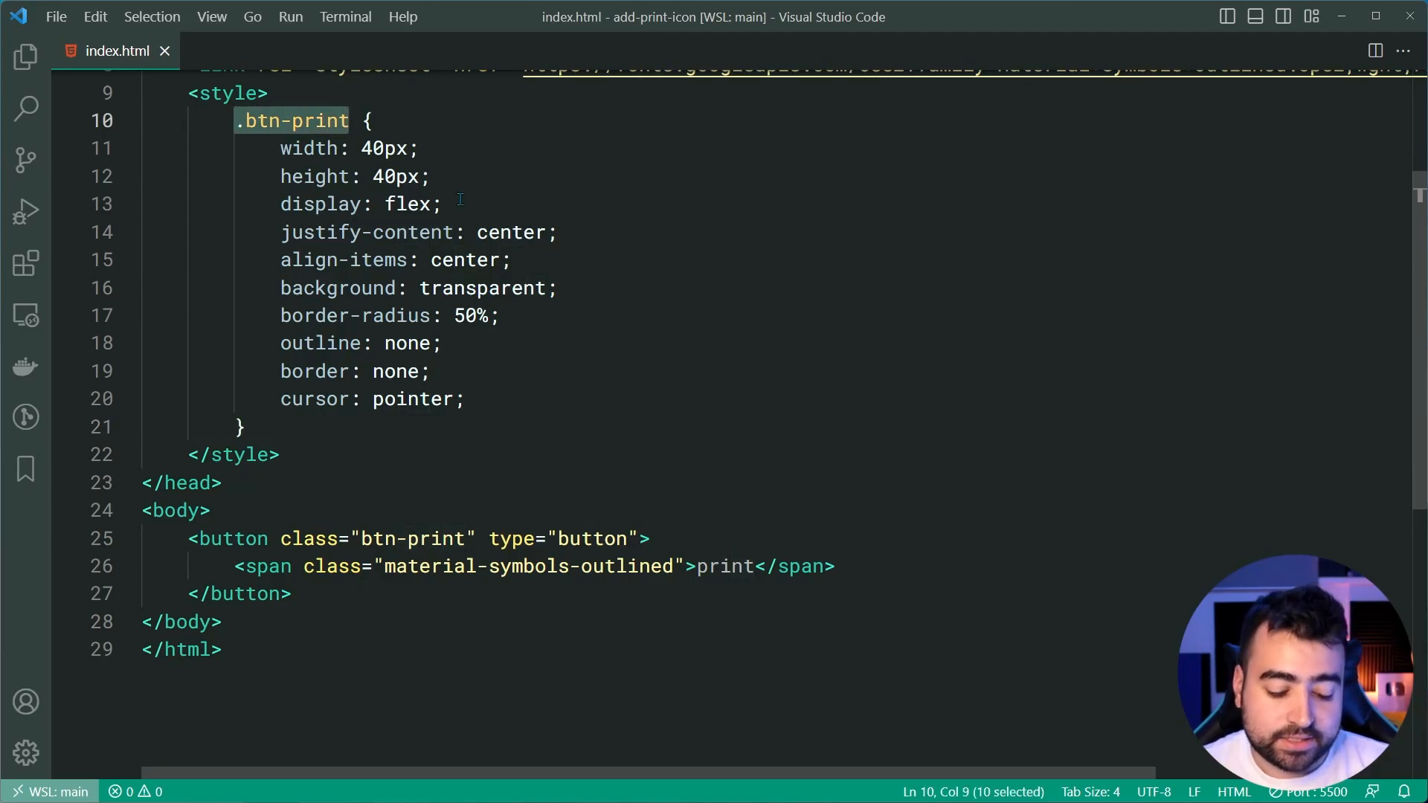
type(".btn-print:hover {")
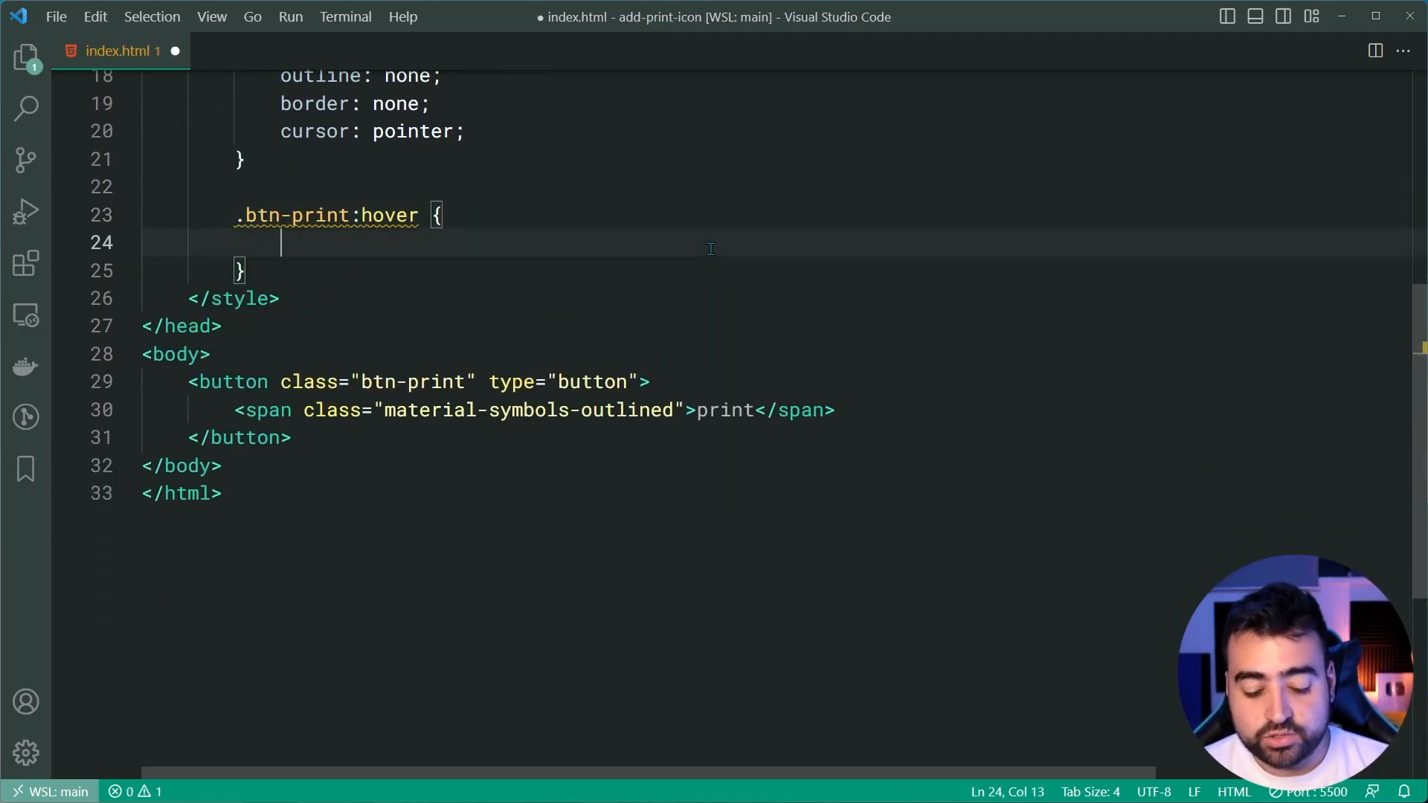
type("background:")
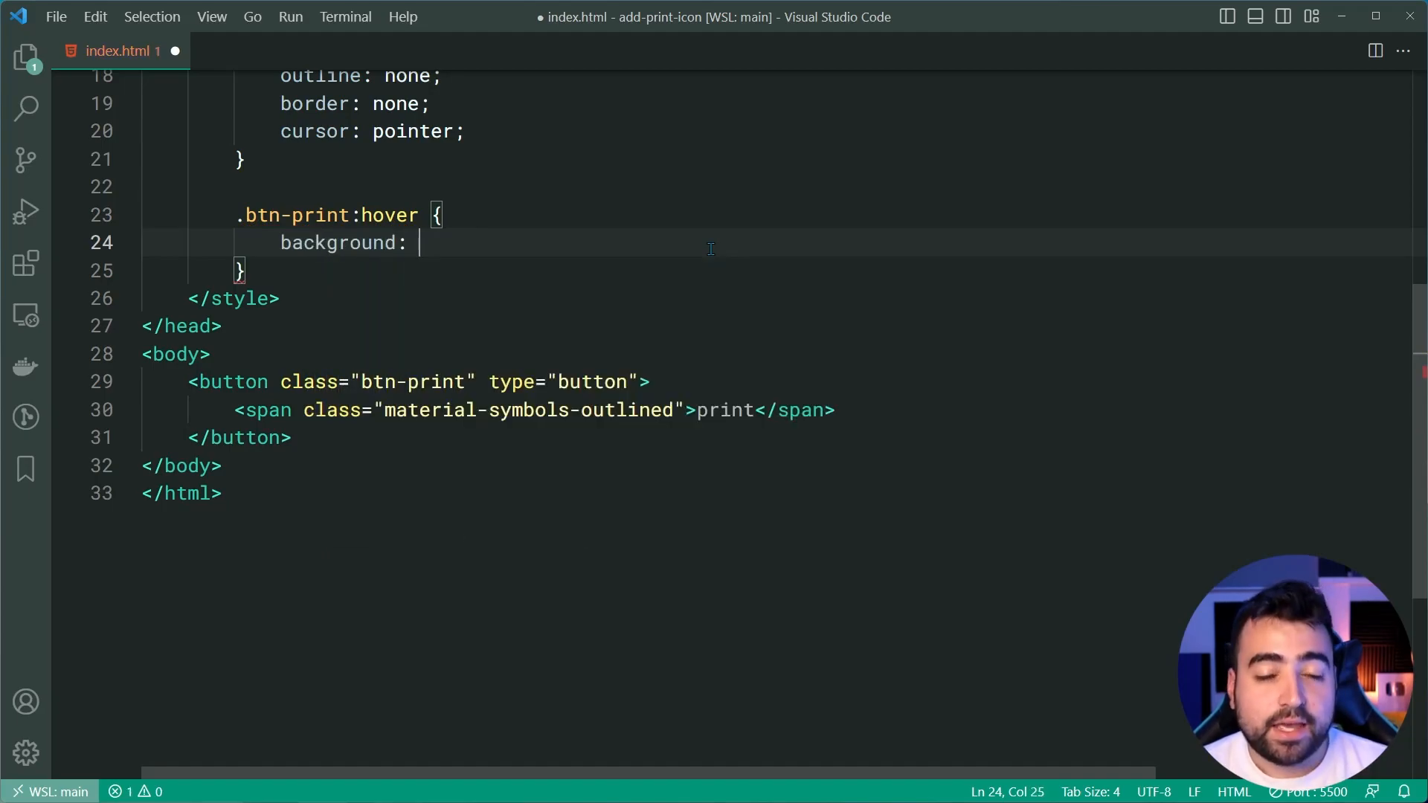
type("#eeeeee;")
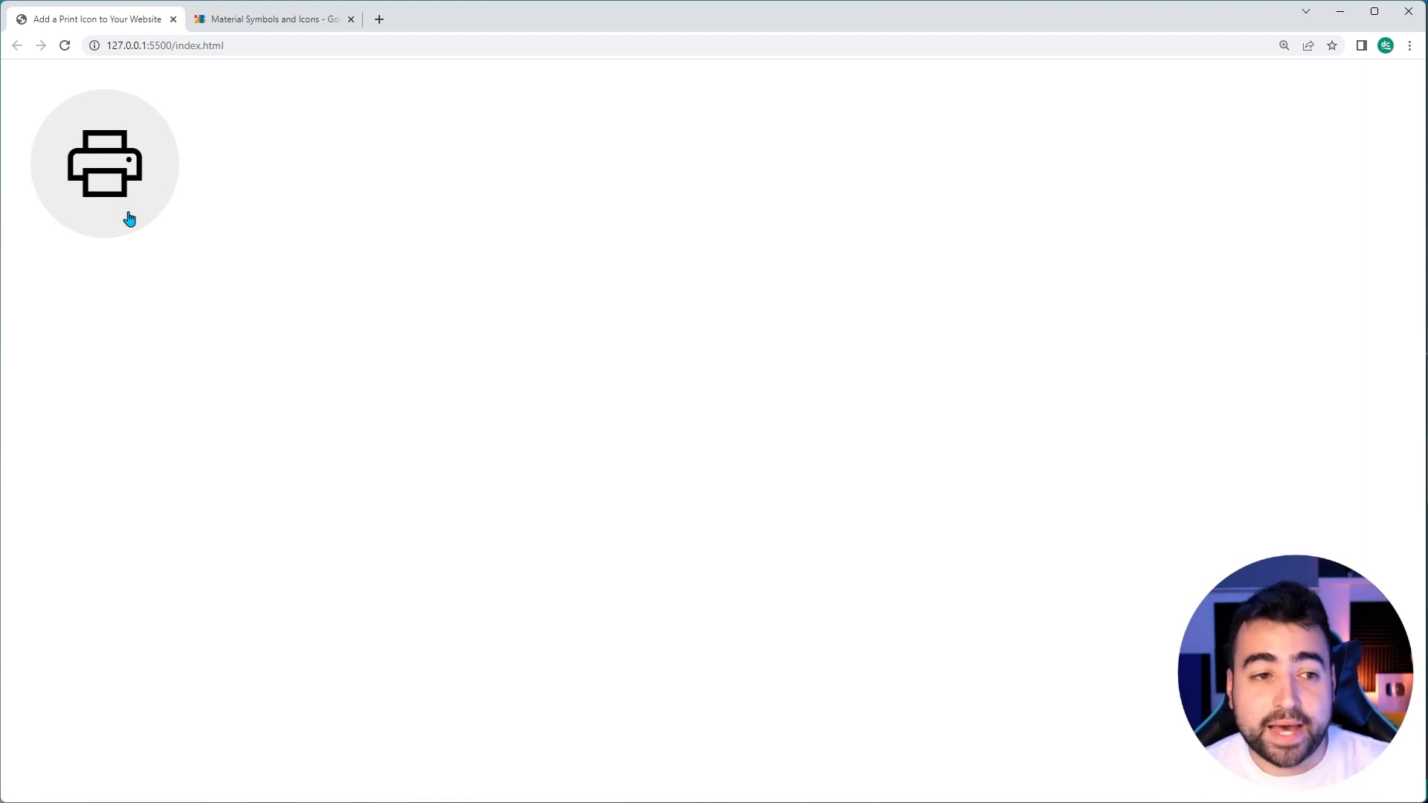
mouse_move(128, 197)
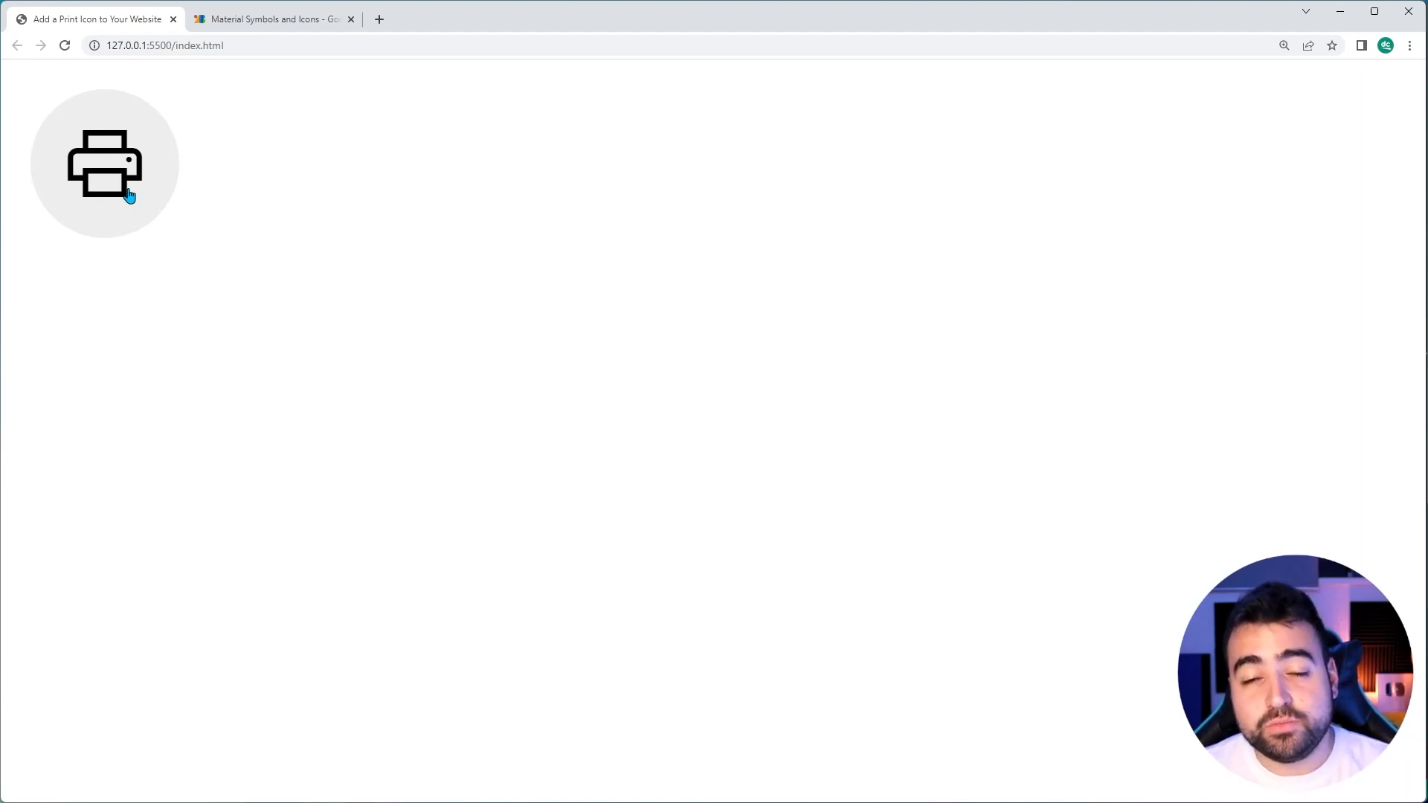
mouse_move(595, 540)
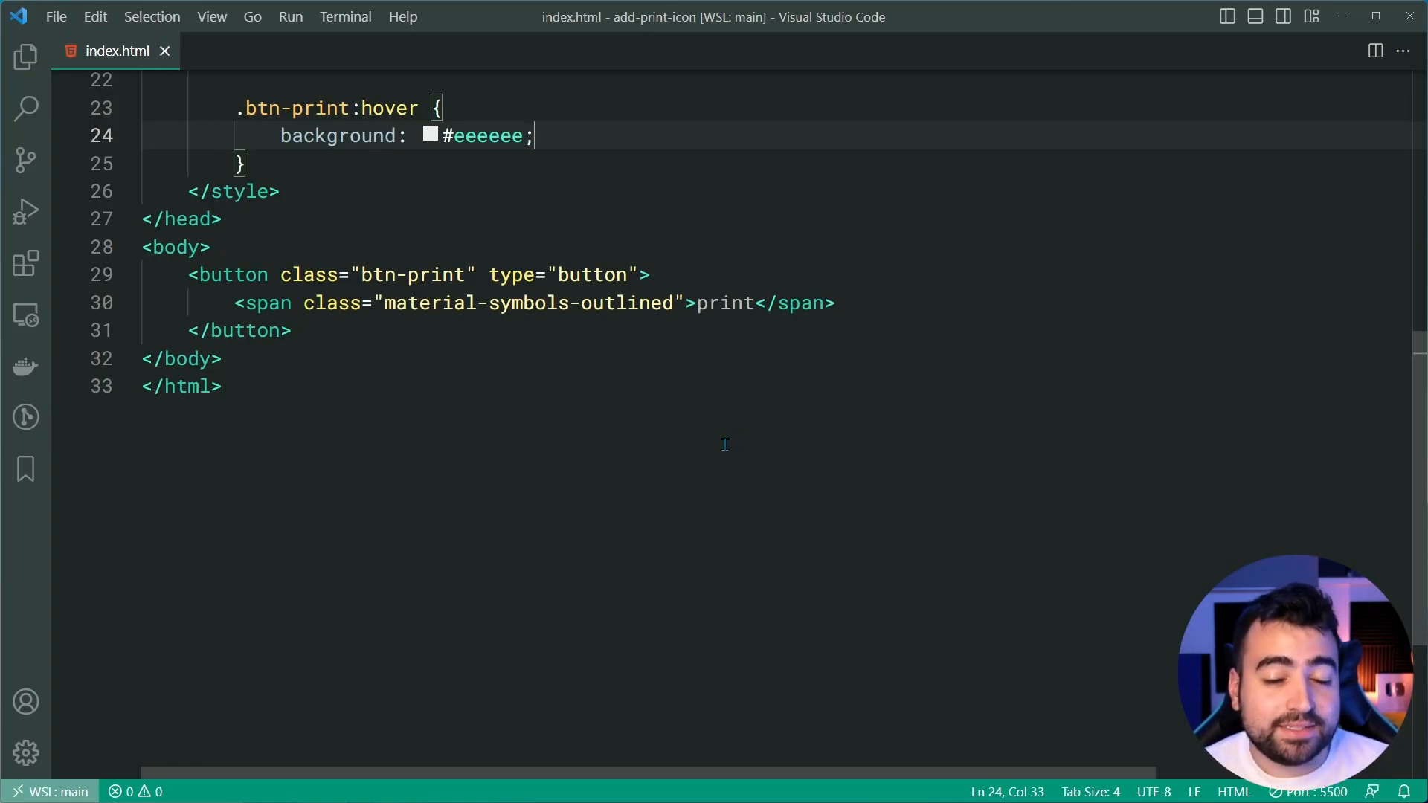
Step: Add onclick="print()" to the button tag and save index.html
type("onclick=\"")
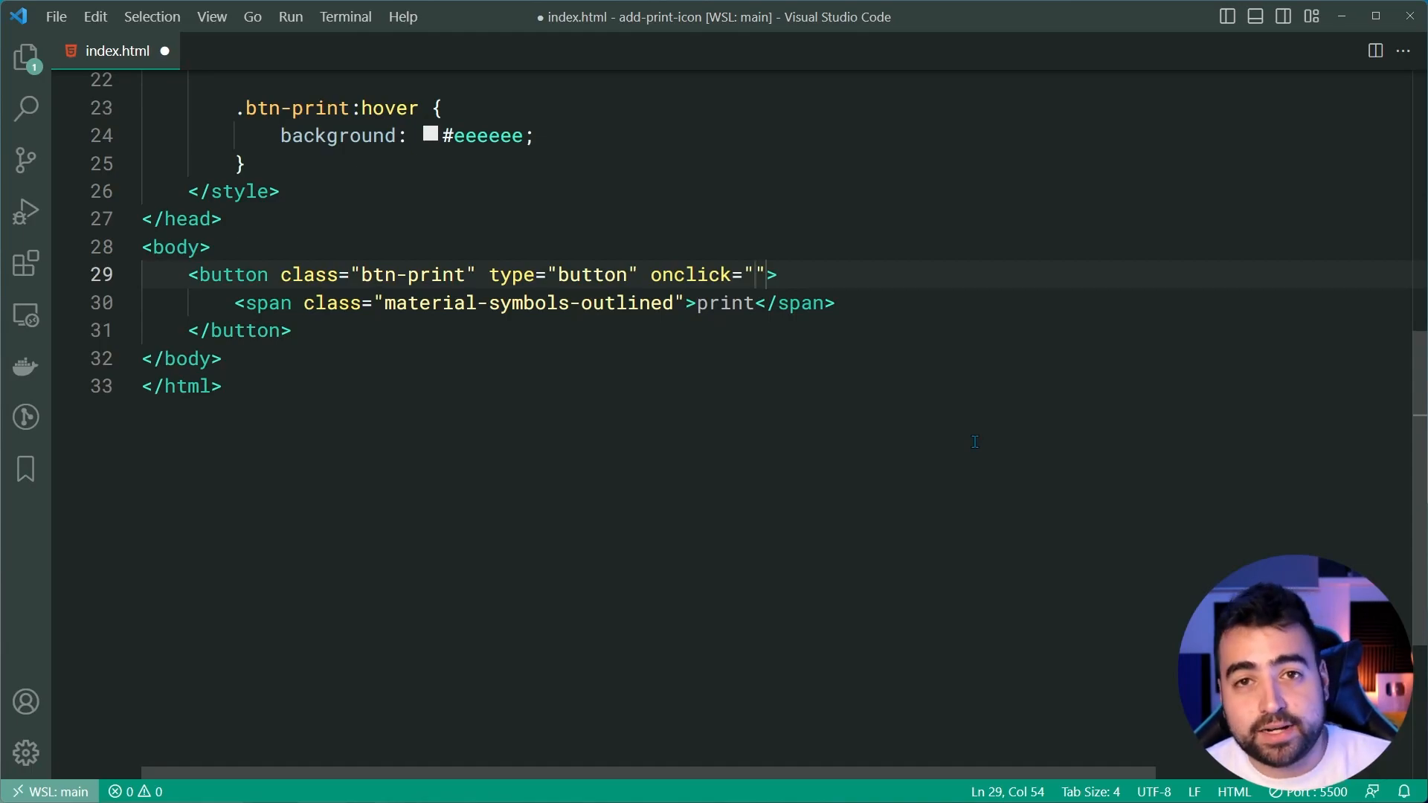
type("print()")
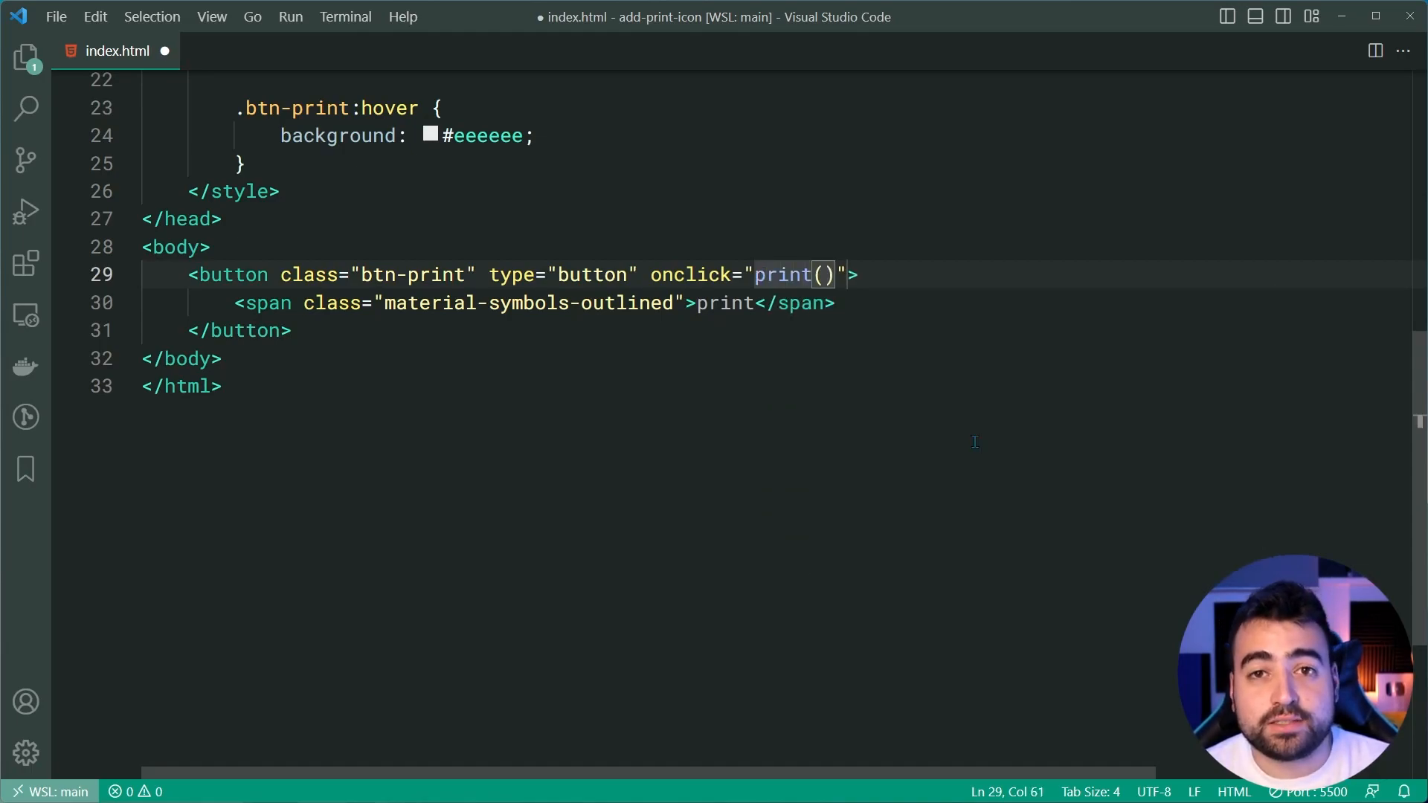
key("ctrl+s")
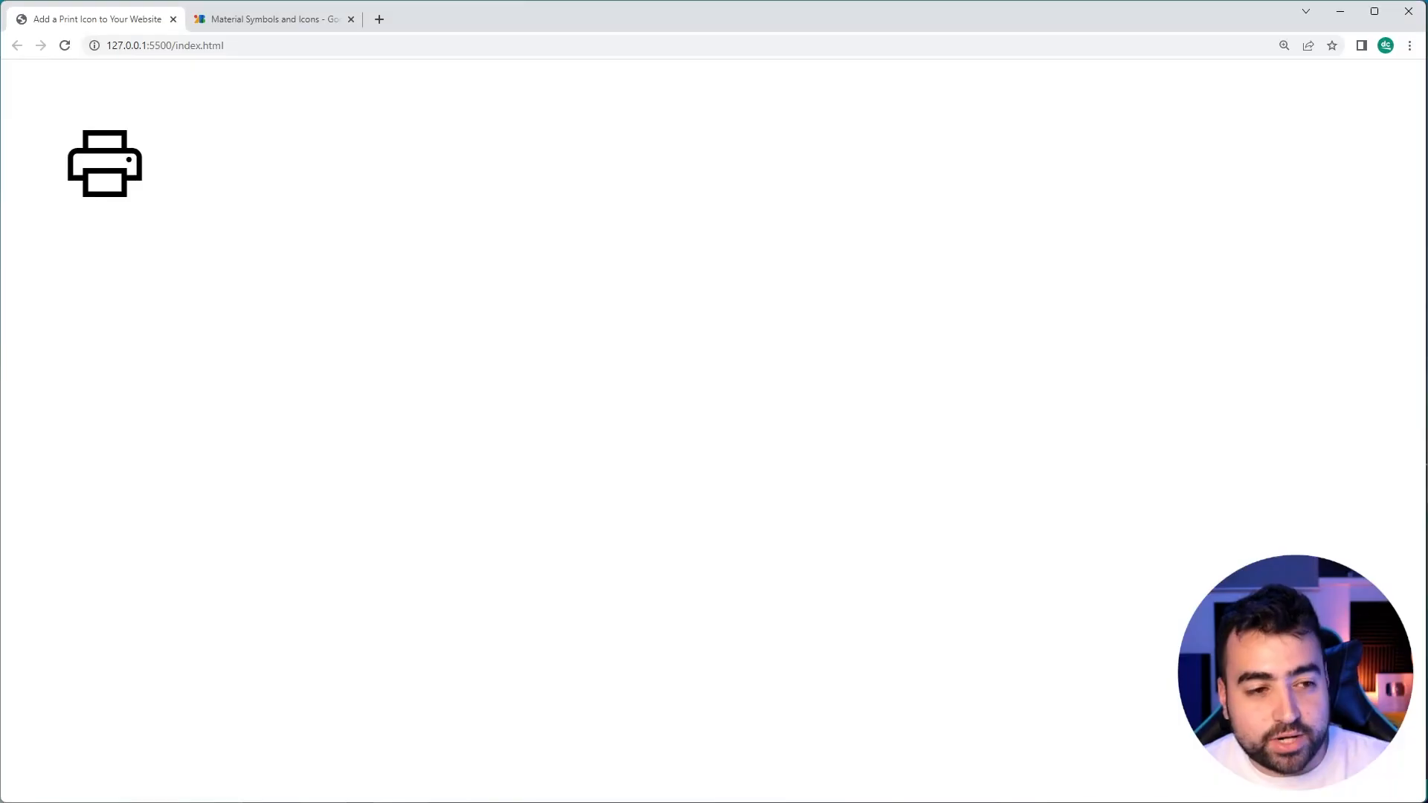
left_click(104, 163)
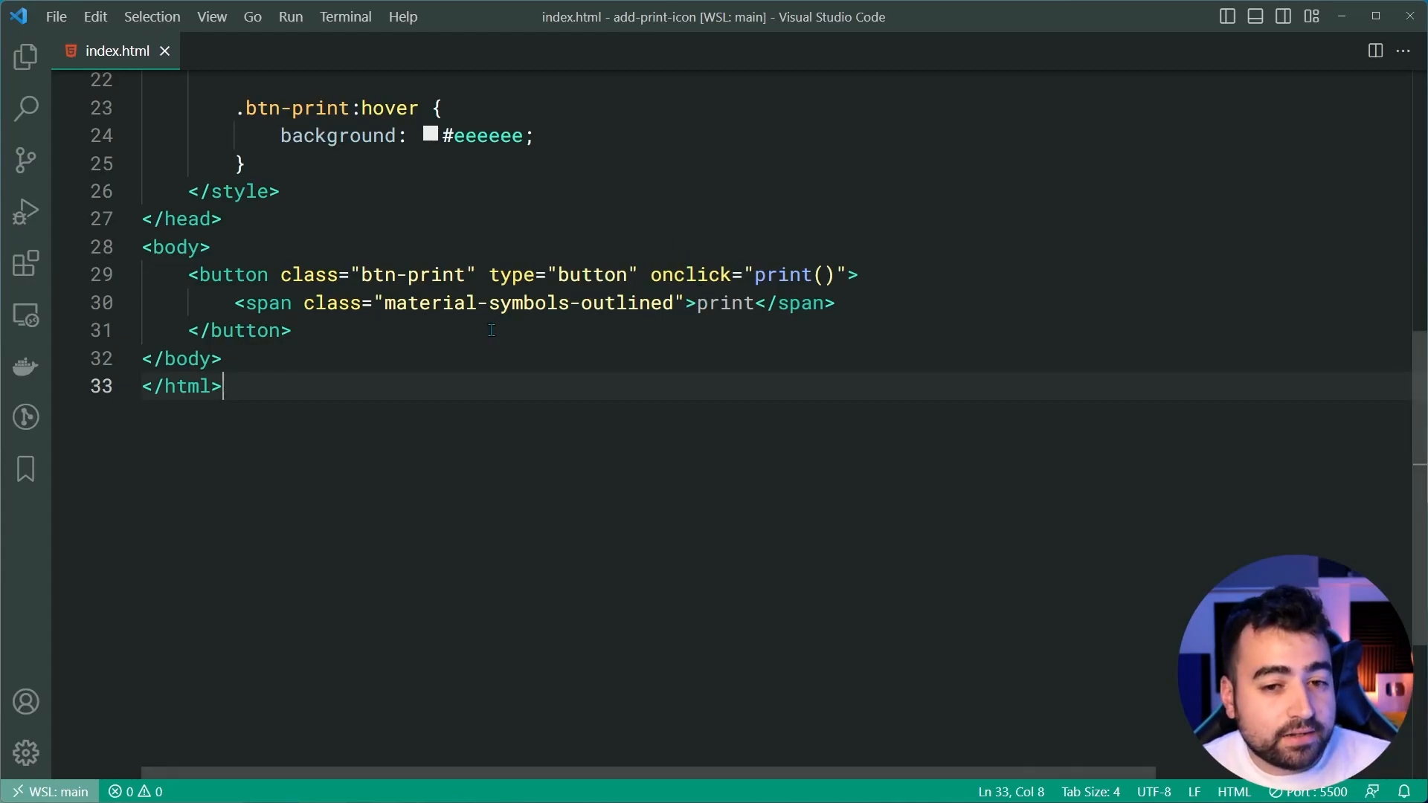
mouse_move(621, 368)
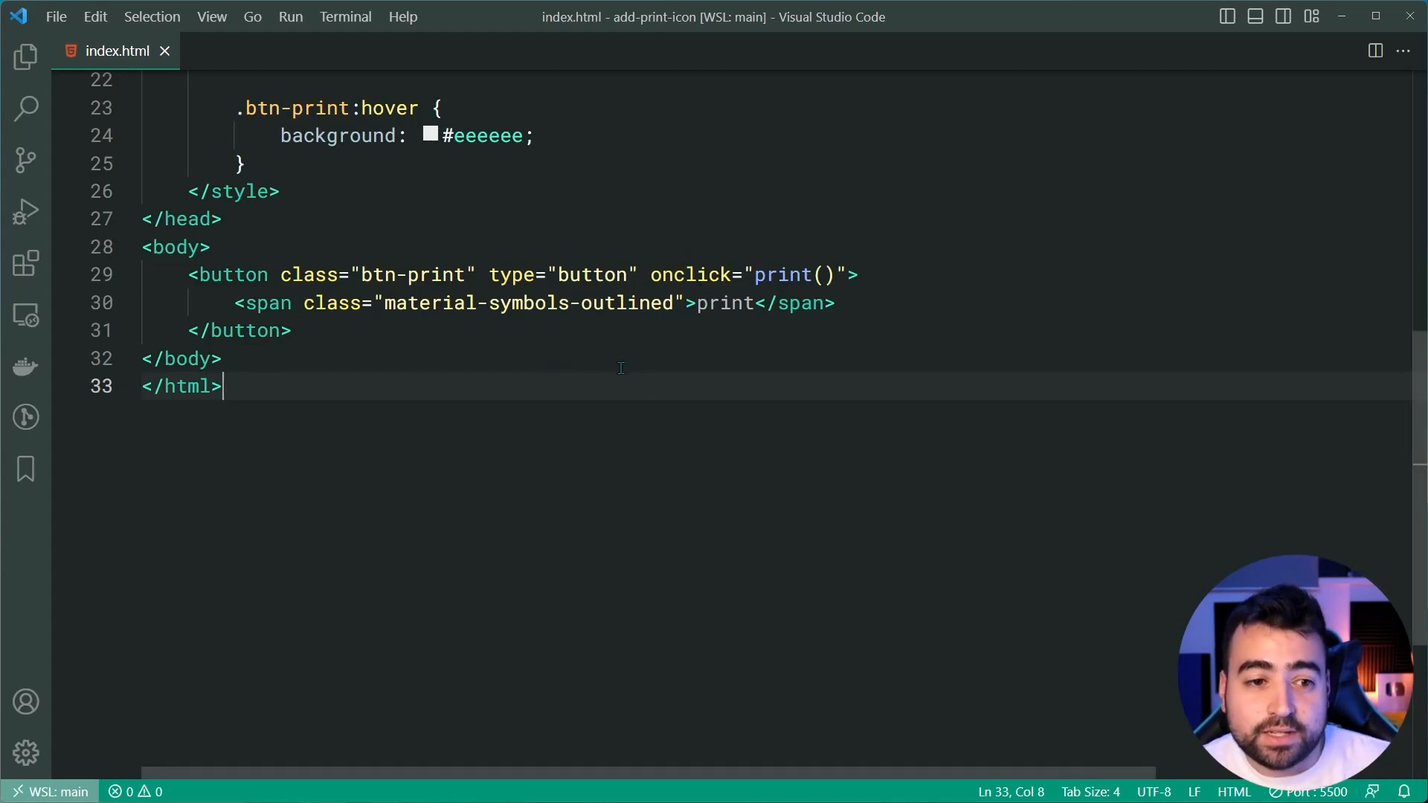
mouse_move(680, 403)
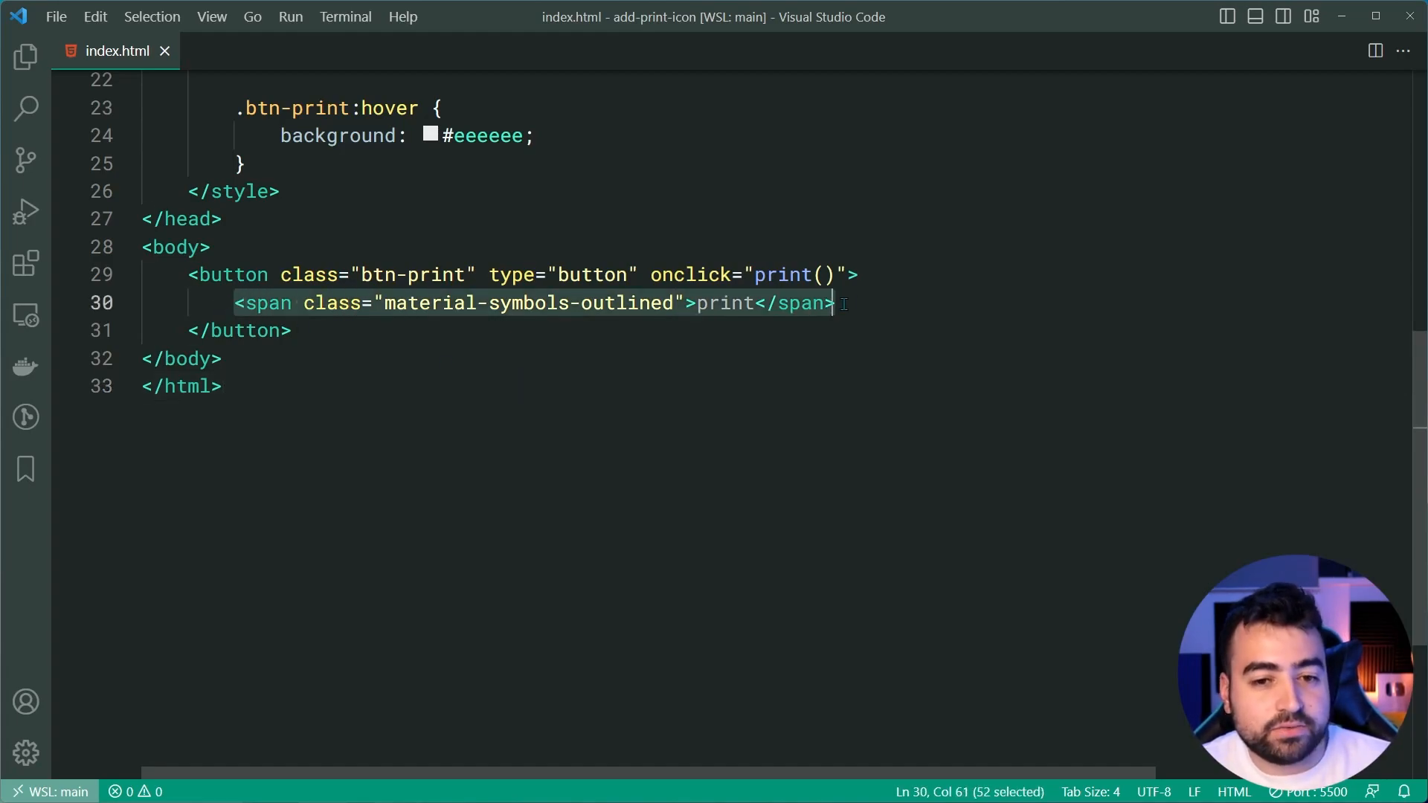
type("Print")
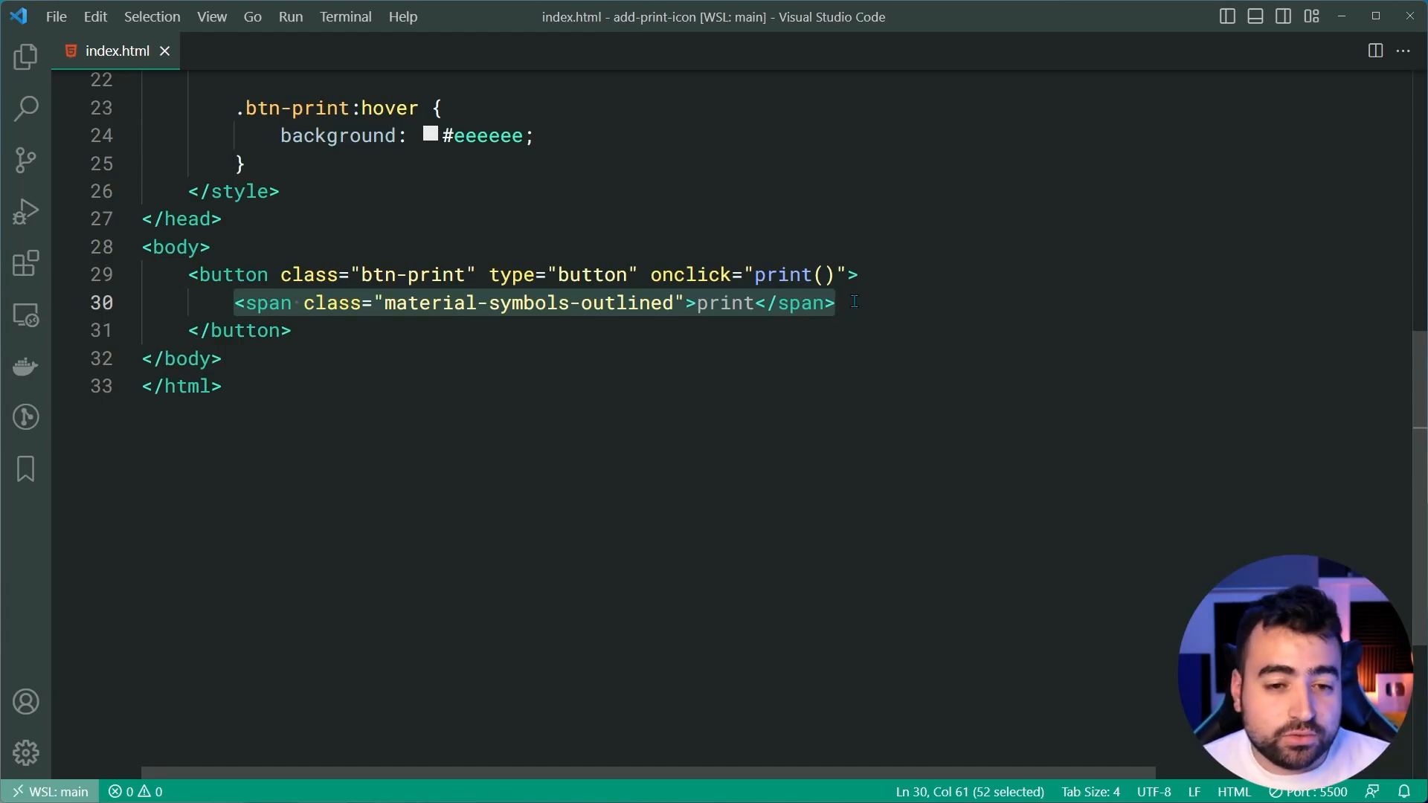
scroll("up", 3)
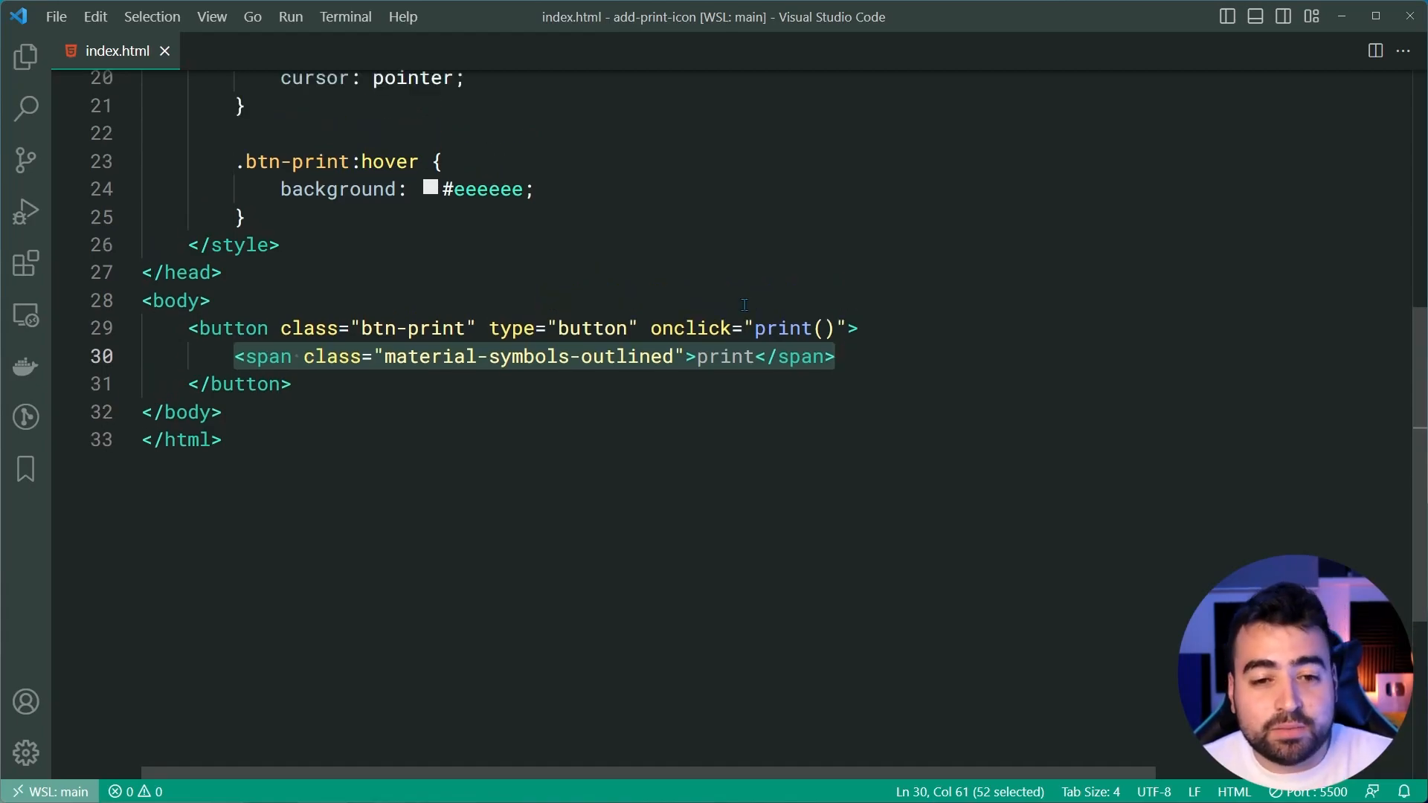
key("Enter")
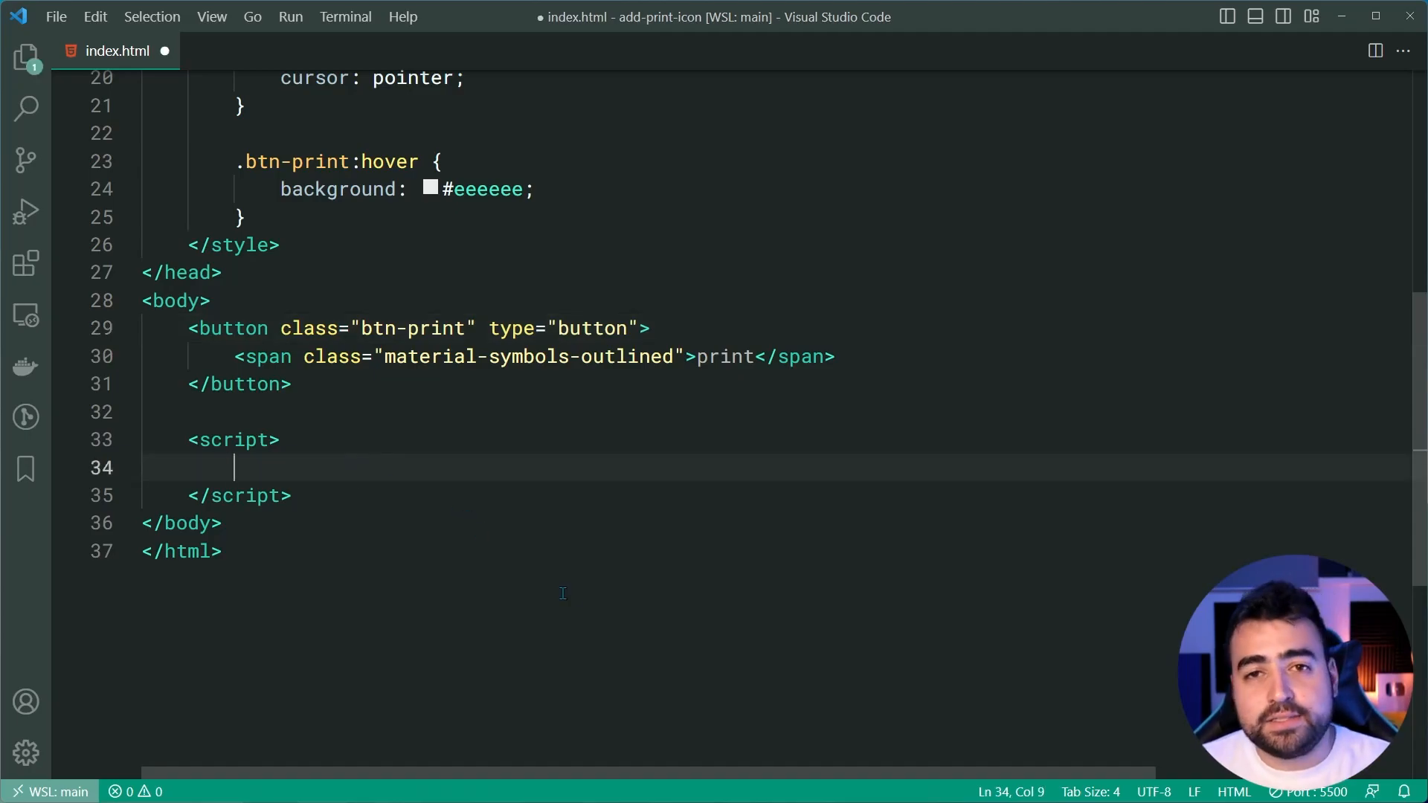
Step: Declare const btnPrint selecting the .btn-print button with querySelector
type("const")
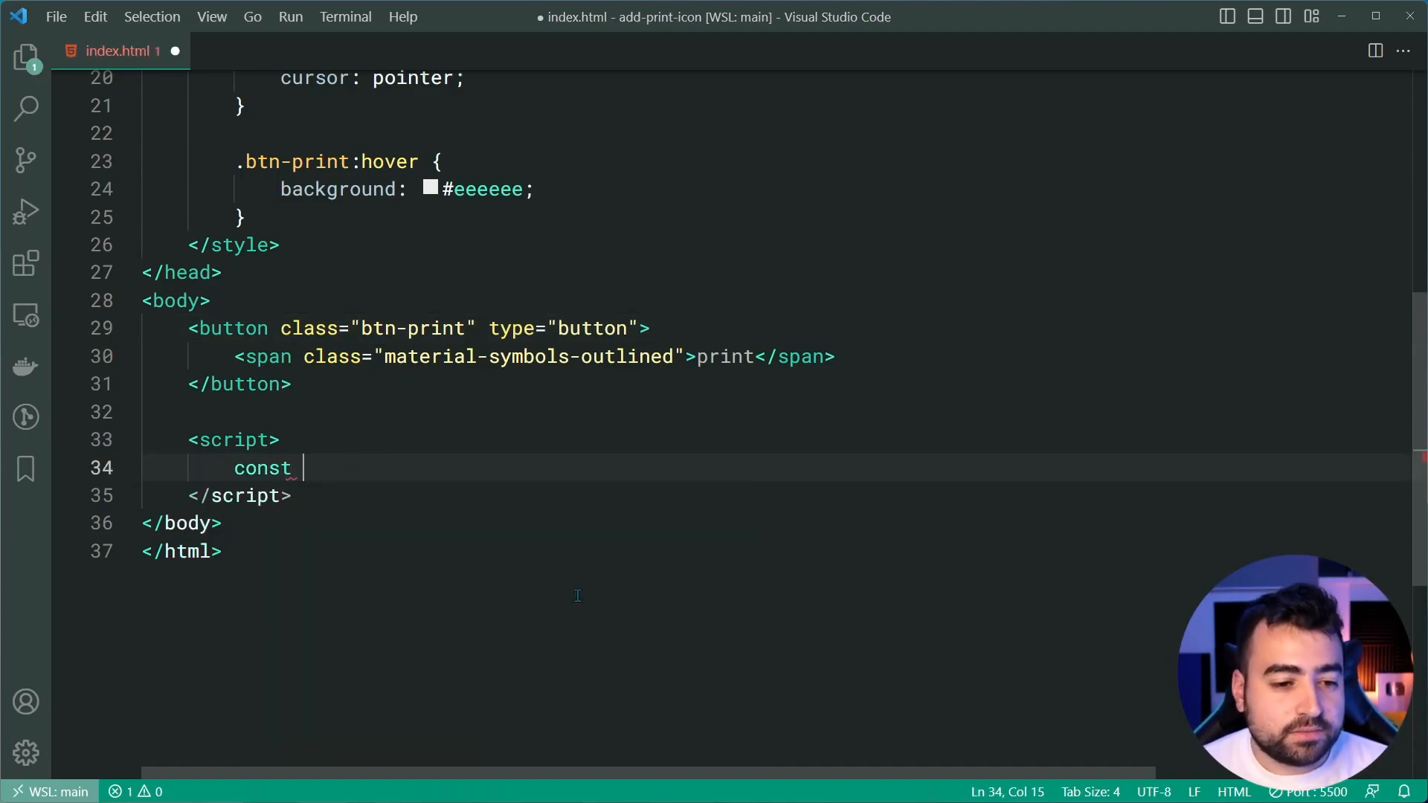
type("btnPrint = document.querySelector")
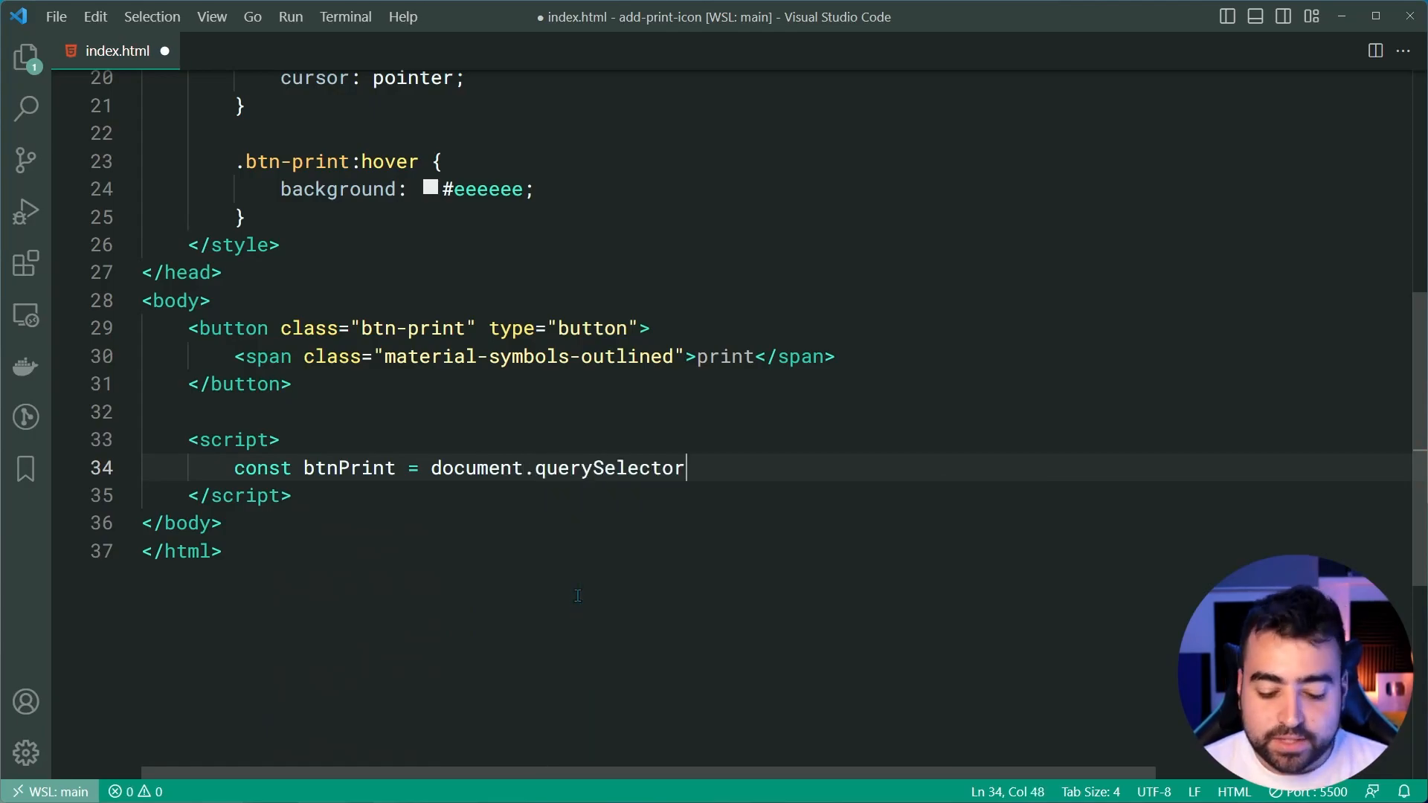
type("(\"\")")
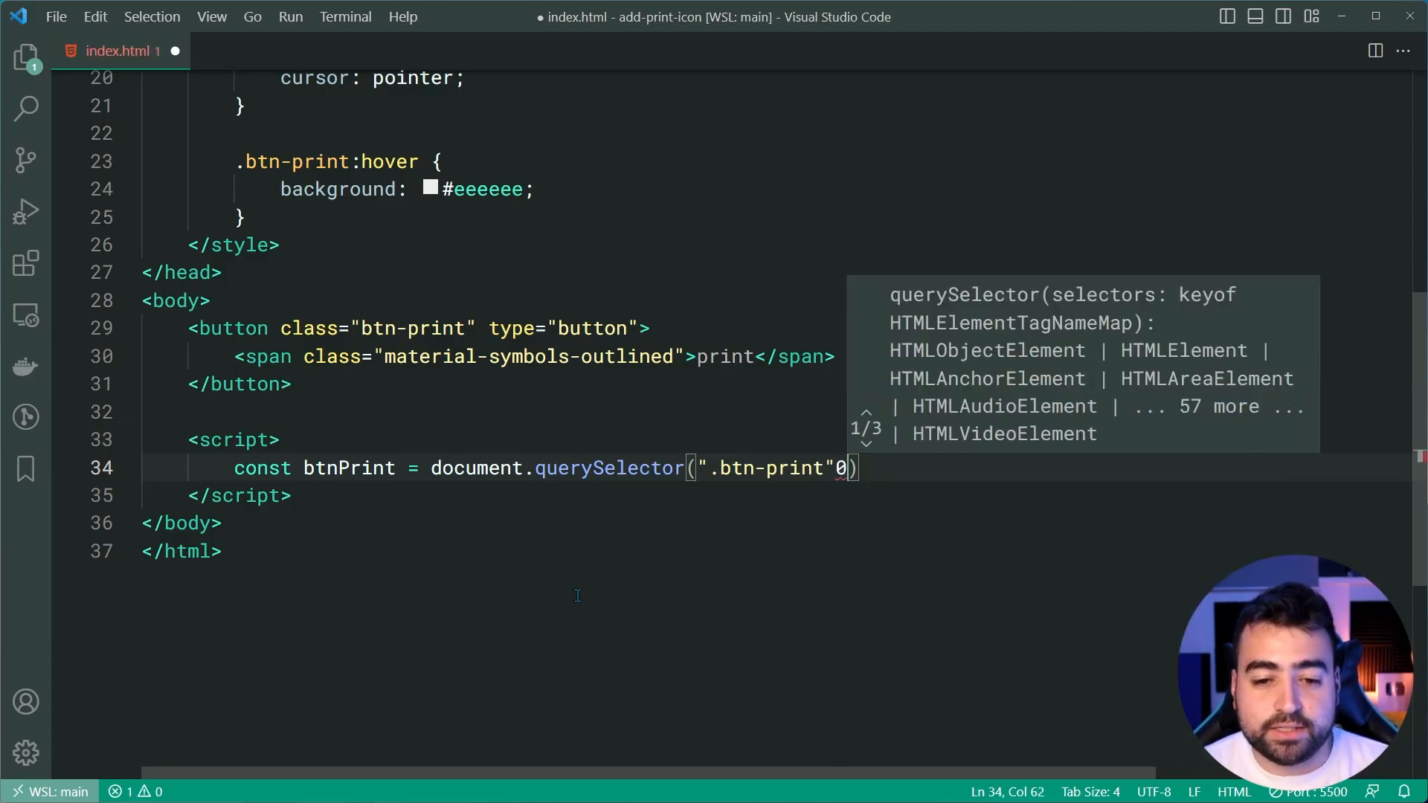
type(";")
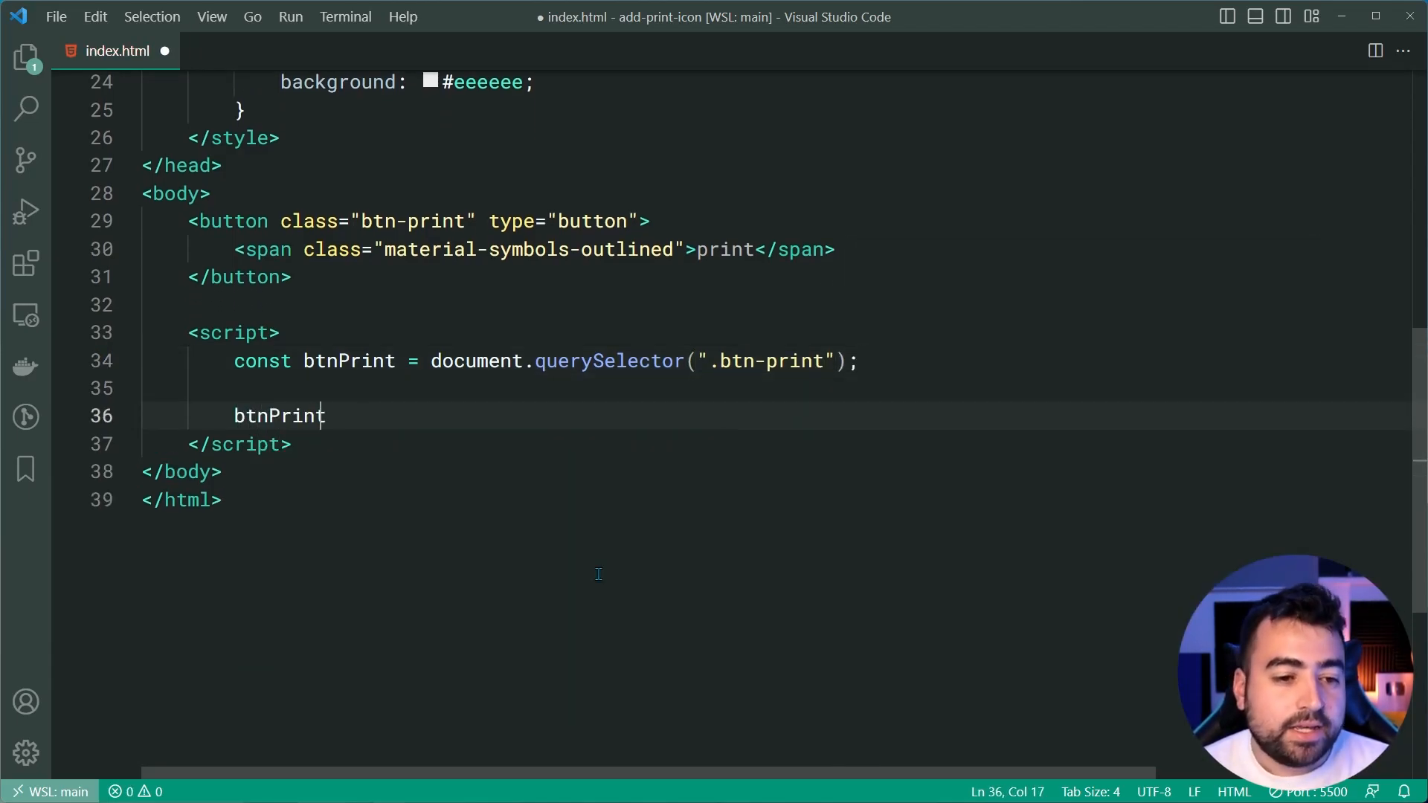
Step: Attach a click listener to btnPrint that calls window.print()
type(".addEventListener")
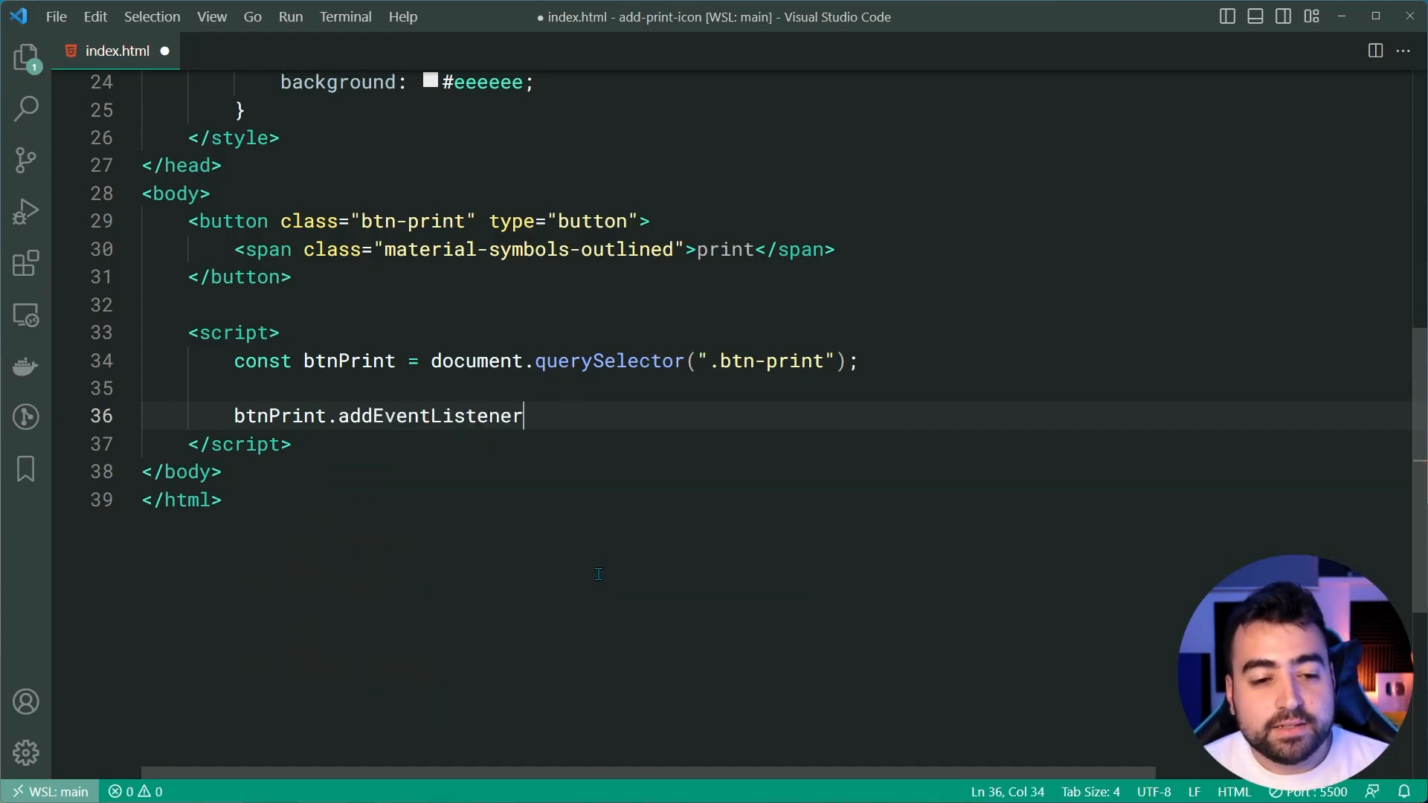
type("(\"click\"")
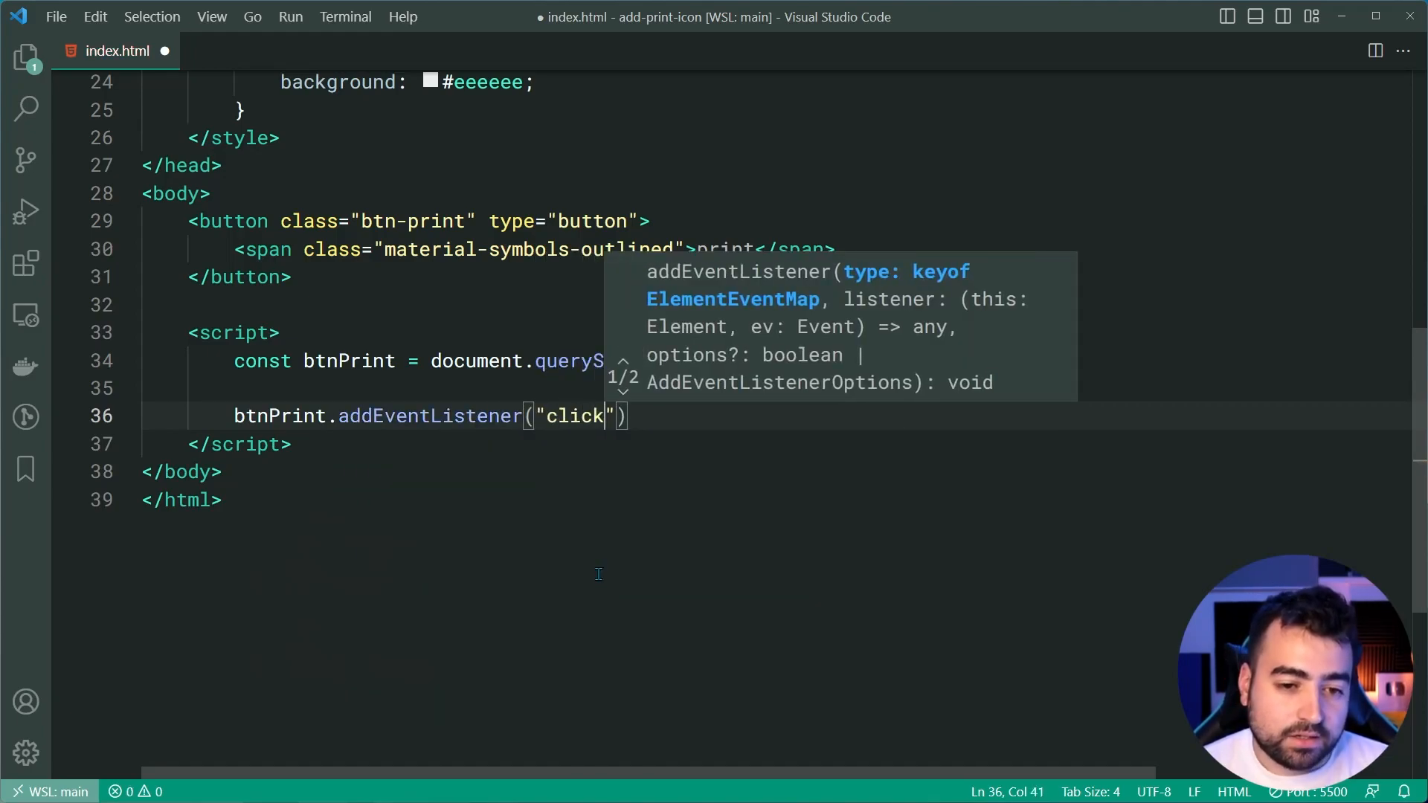
type(", 90")
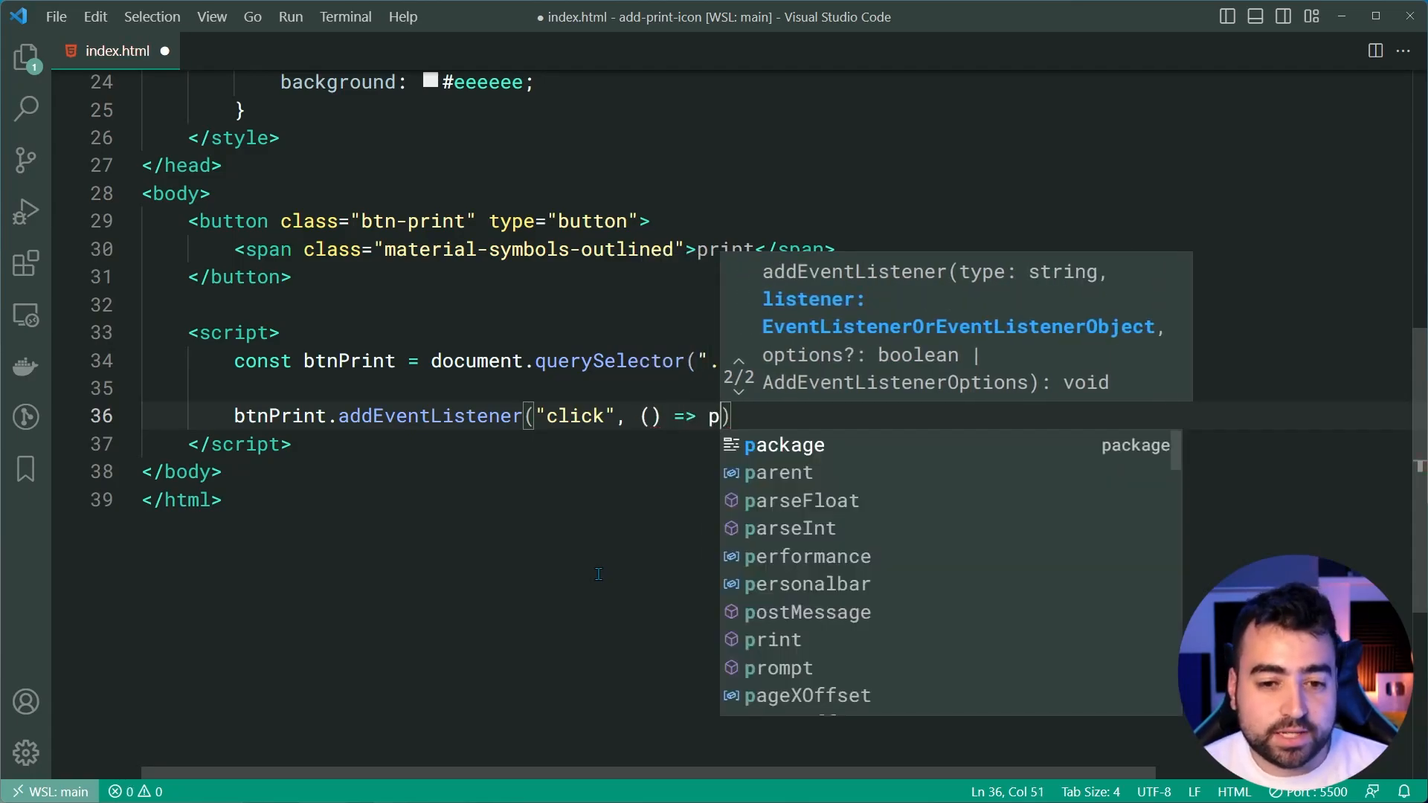
type("window.print()")
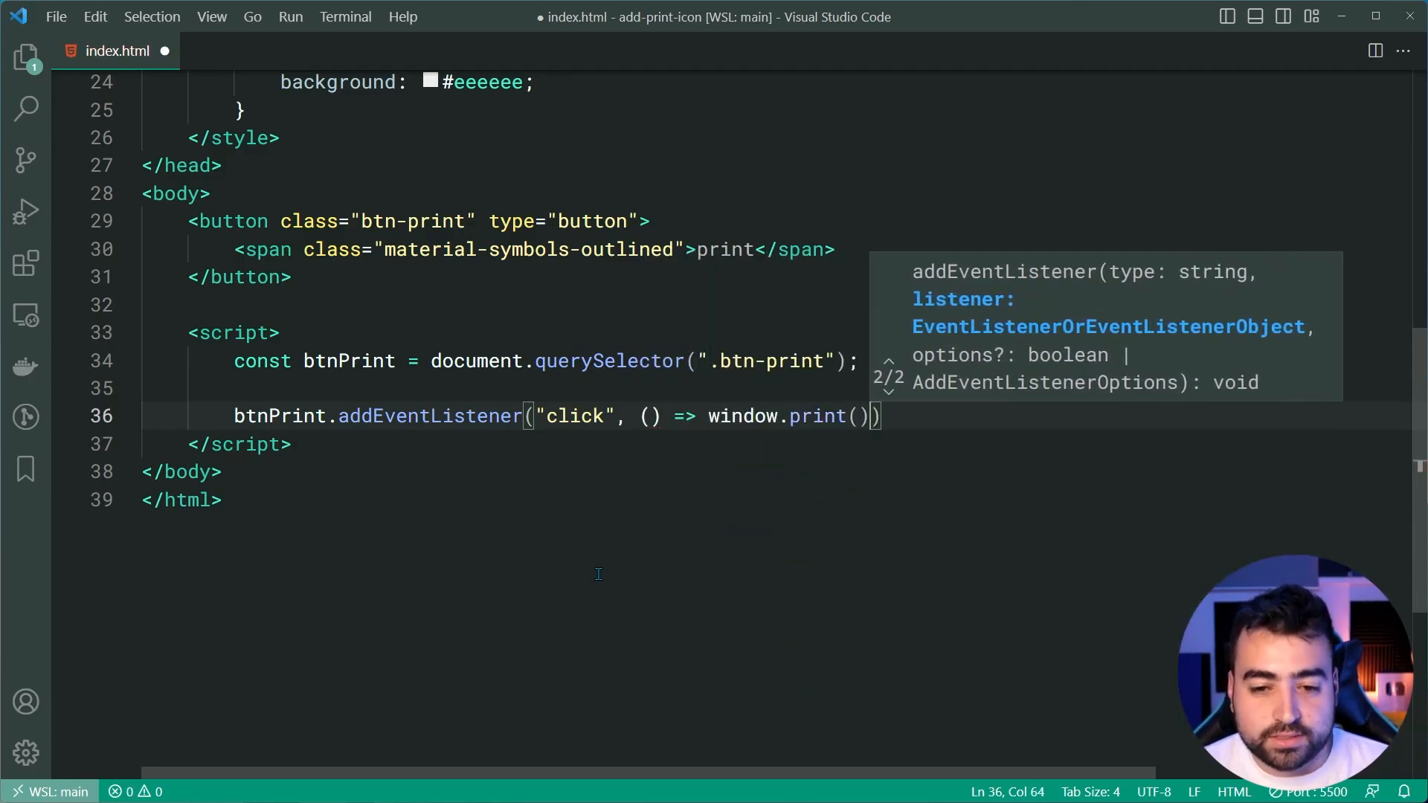
type(";")
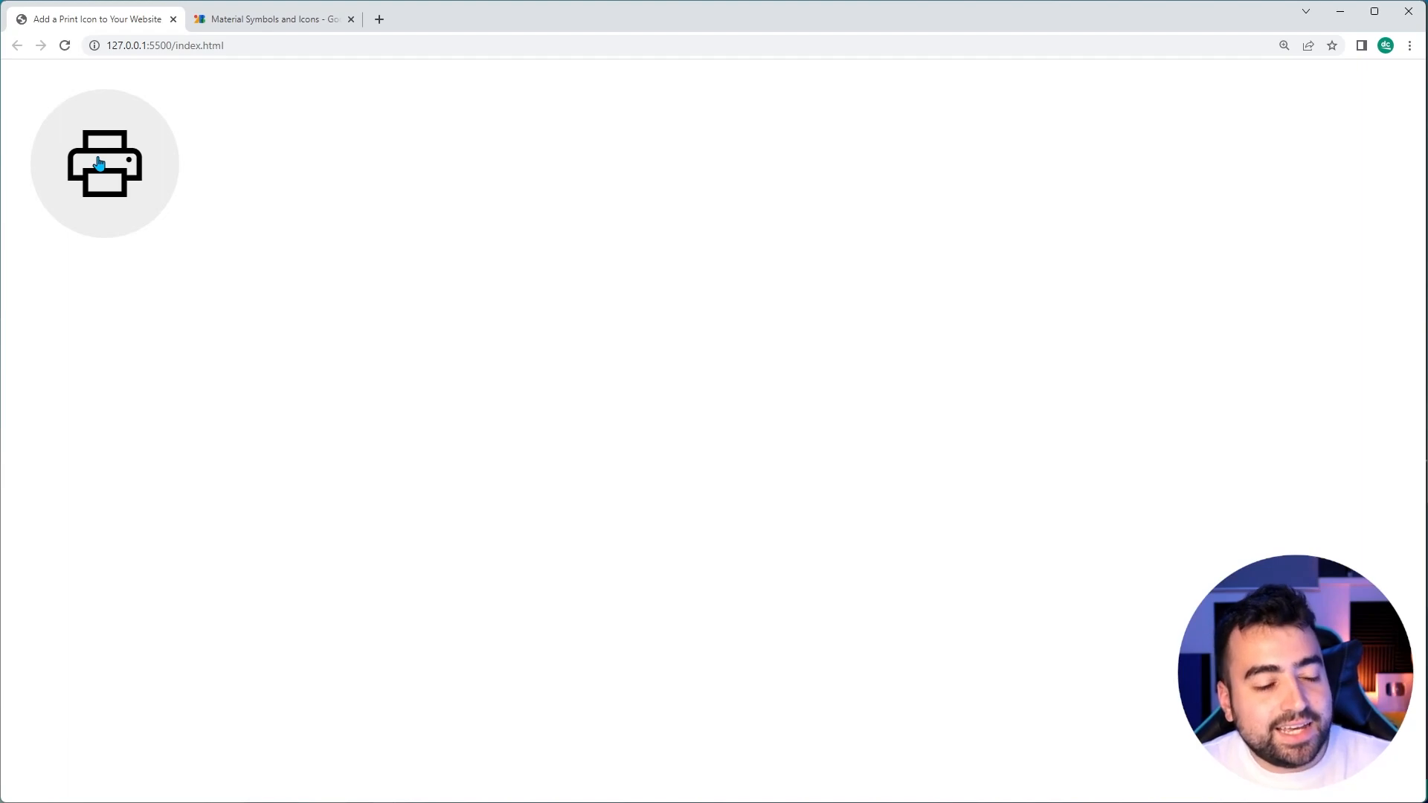
left_click(104, 162)
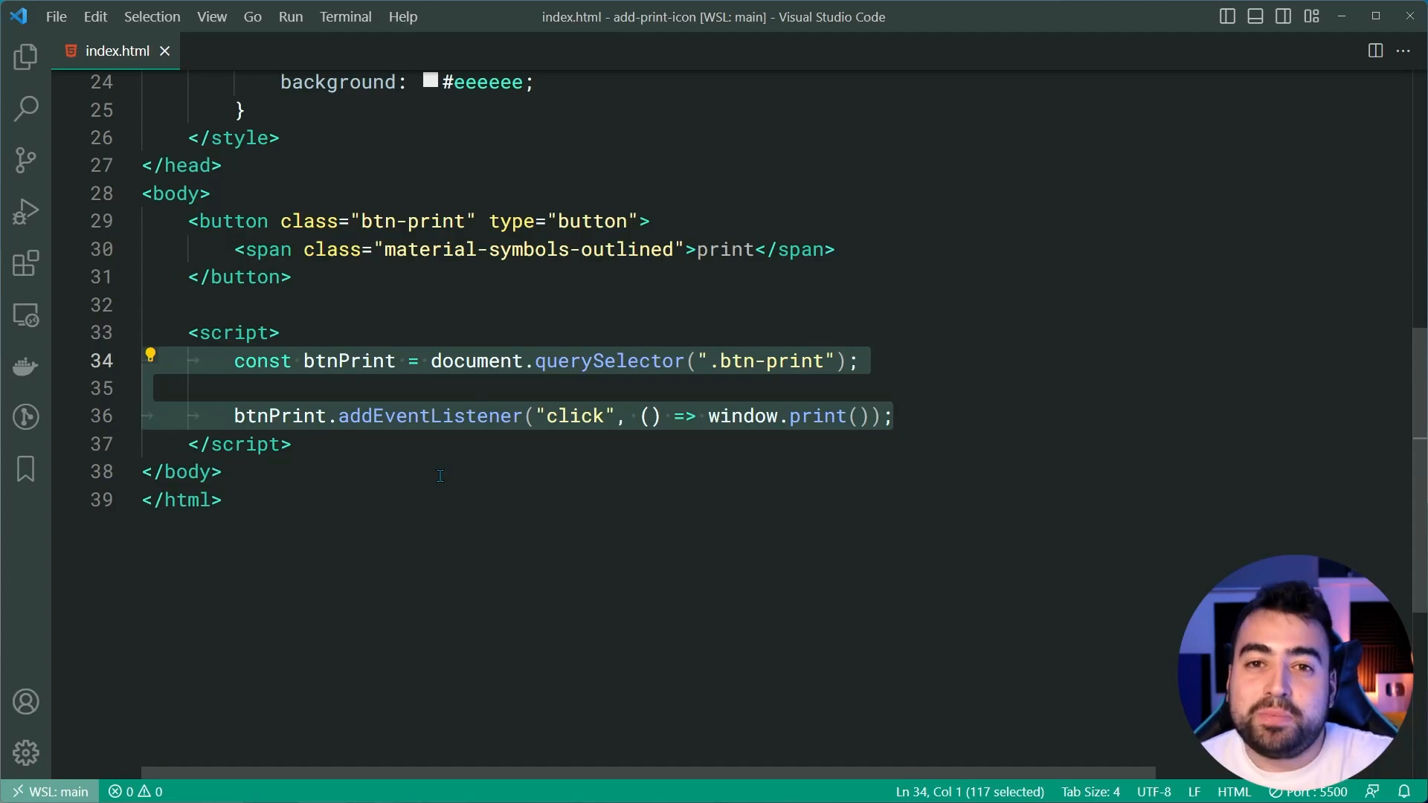
mouse_move(551, 583)
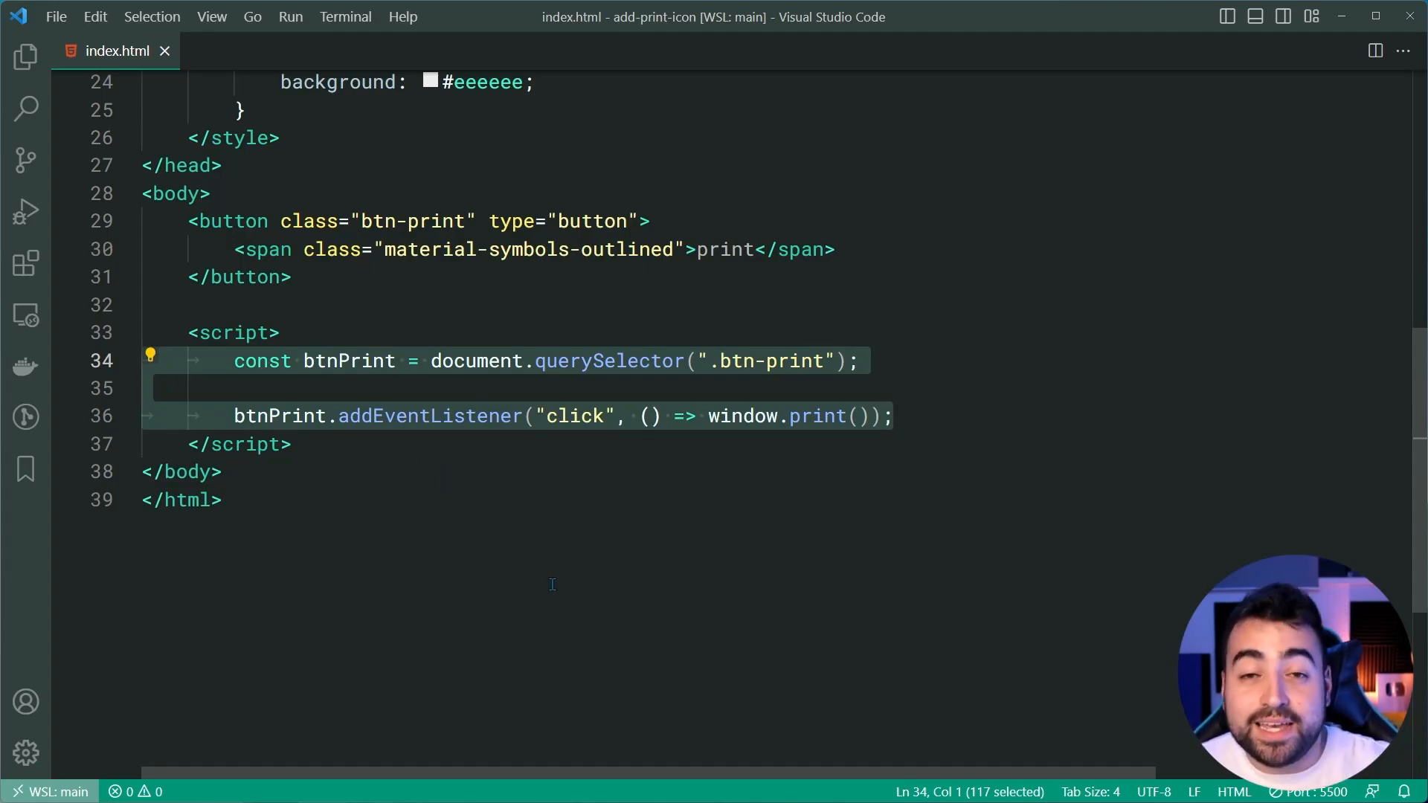